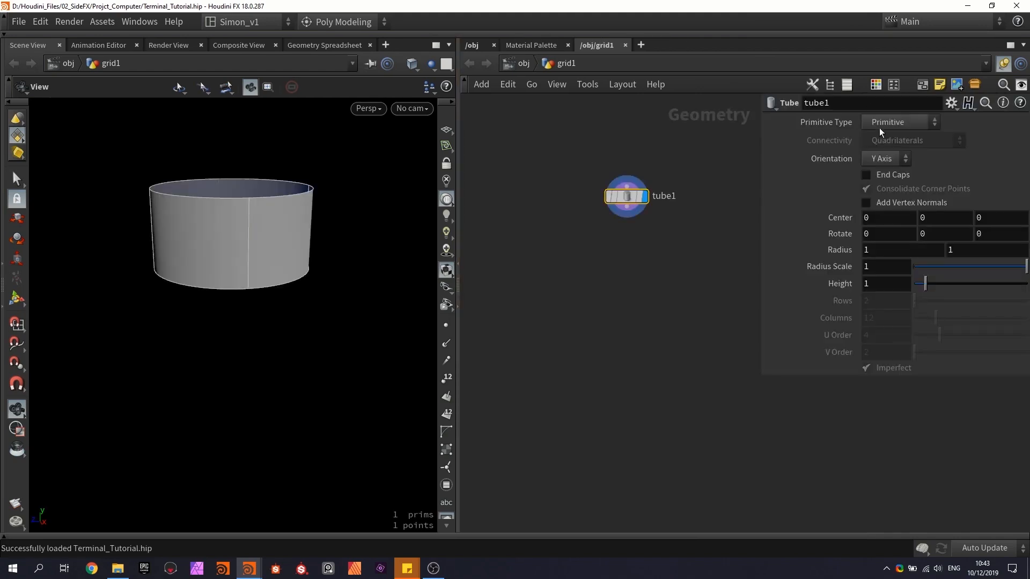
Step: Make the tube a capped polygon disc about 0.28 high with 50 columns
left_click(900, 122)
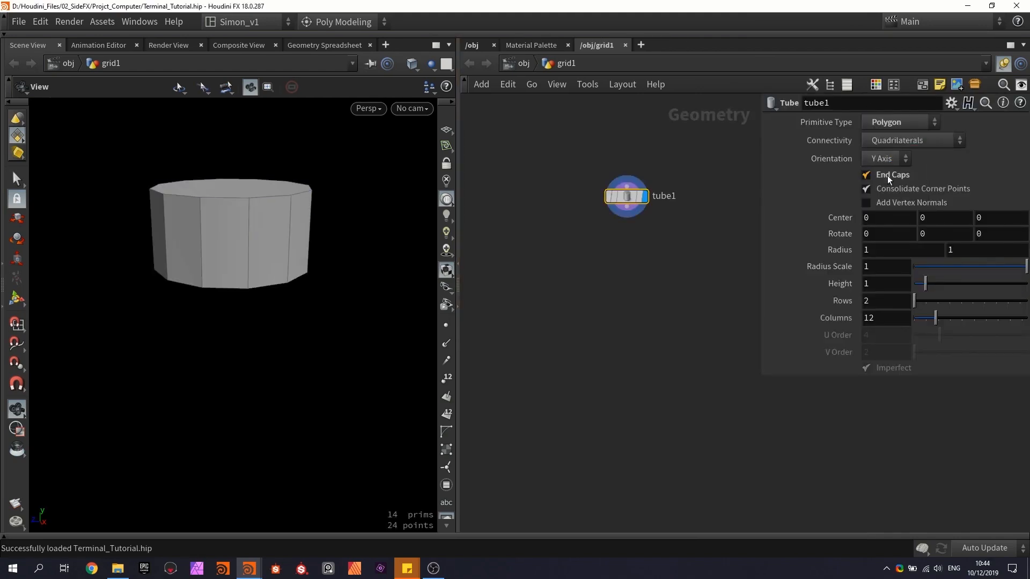
left_click(866, 175)
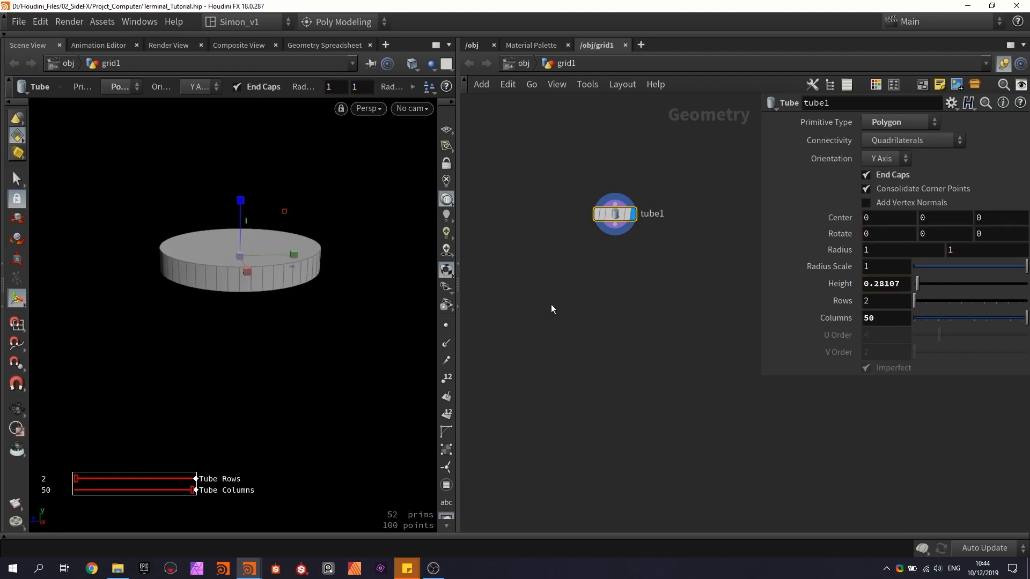
key("Tab")
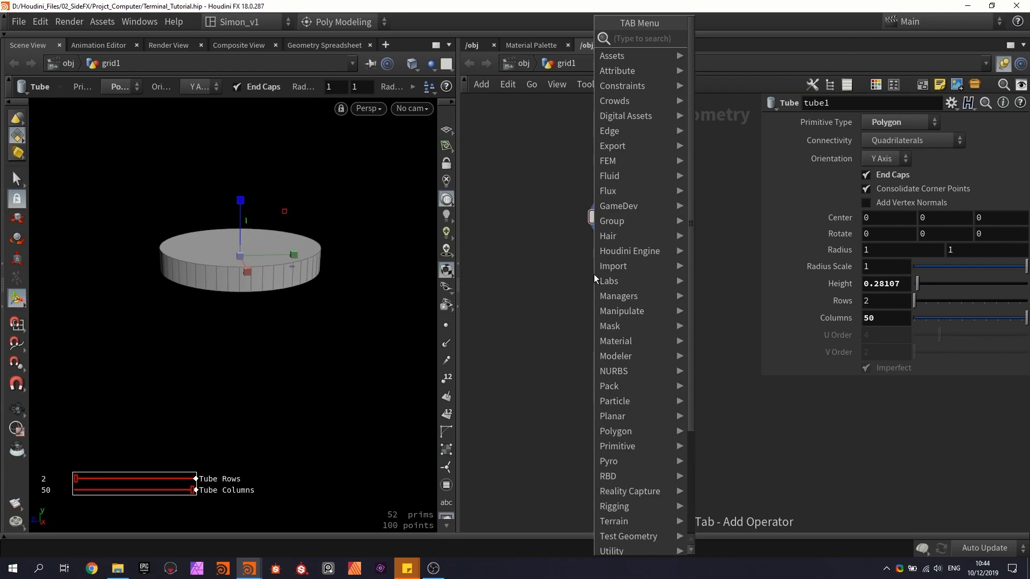
Step: Quick-group the disc's top face and extrude that group upward twice
type("quic")
type("extrud")
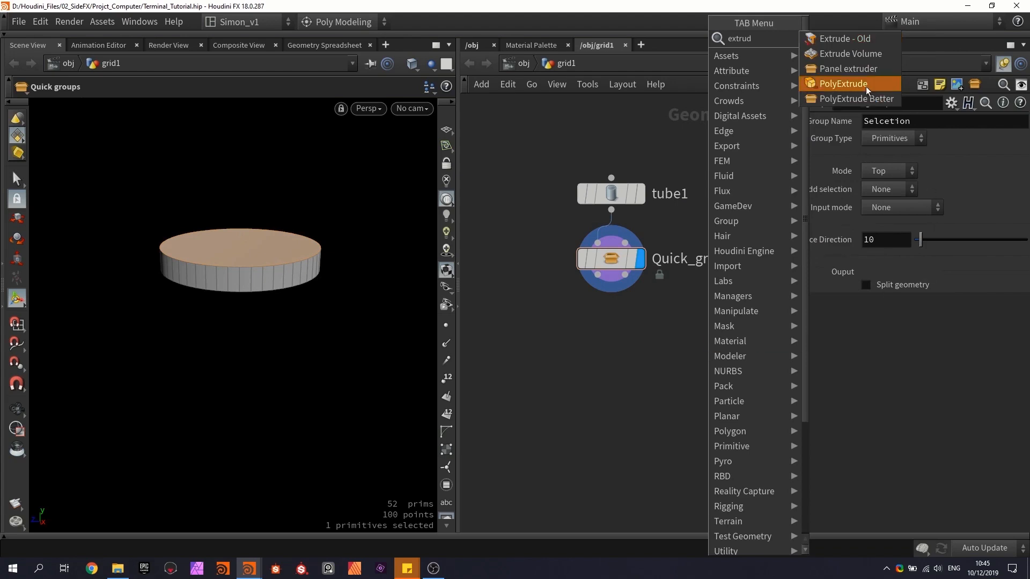
left_click(843, 84)
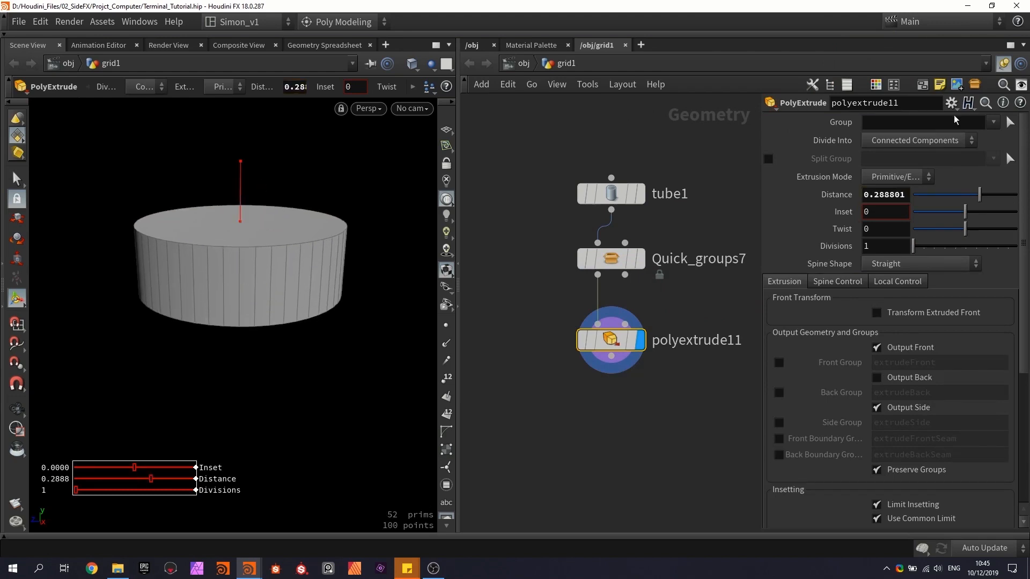
left_click(993, 121)
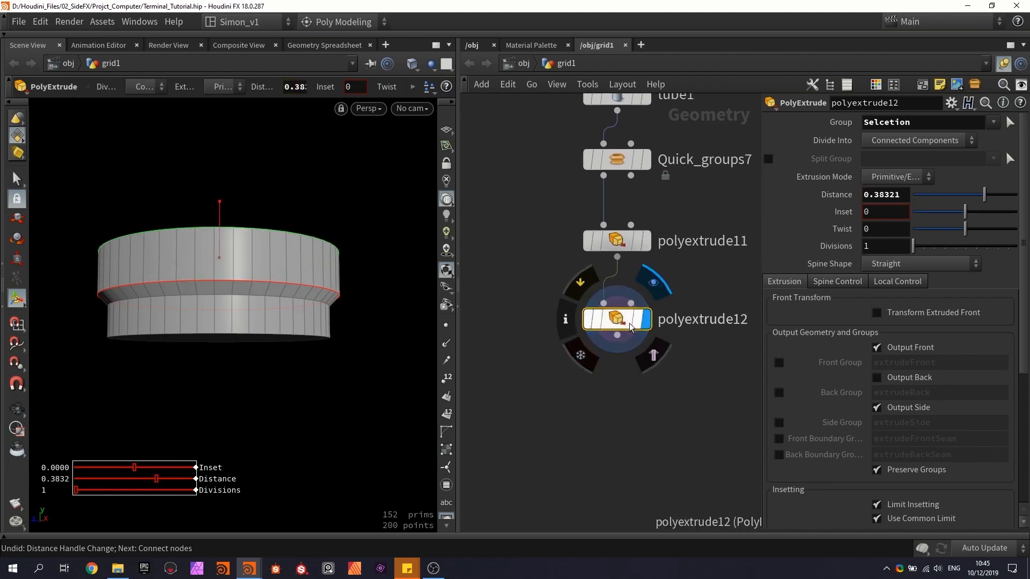
Step: Add further inset extrusions on the latest one, pushing the top section upward
left_click(651, 355)
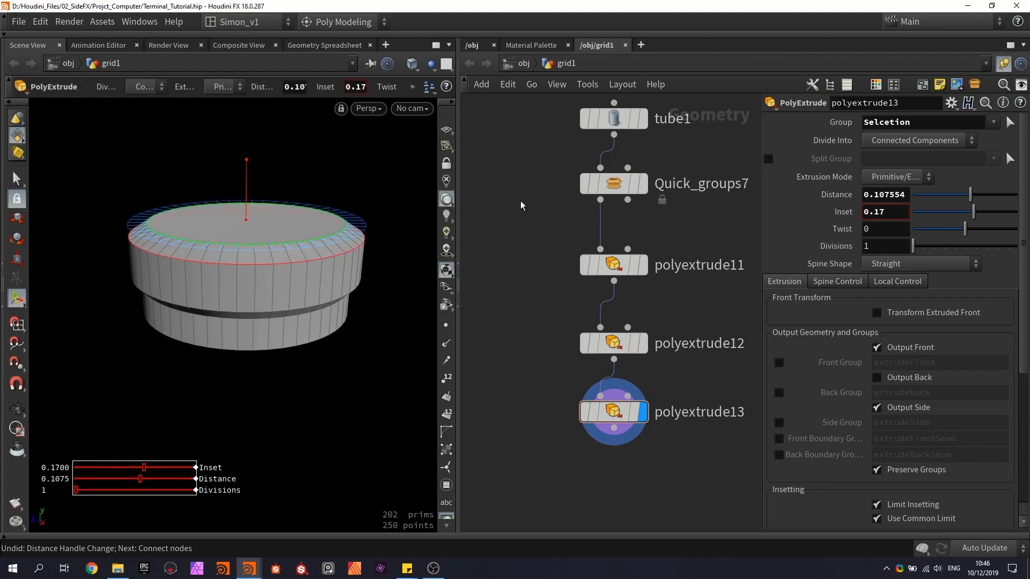
left_click(613, 119)
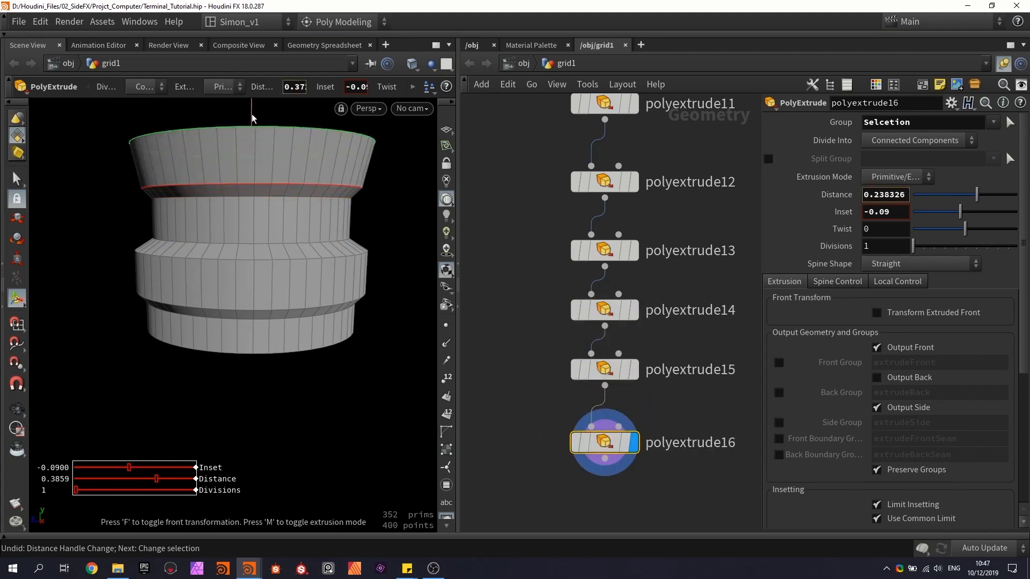
left_click_drag(253, 118, 273, 118)
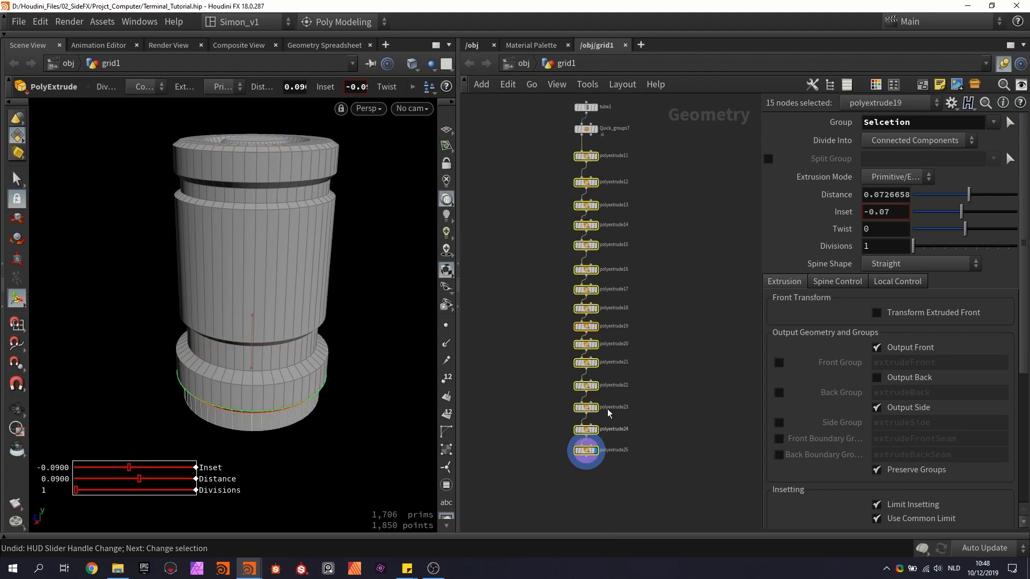
Step: Retune distances and insets of several earlier extrusions, including the top rim
left_click(585, 325)
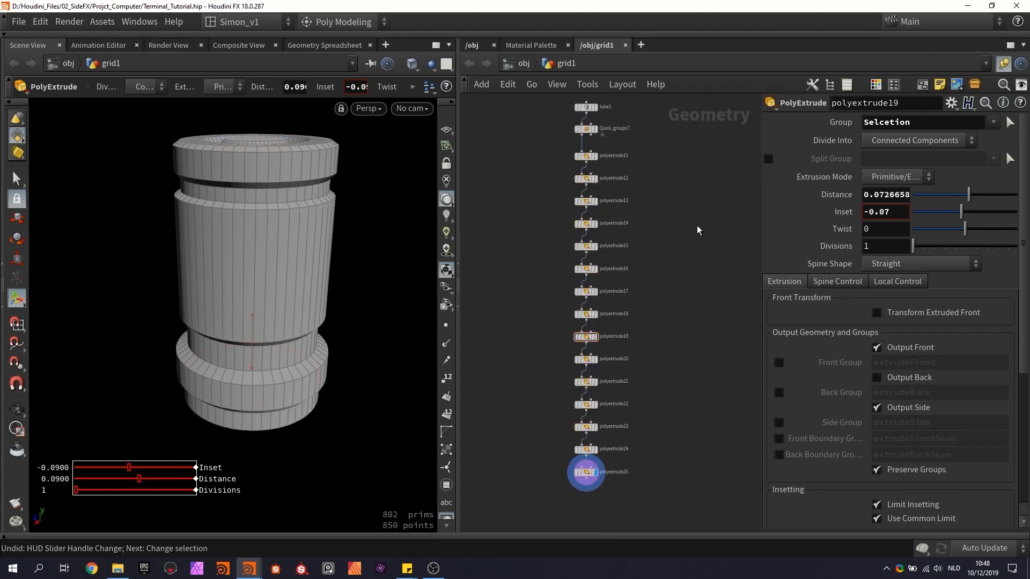
left_click(613, 178)
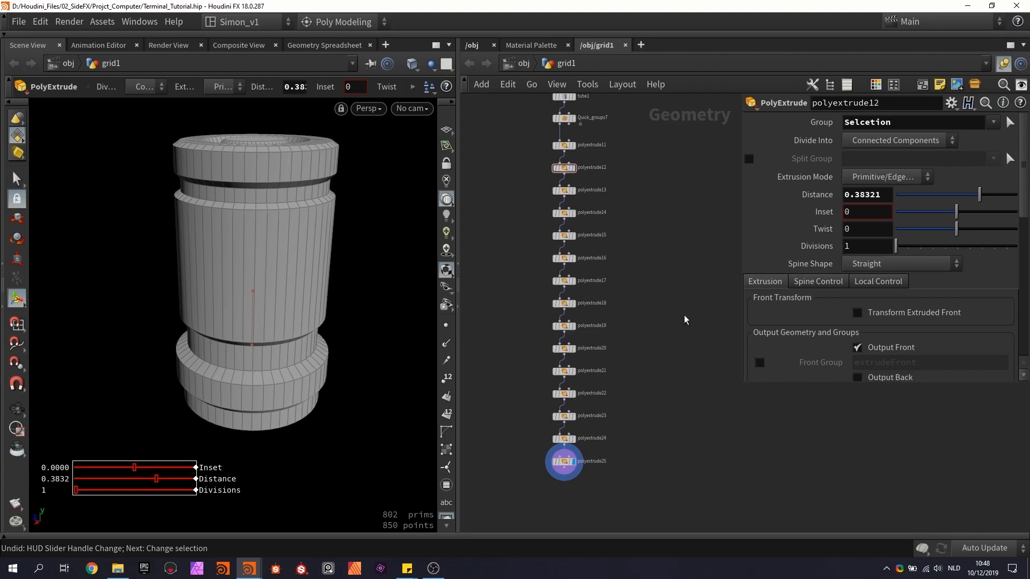
mouse_move(709, 420)
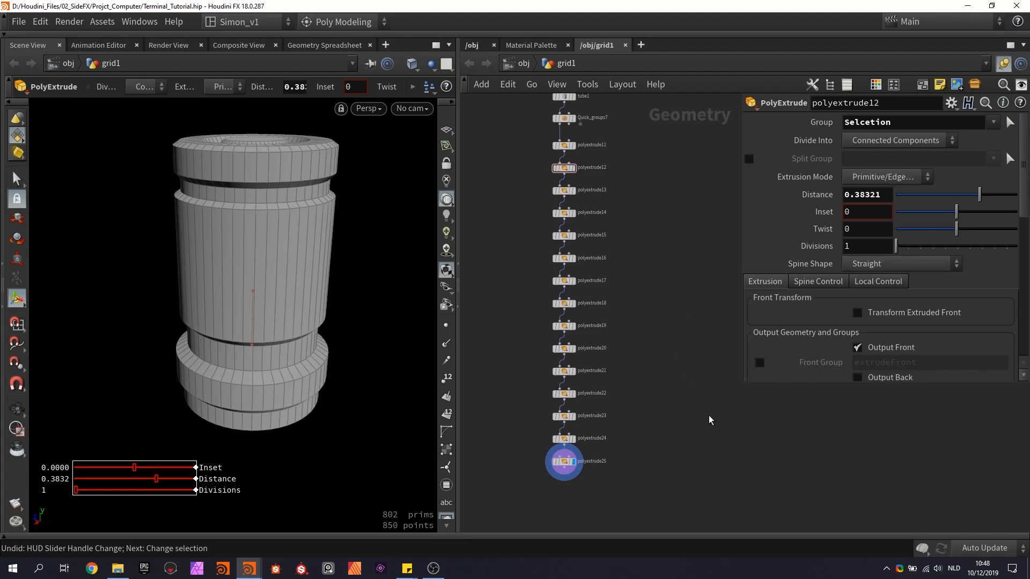
mouse_move(715, 426)
type("0.449")
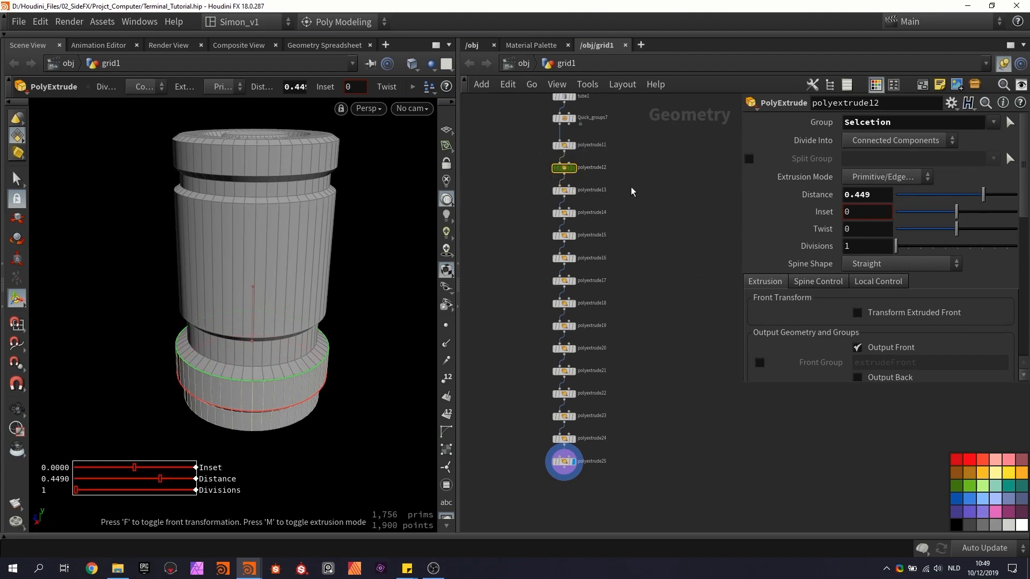
mouse_move(304, 370)
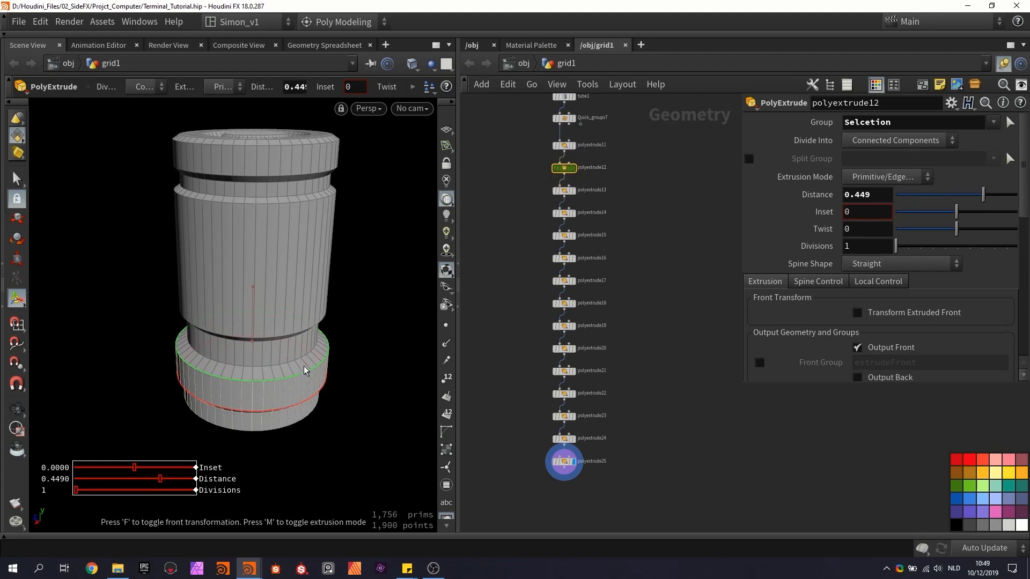
mouse_move(301, 403)
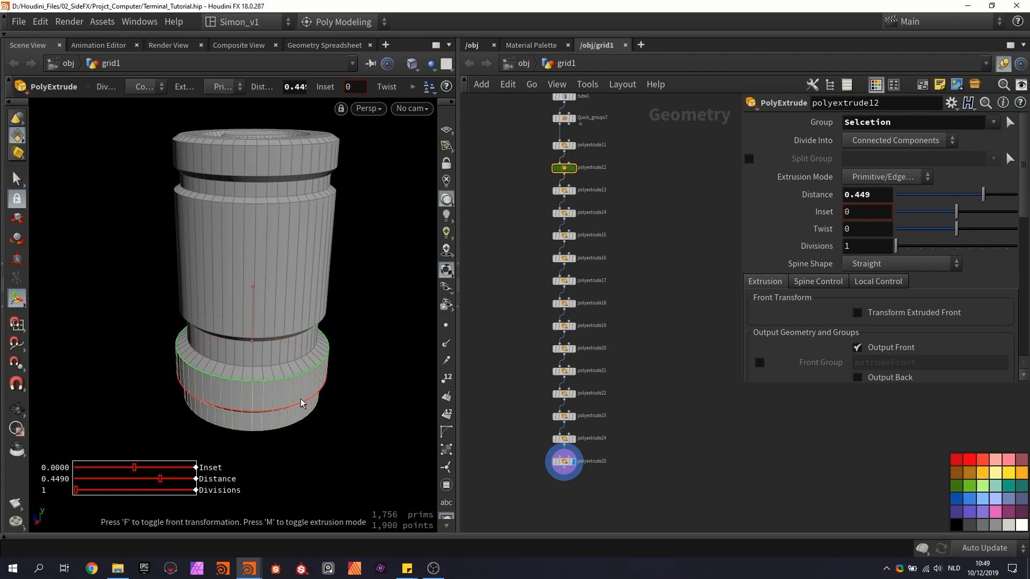
mouse_move(295, 406)
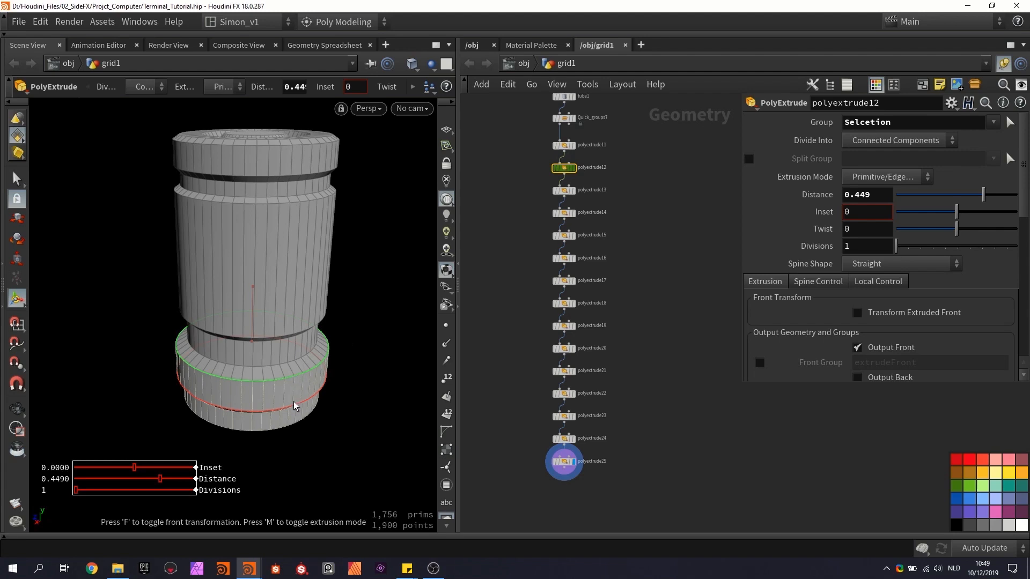
mouse_move(287, 368)
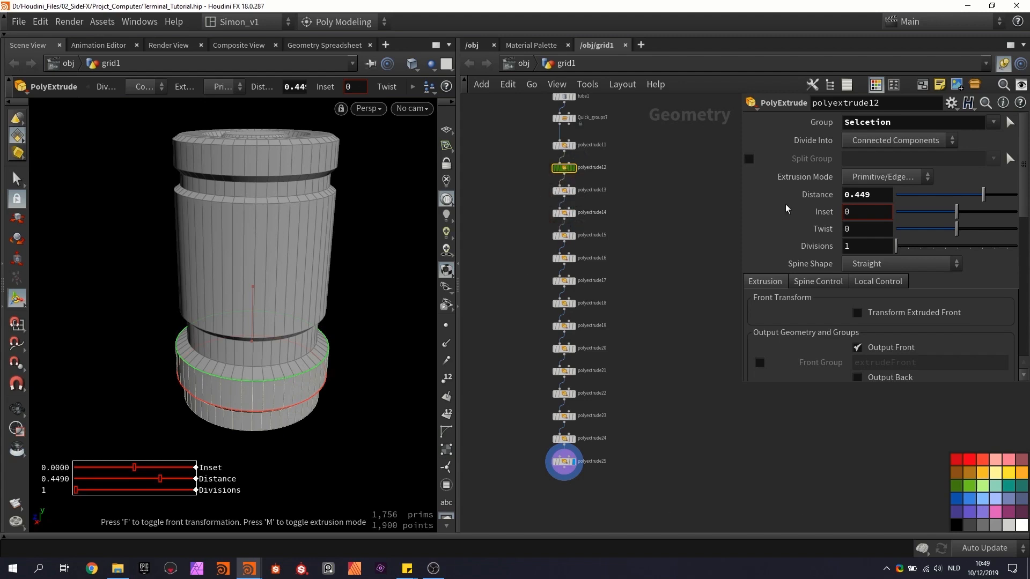
left_click(590, 189)
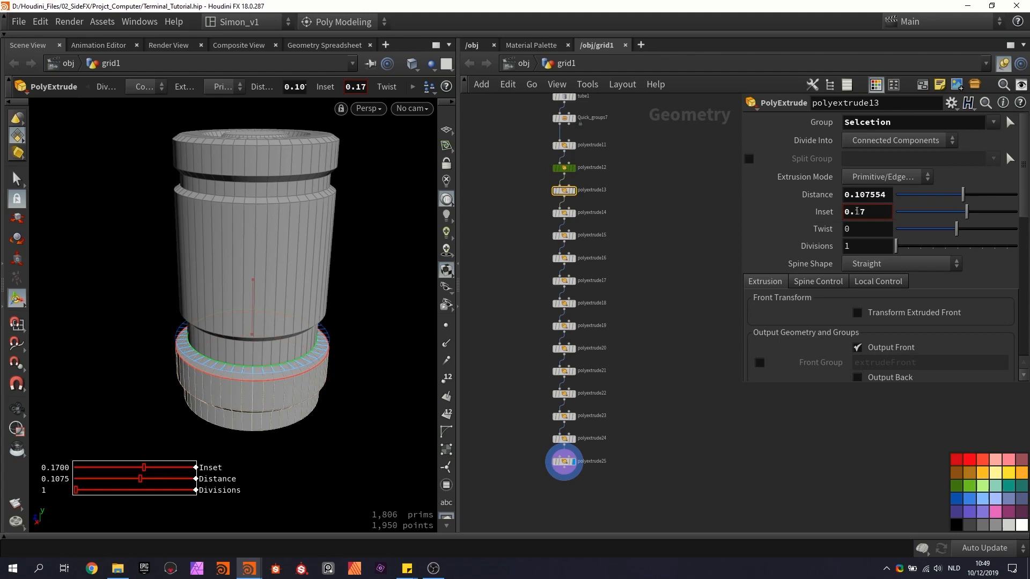
left_click(590, 212)
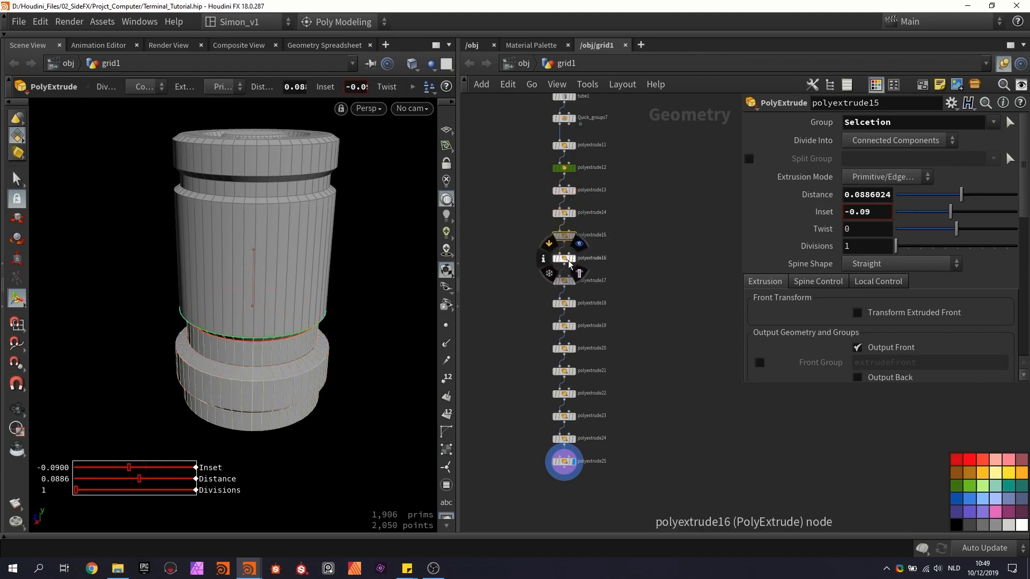
left_click(563, 212)
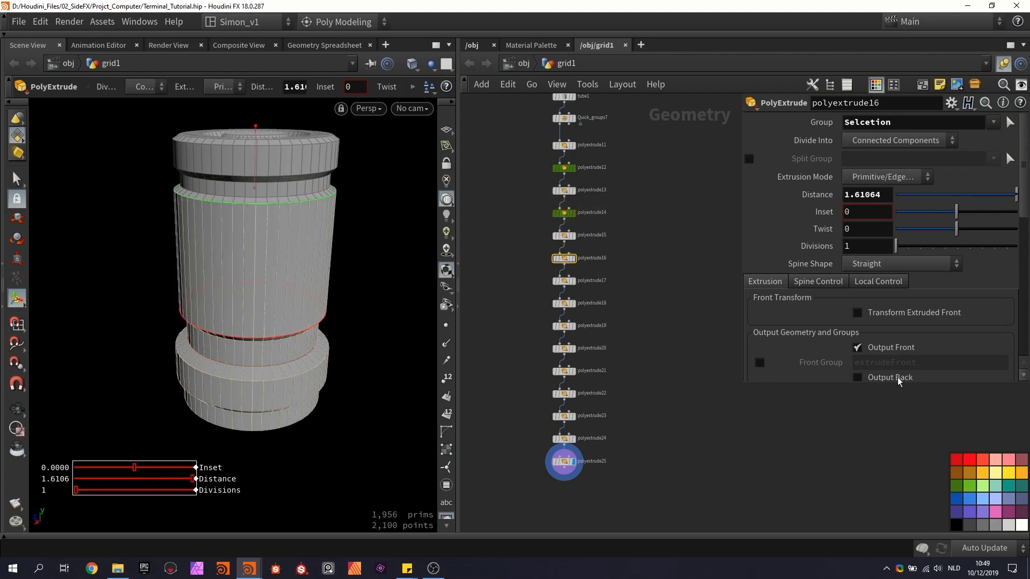
left_click(590, 348)
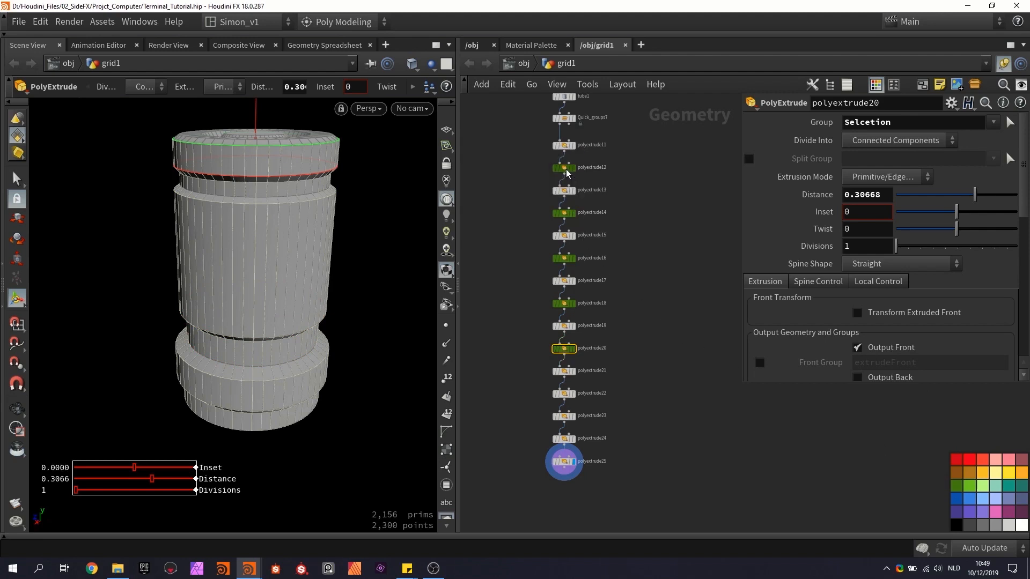
left_click(563, 168)
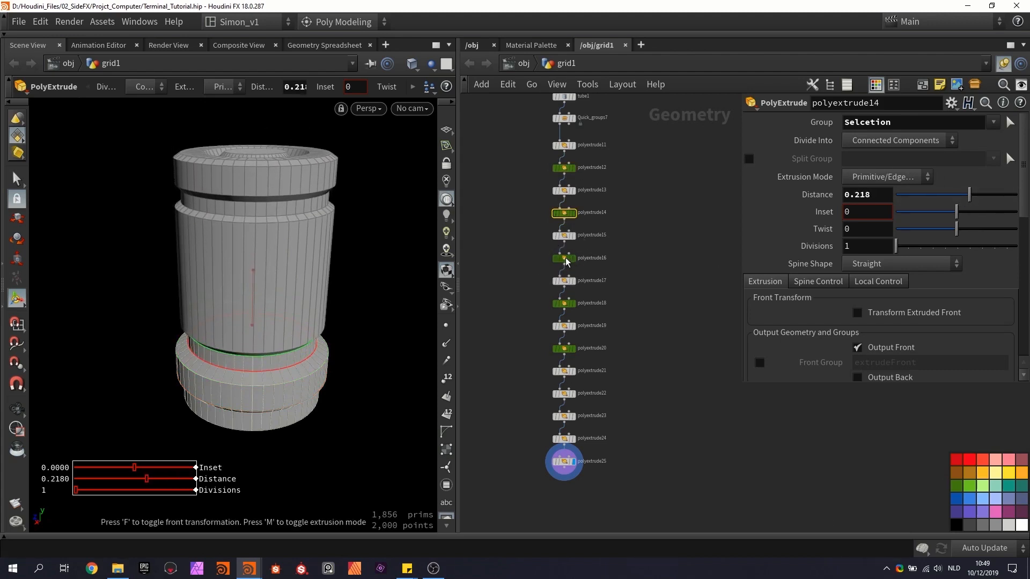
left_click(563, 460)
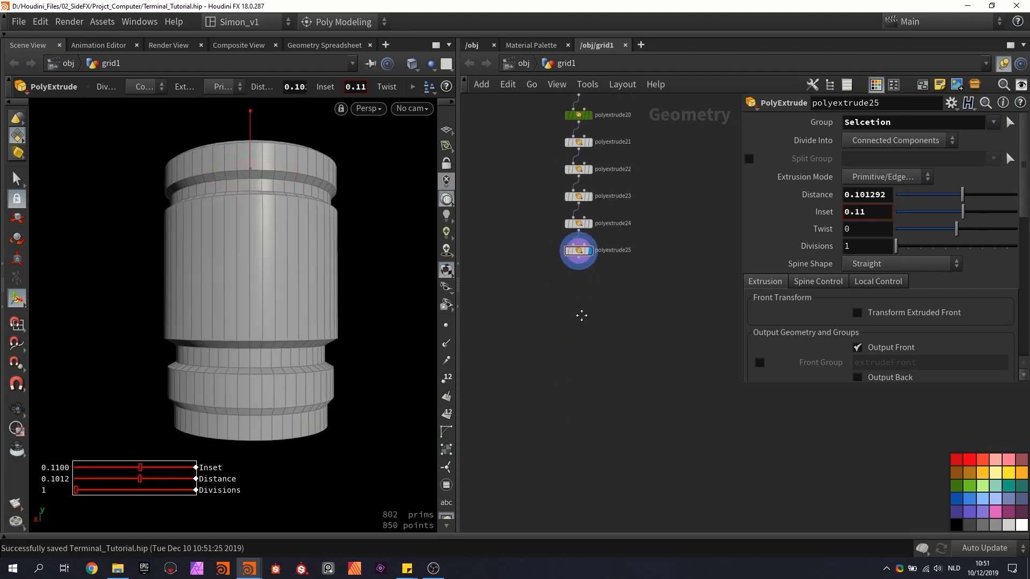
Step: Boolean-subtract a box from the transformed column copy to carve a slot, then start a merge
scroll("up", 3)
type("boo")
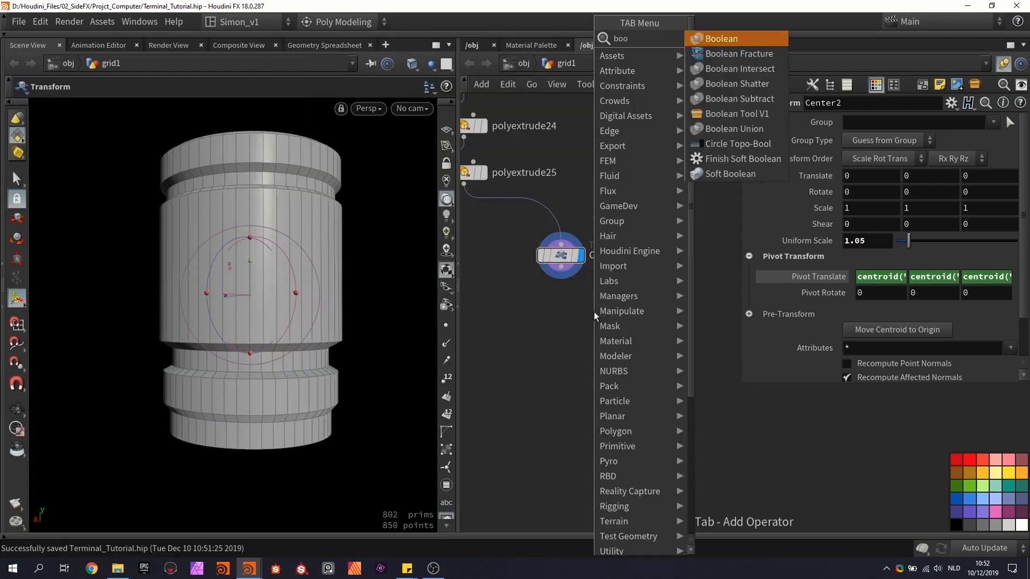
left_click(721, 38)
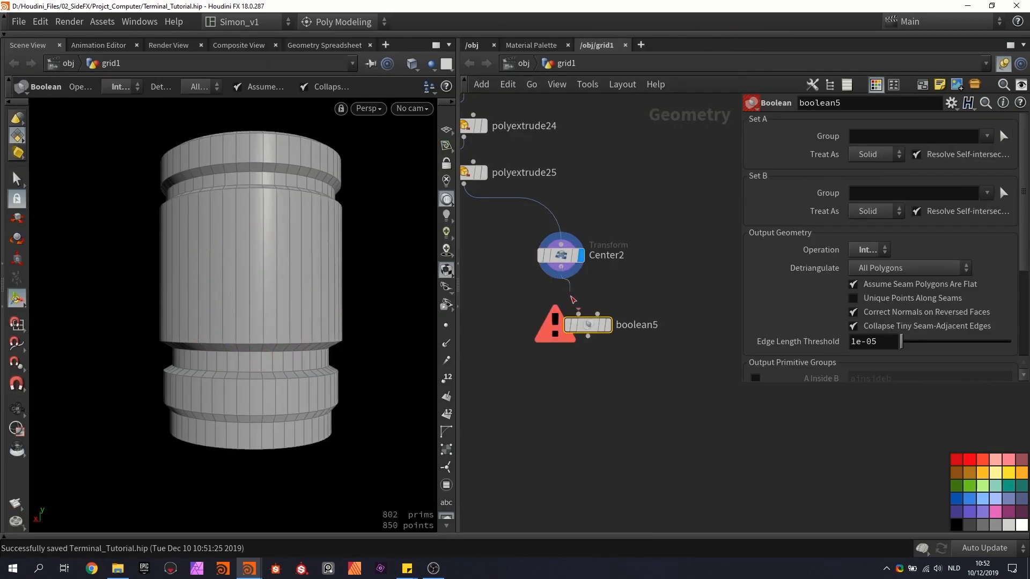
left_click(661, 255)
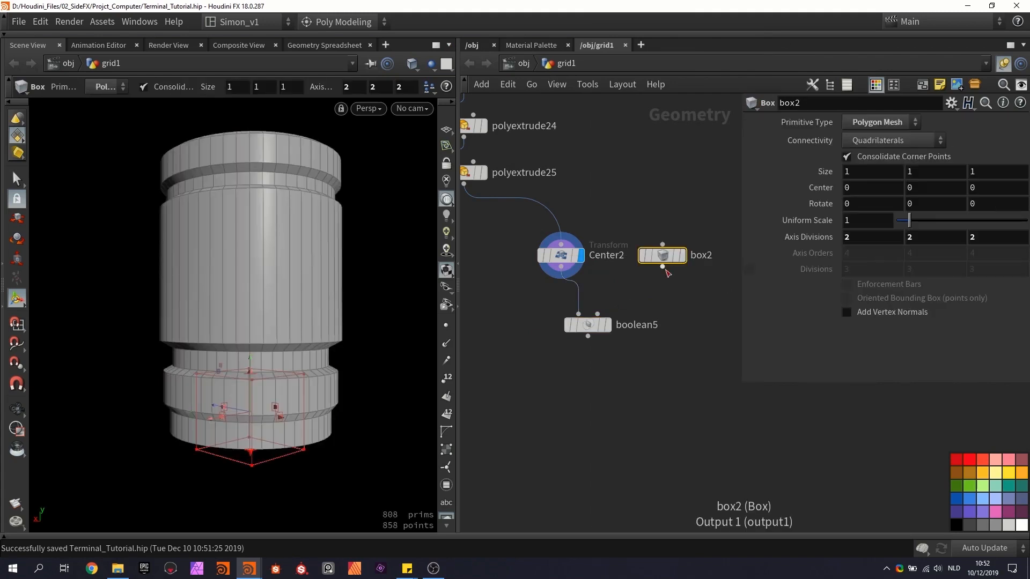
left_click(586, 324)
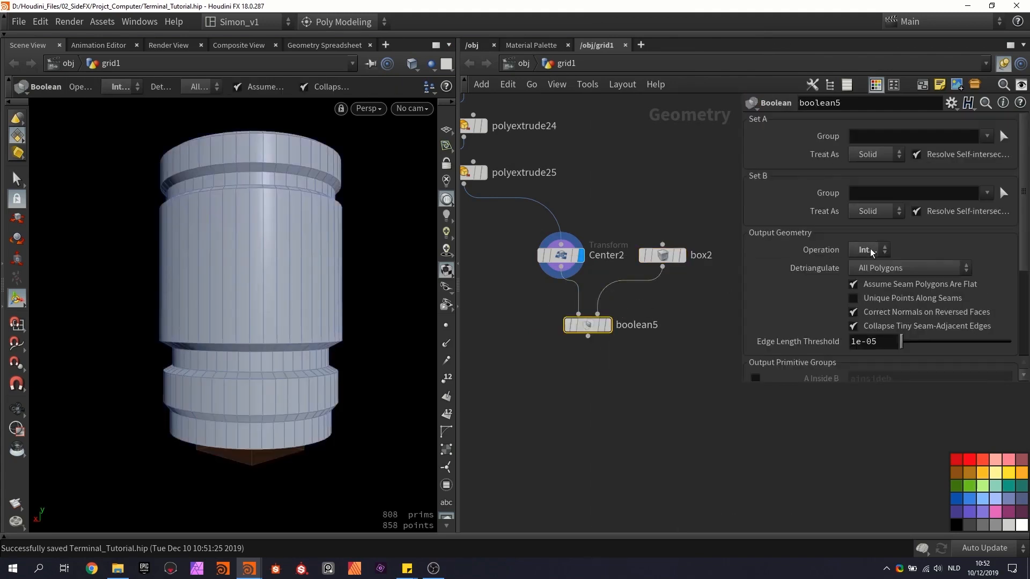
left_click(867, 250)
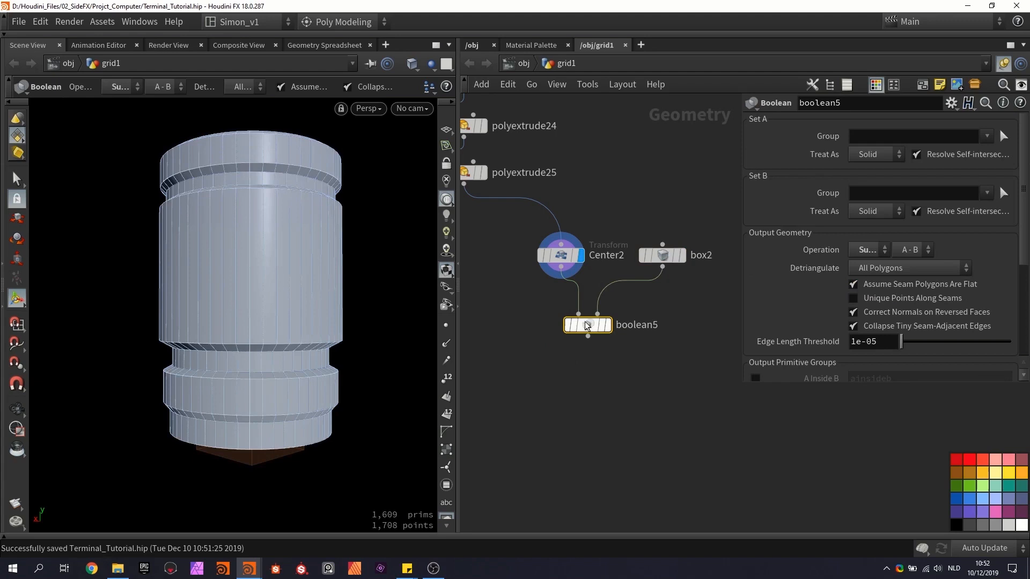
left_click(662, 255)
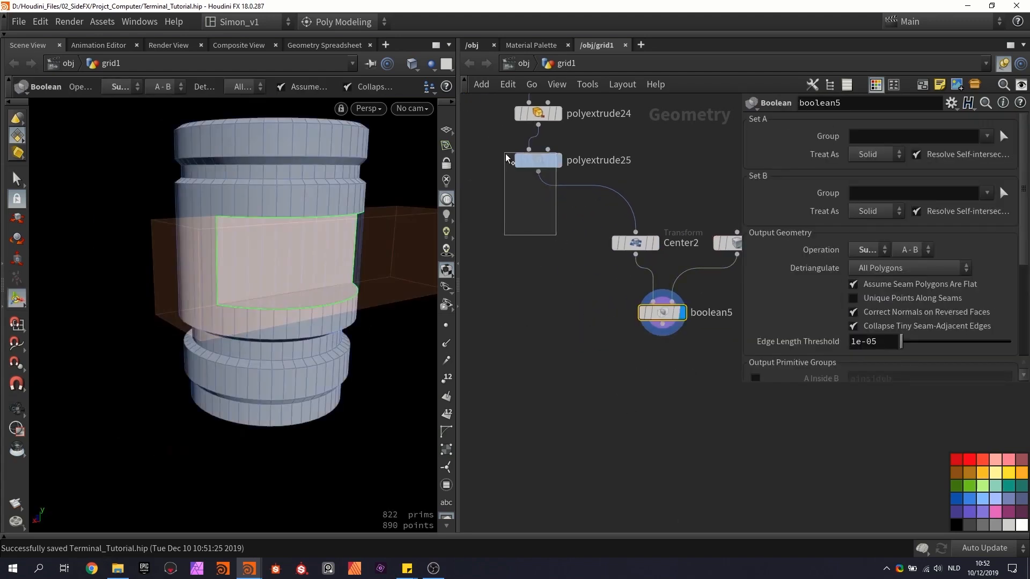
left_click(536, 161)
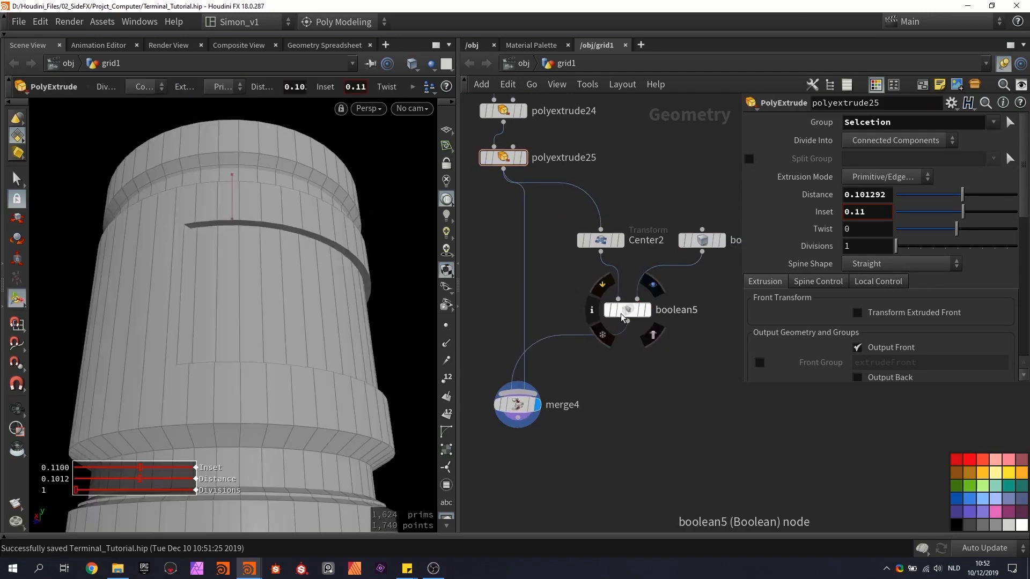
Step: Bevel box2, duplicate it as bevelled box3, and merge both cutters
left_click(627, 310)
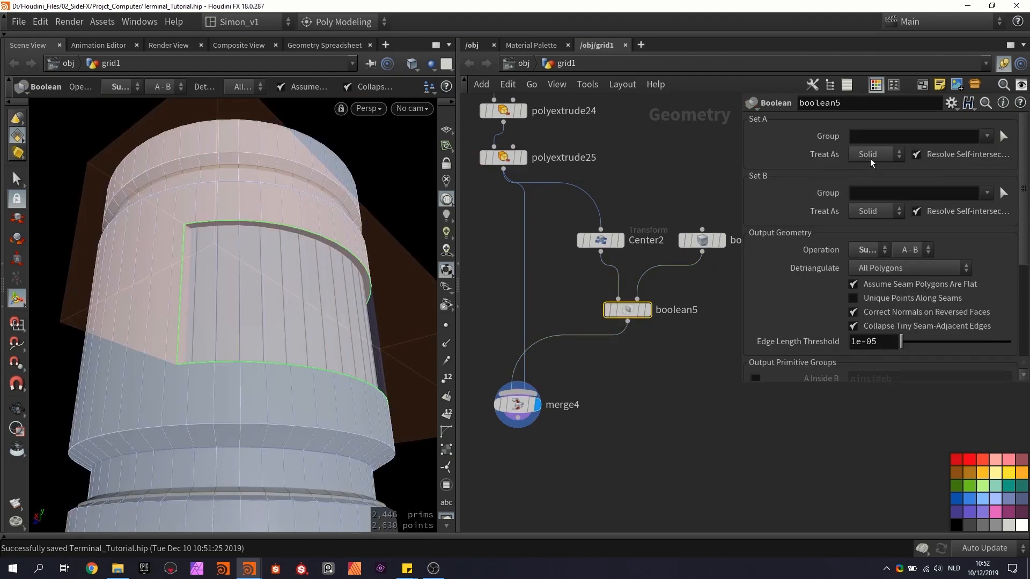
left_click(895, 154)
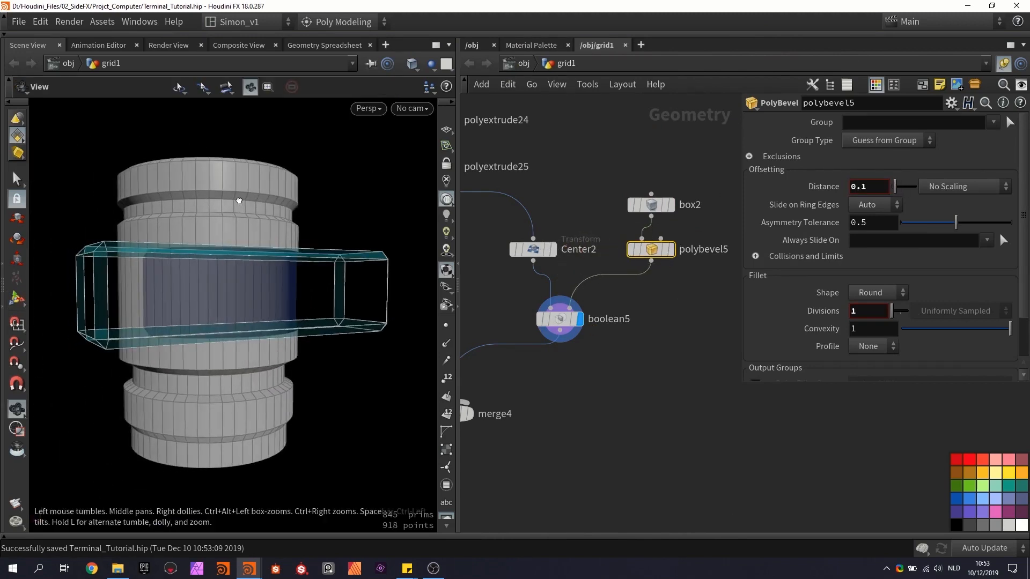
left_click(649, 205)
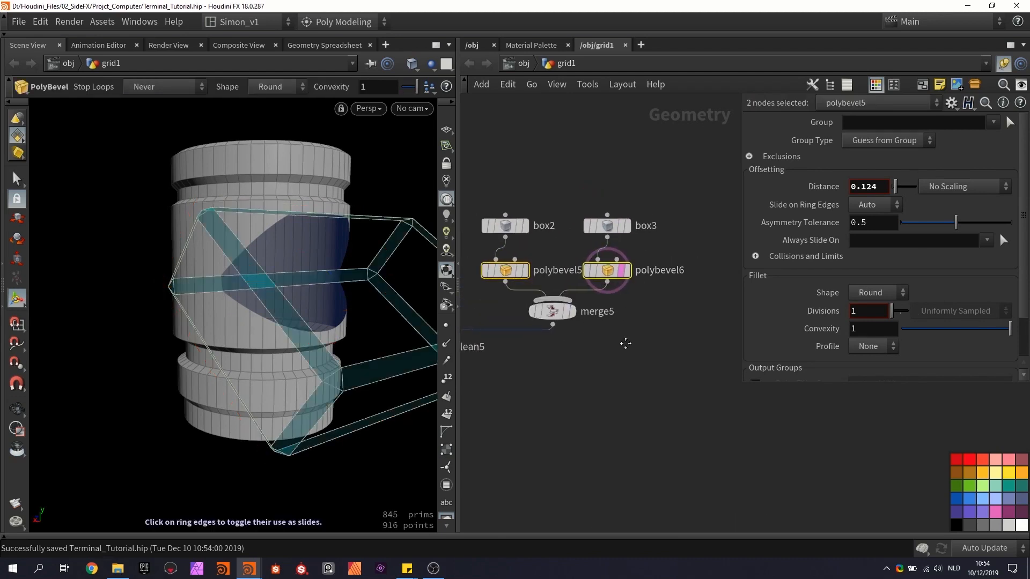
Step: Increase polybevel6's distance, resize and tilt box3, and add a bevelled box4 to merge5
left_click(599, 228)
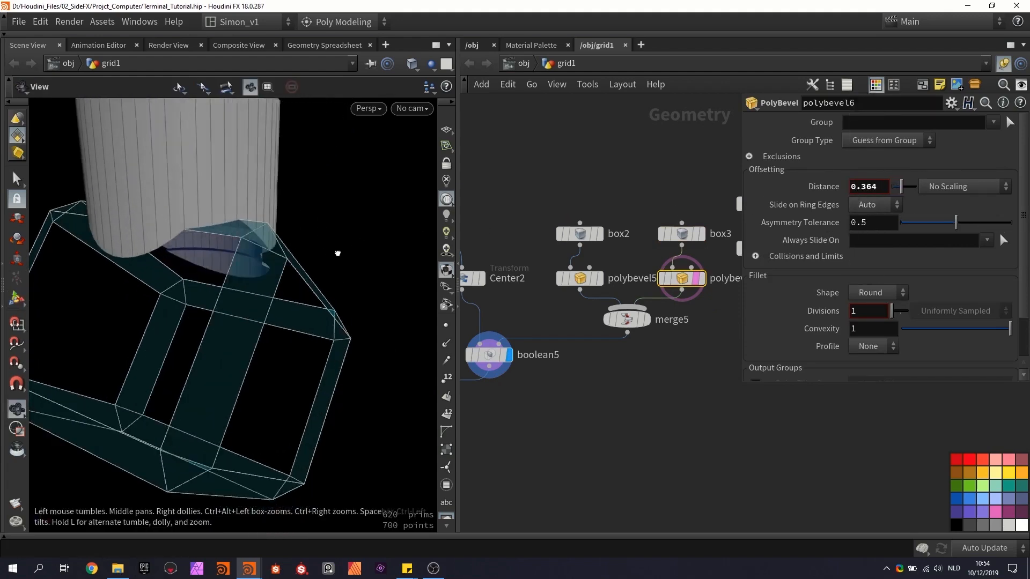
left_click(627, 243)
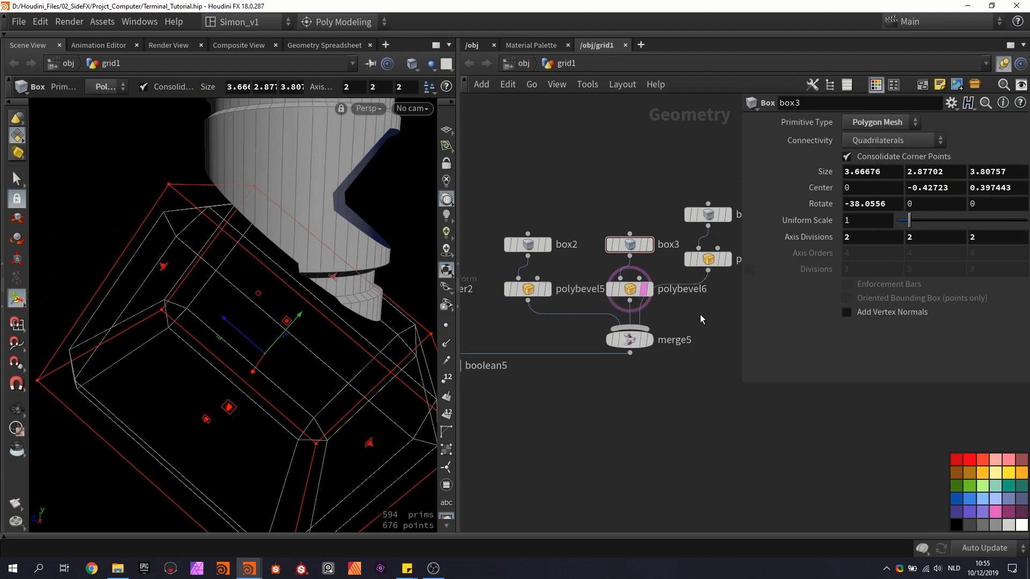
left_click(707, 214)
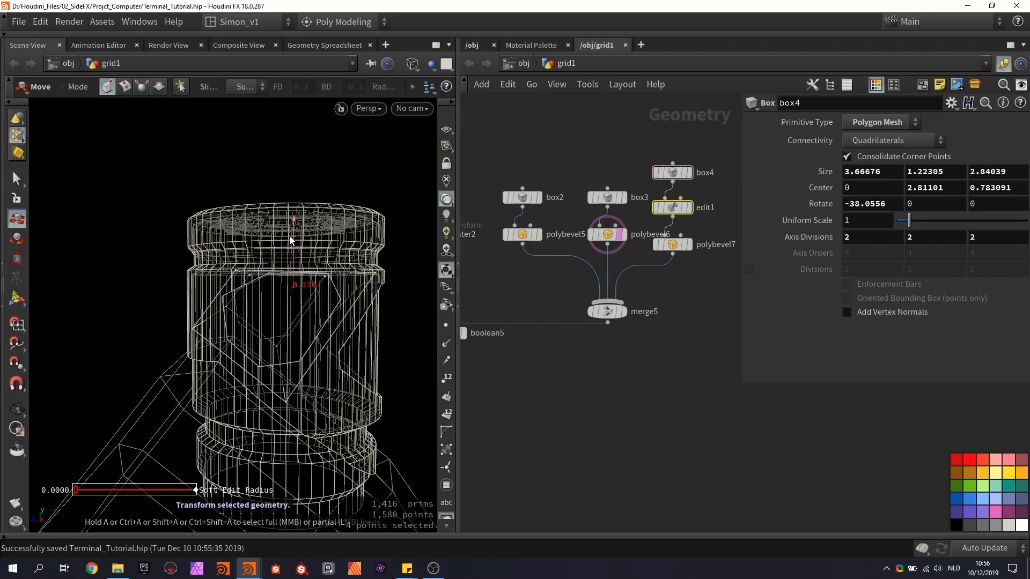
Step: Treat boolean Set A as Surface, thicken the cut panel, and display merge4
left_click(559, 266)
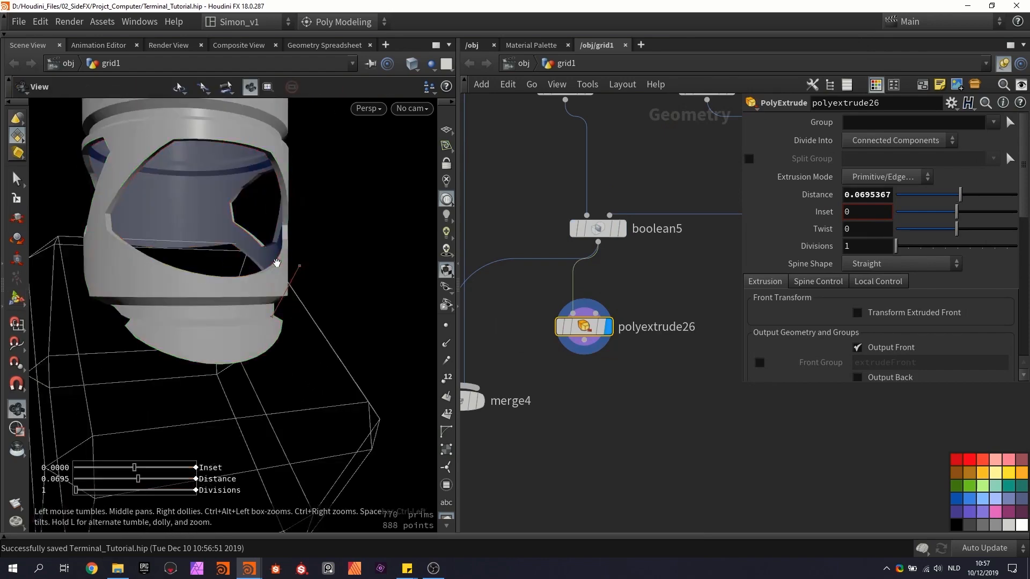
left_click(597, 229)
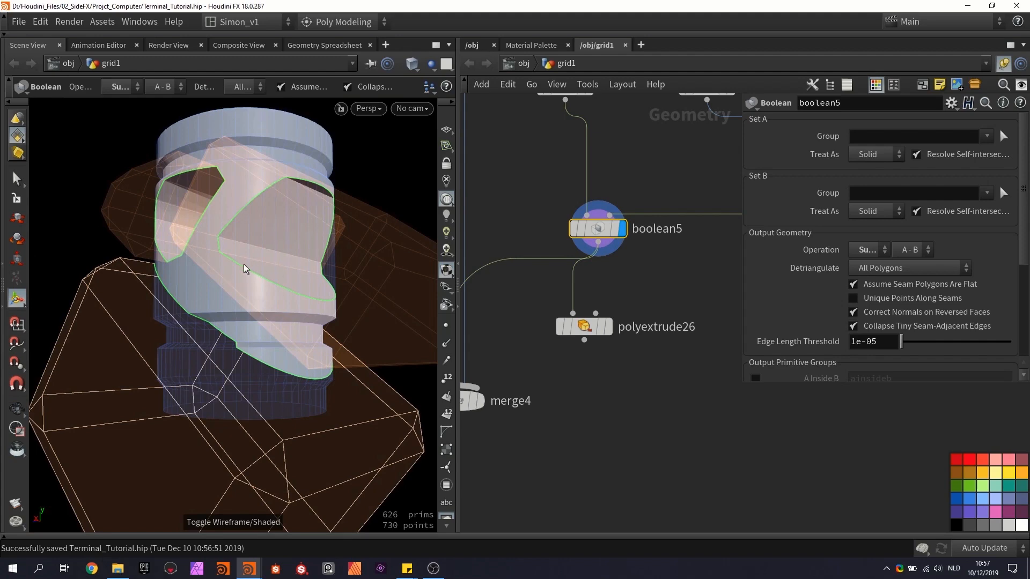
left_click(874, 154)
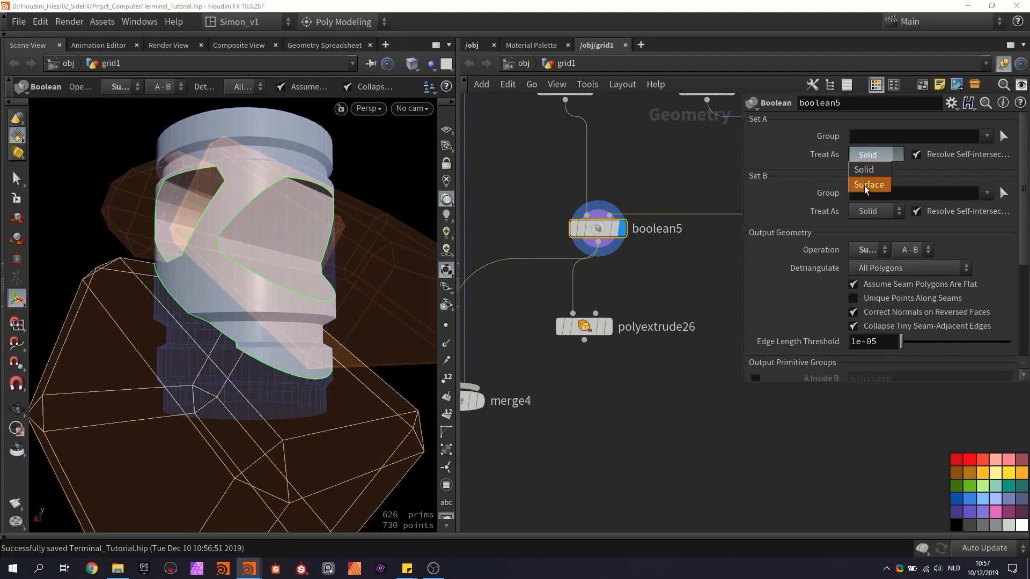
left_click(869, 184)
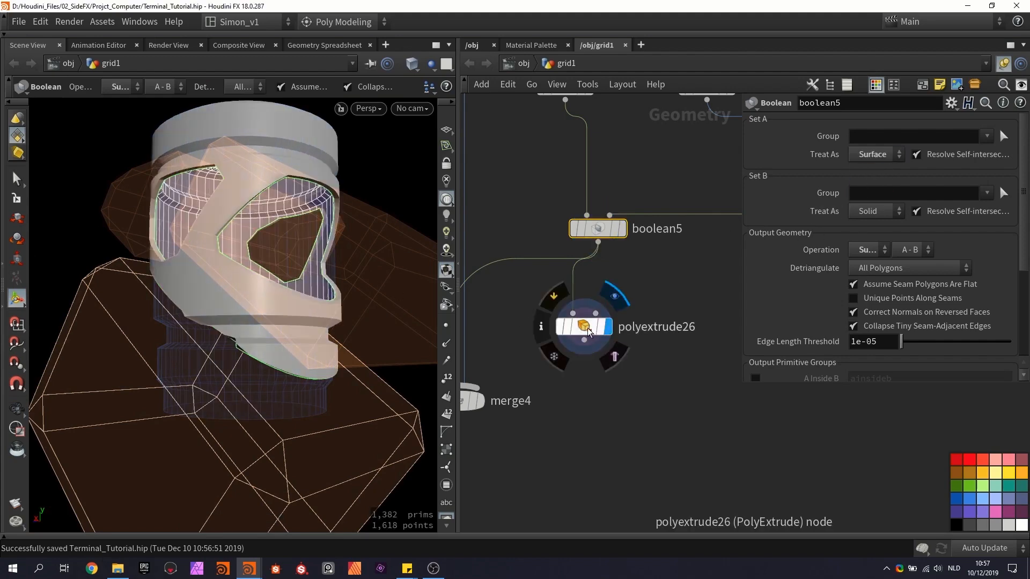
left_click(585, 327)
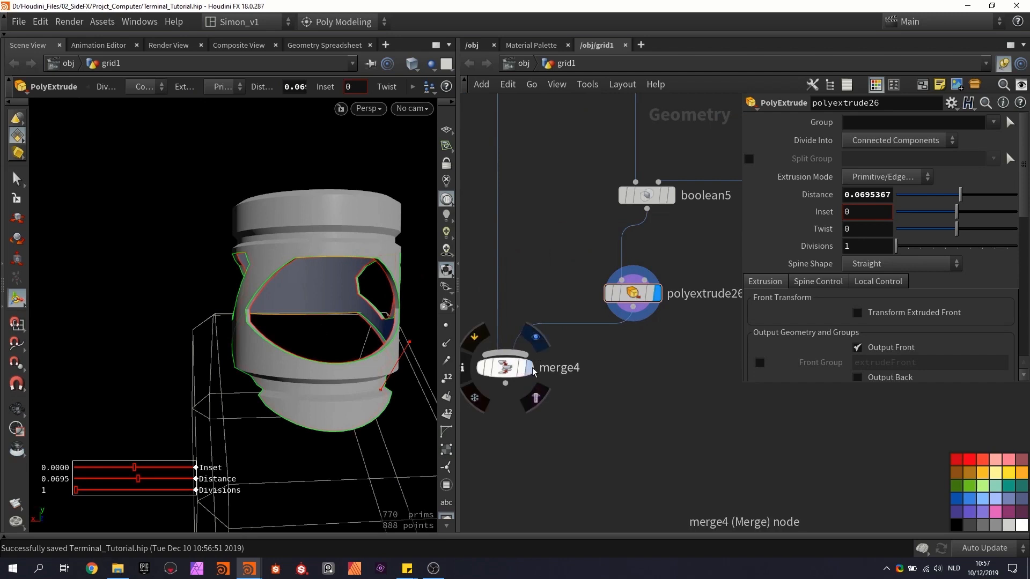
left_click(502, 367)
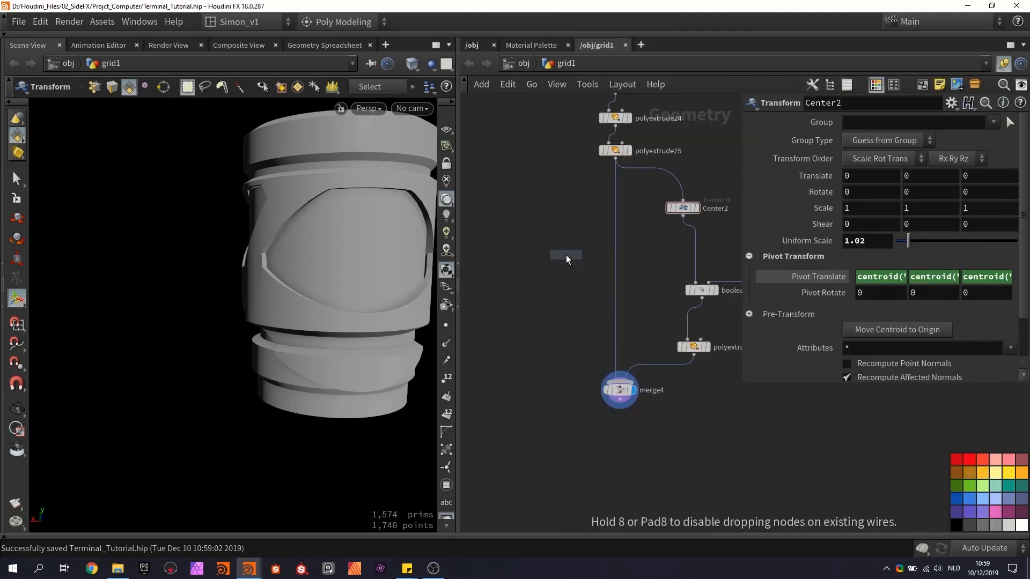
Step: Intersect a new thin box with the tank via Boolean and resize the strip box
left_click(529, 289)
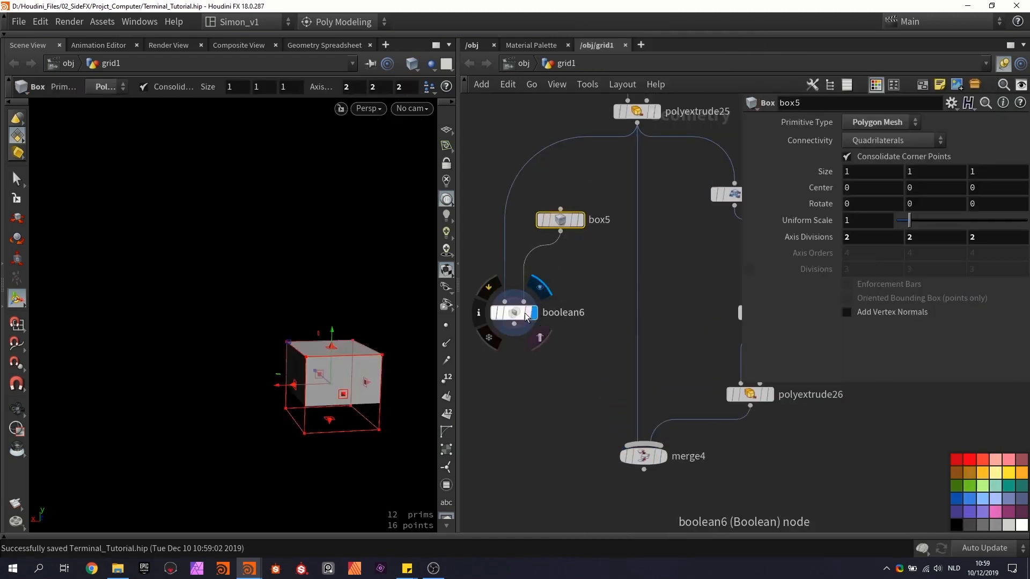
left_click(514, 312)
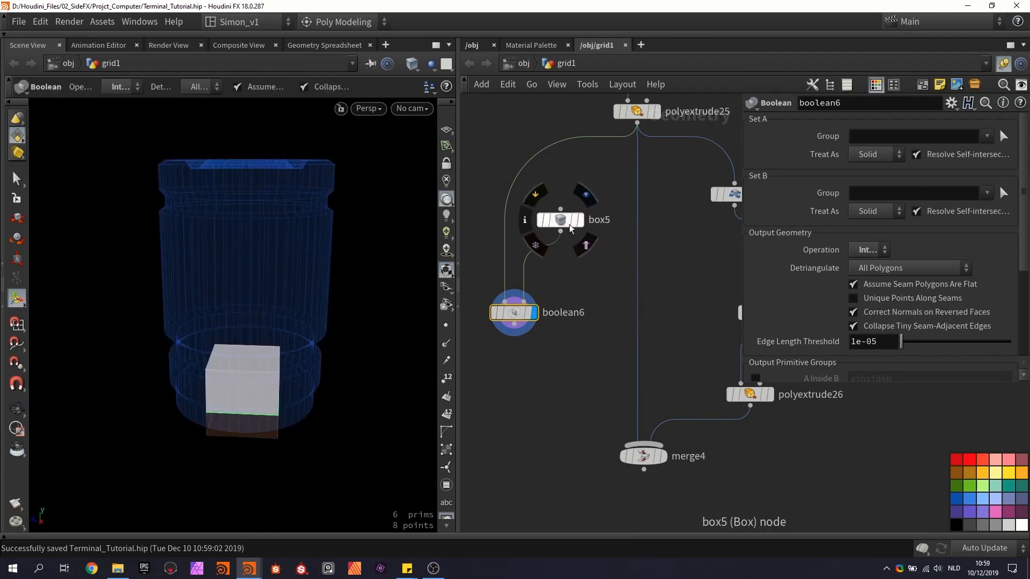
left_click(560, 219)
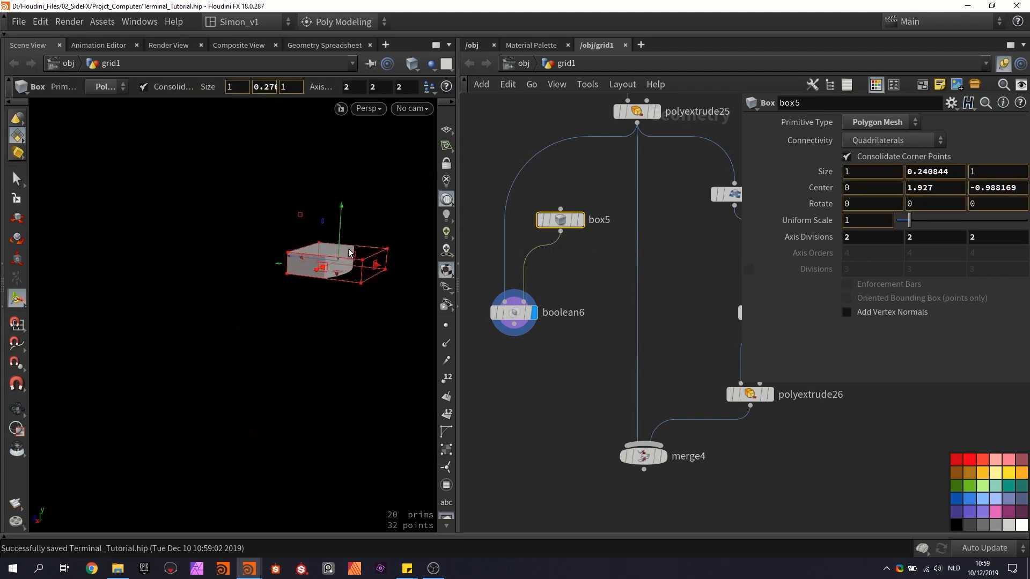
left_click(513, 312)
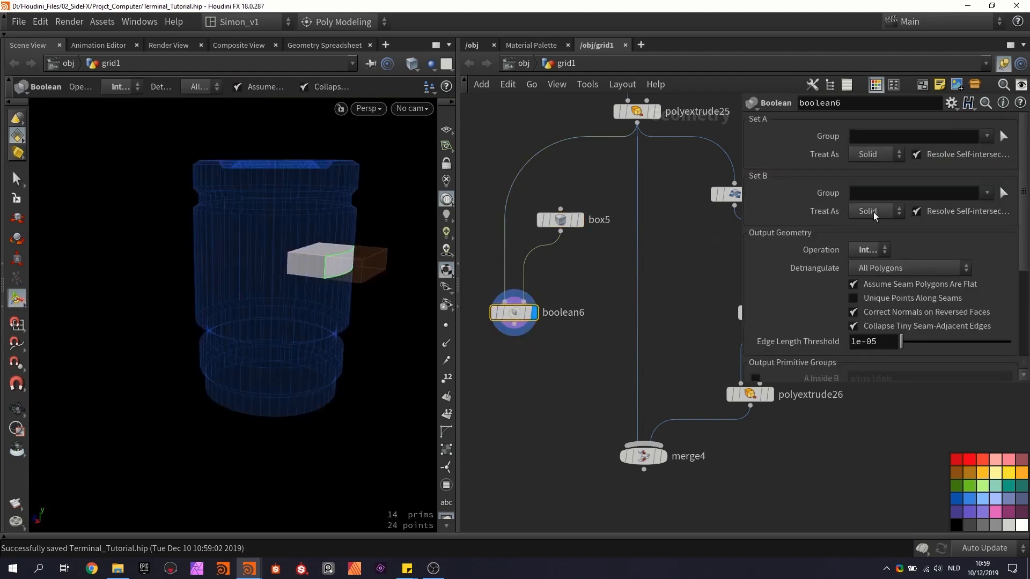
left_click(867, 249)
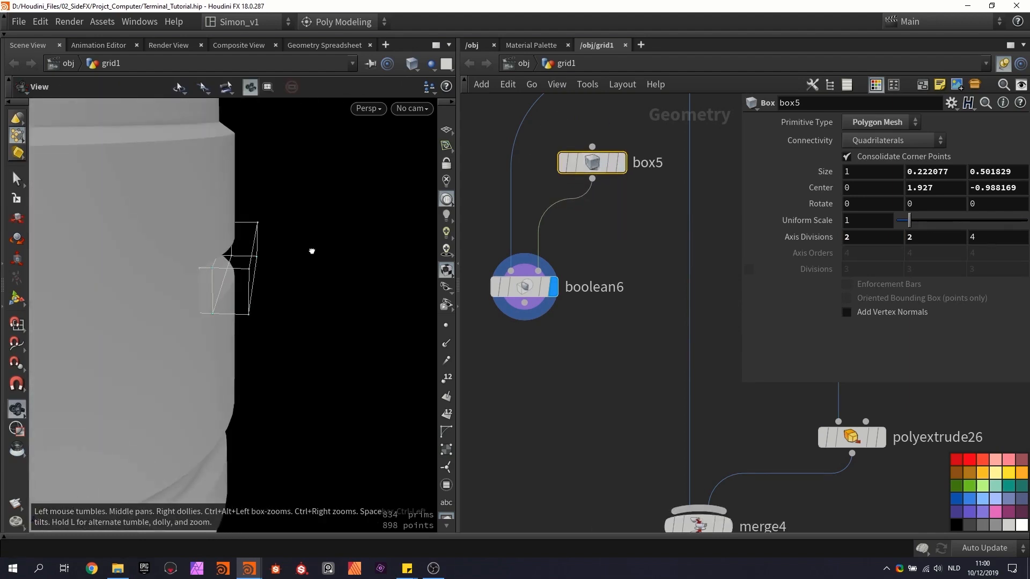
left_click(591, 162)
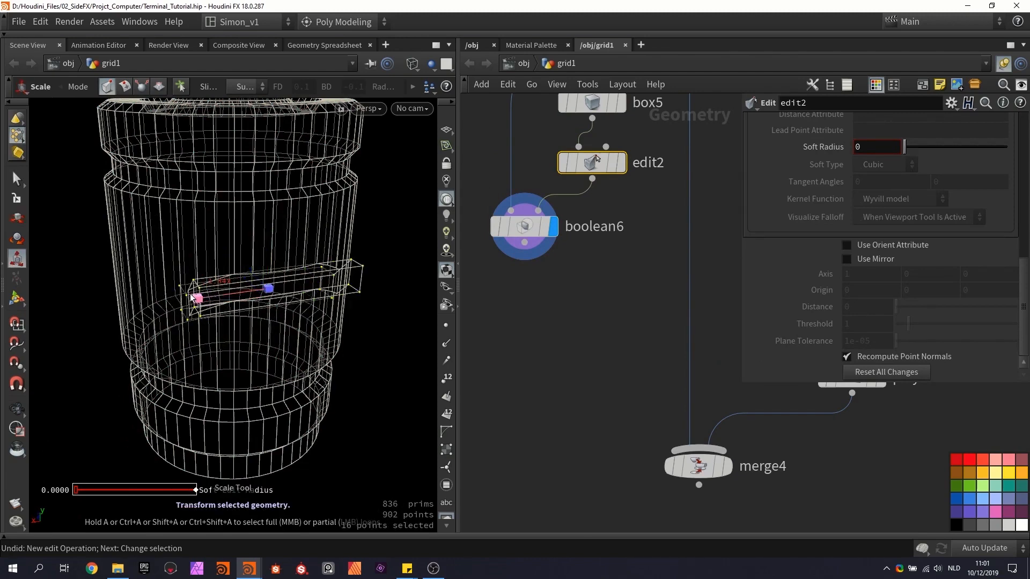
Step: Scale the strip box's end points sideways through an Edit node to widen it
left_click(341, 109)
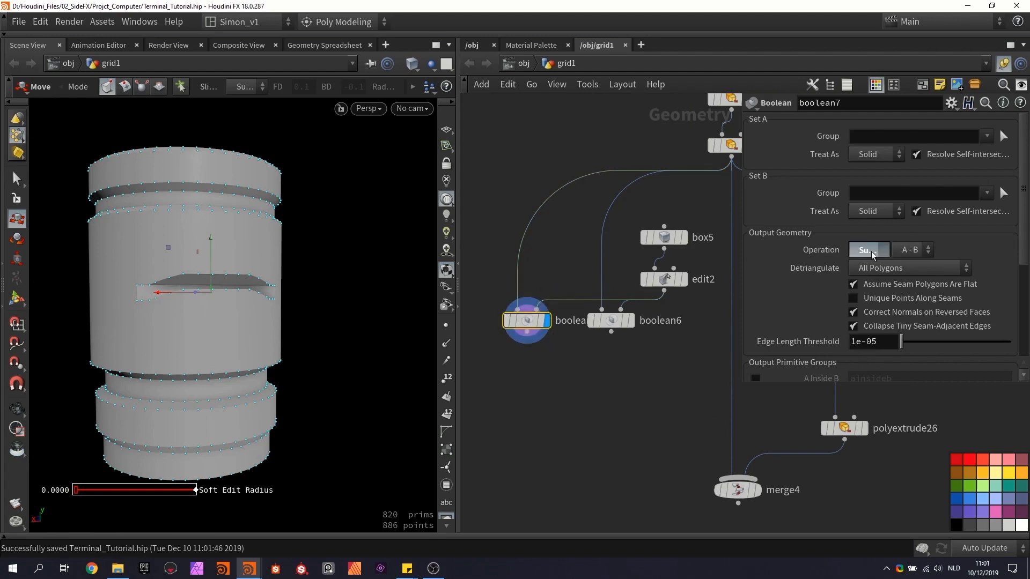
Step: Set boolean7 to Intersect, keeping only the tank–box overlap
left_click(868, 250)
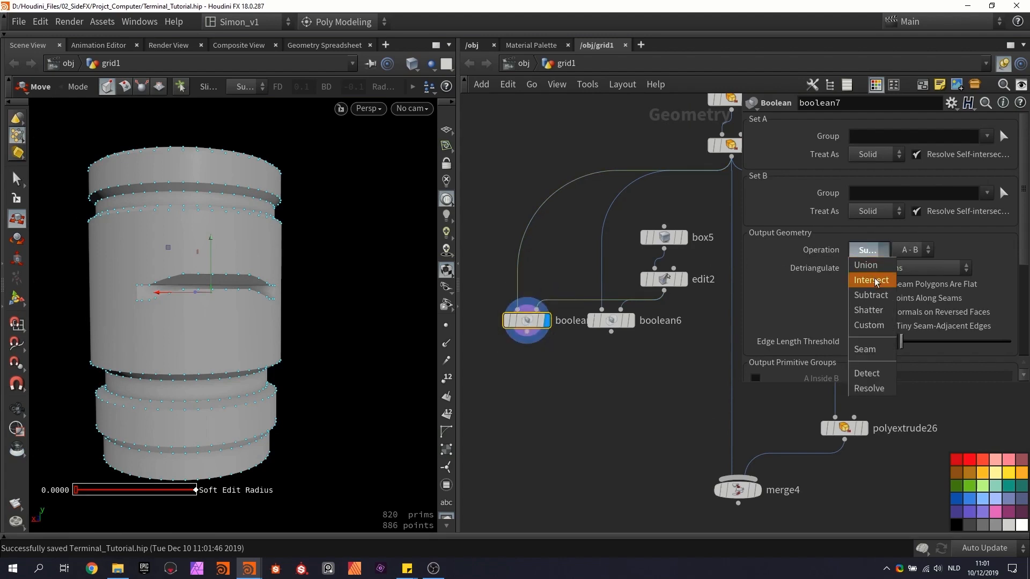
left_click(870, 280)
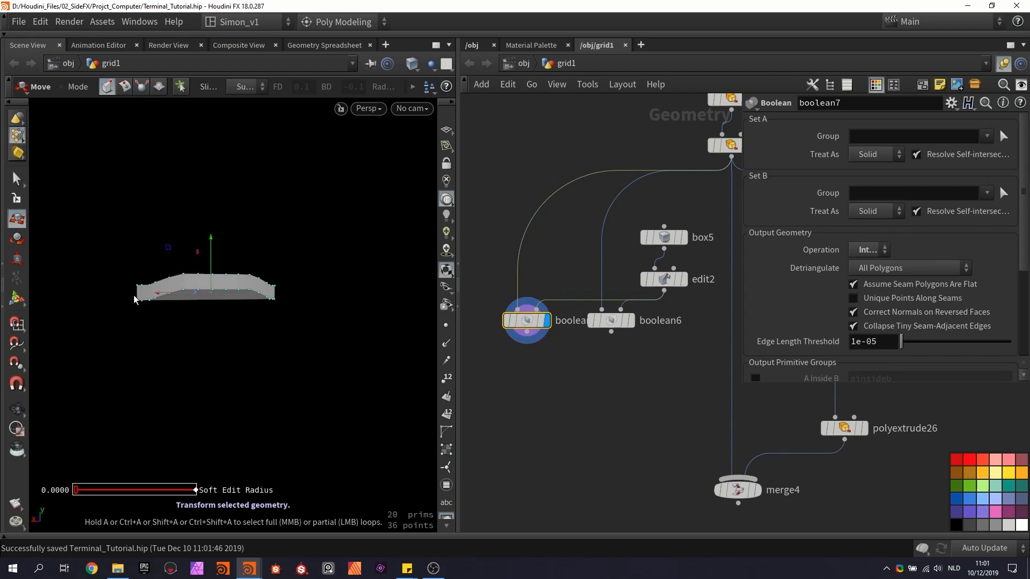
key("Tab")
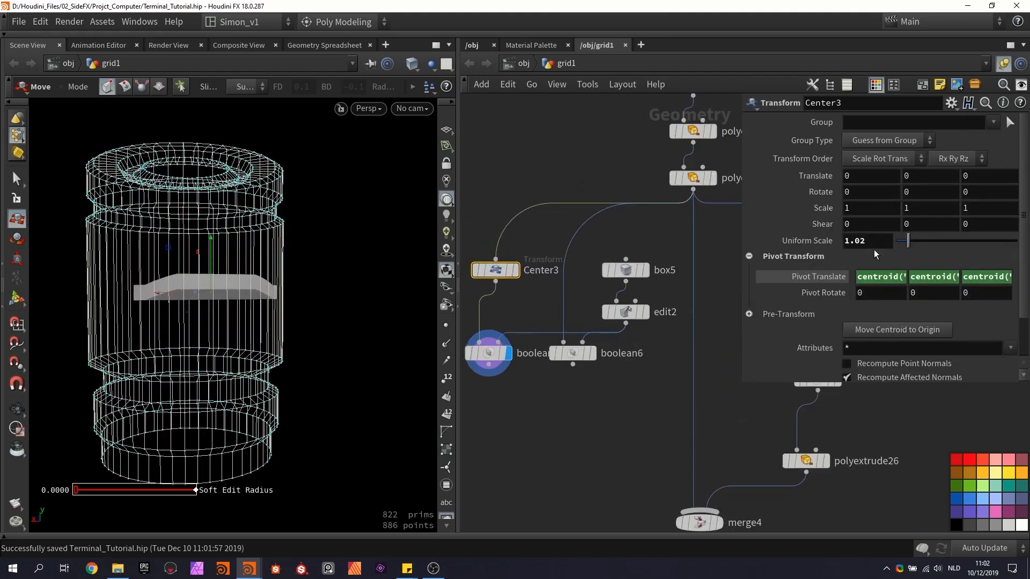
Step: Give Transform Center3 a uniform scale of 0.98 and display merge6
triple_click(867, 240)
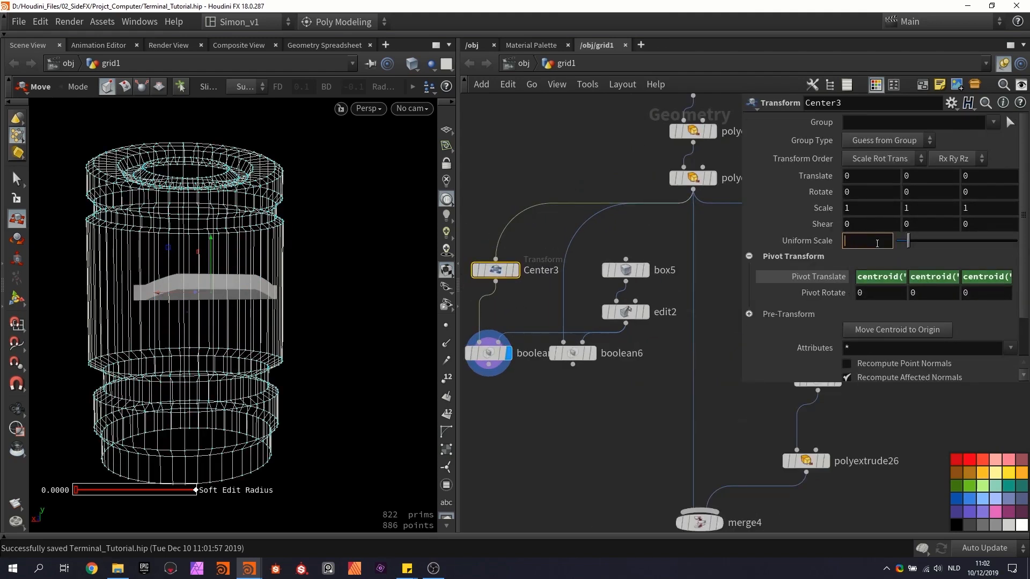
type("0.9")
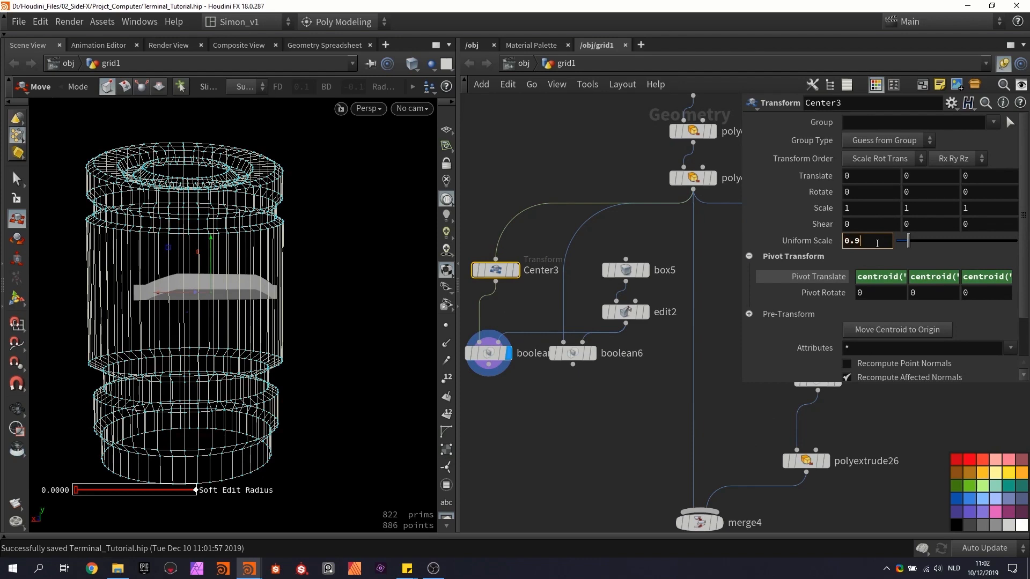
type("0.98")
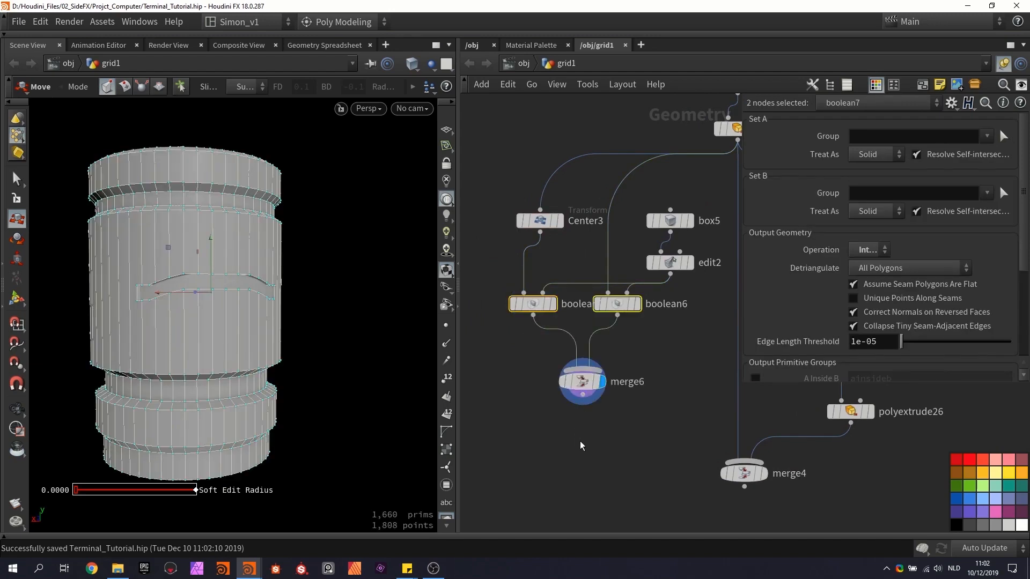
left_click(532, 304)
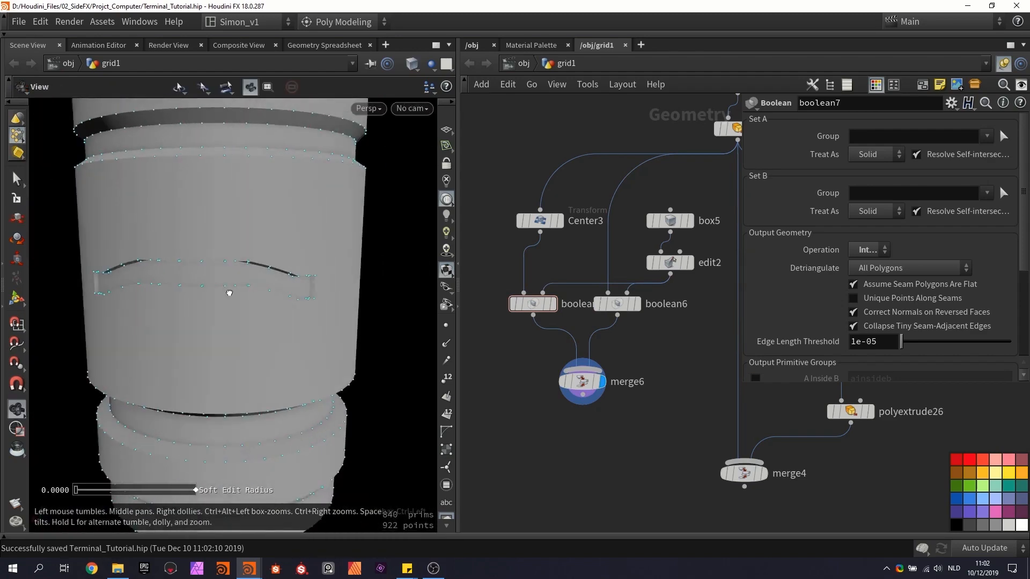
key("Tab")
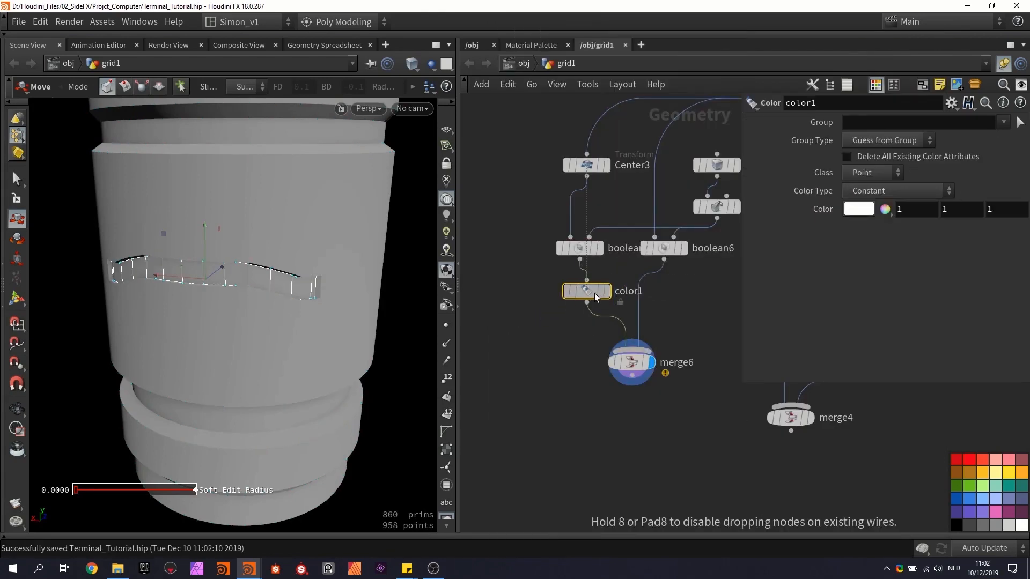
Step: Colour the strip blue with a Color node and group it as 'Lights'
left_click(609, 291)
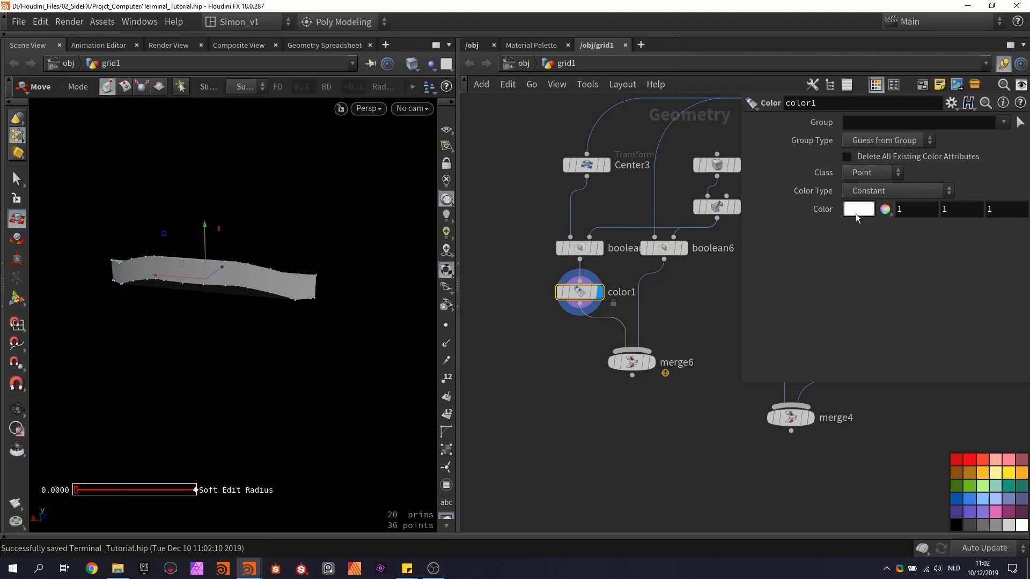
left_click(859, 209)
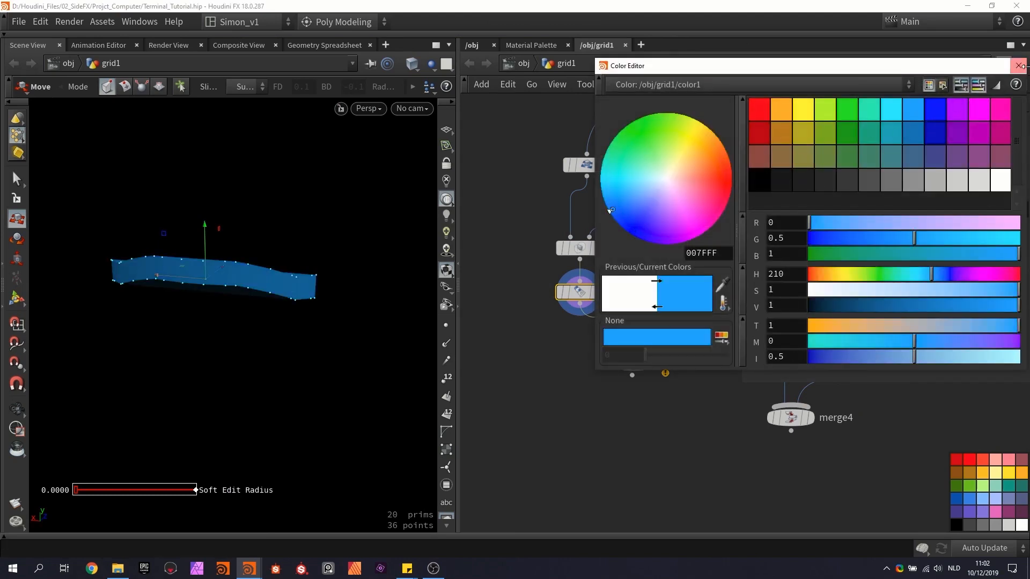
left_click(1021, 65)
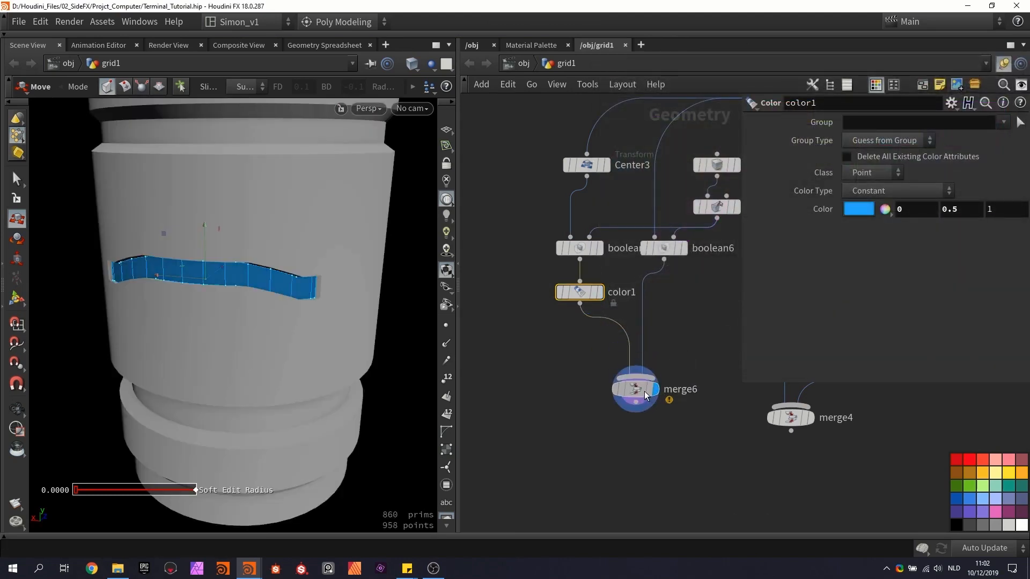
left_click(634, 389)
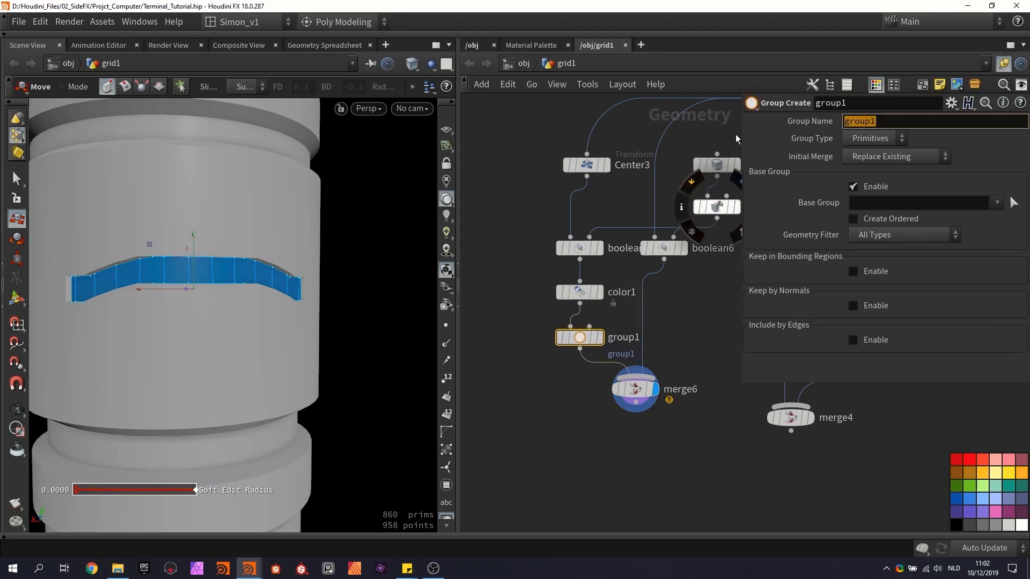
type("Lights")
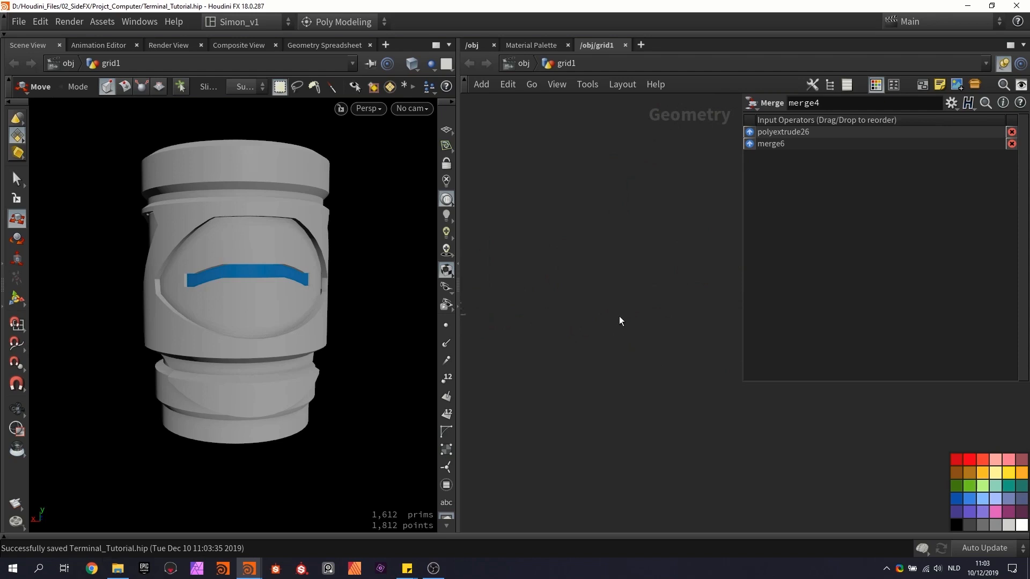
mouse_move(621, 290)
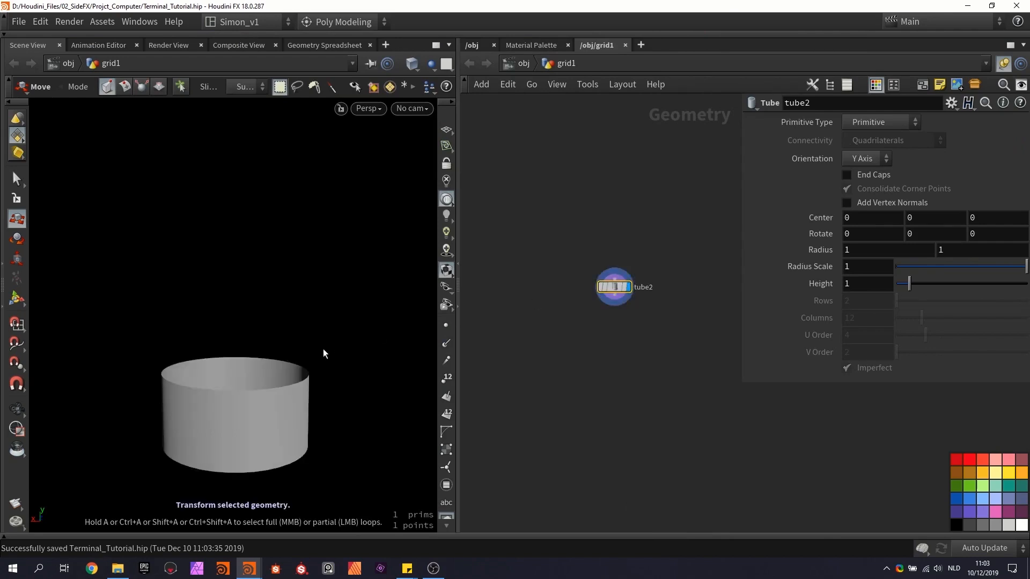
Step: Set the tube's primitive type to Polygon with End Caps enabled
left_click(880, 121)
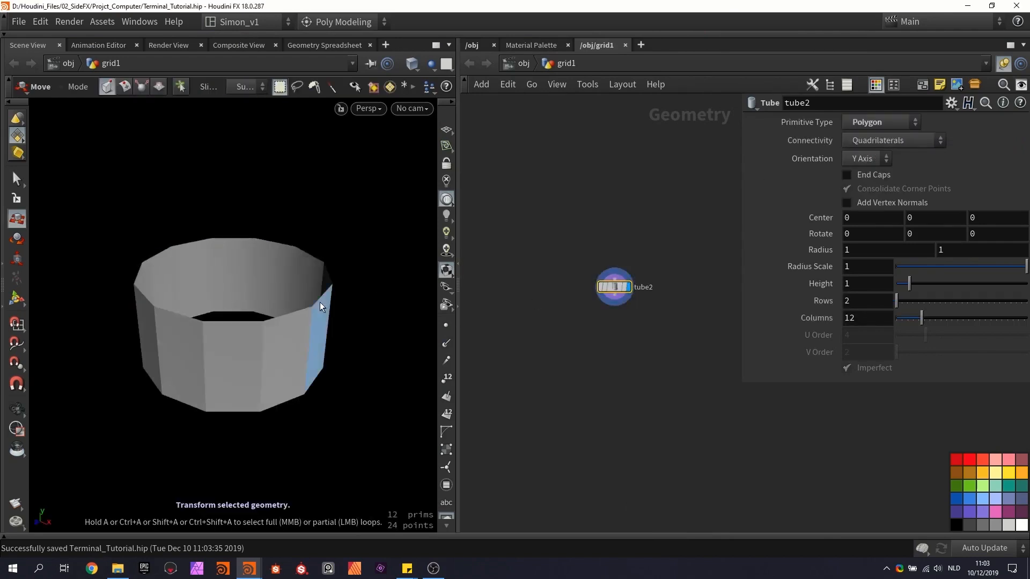
left_click(848, 175)
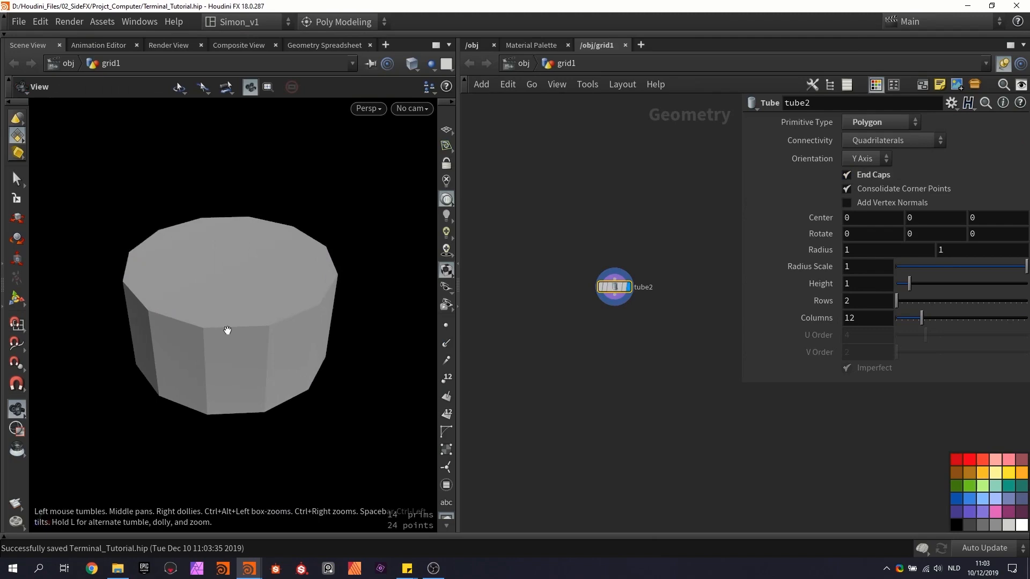
key("Tab")
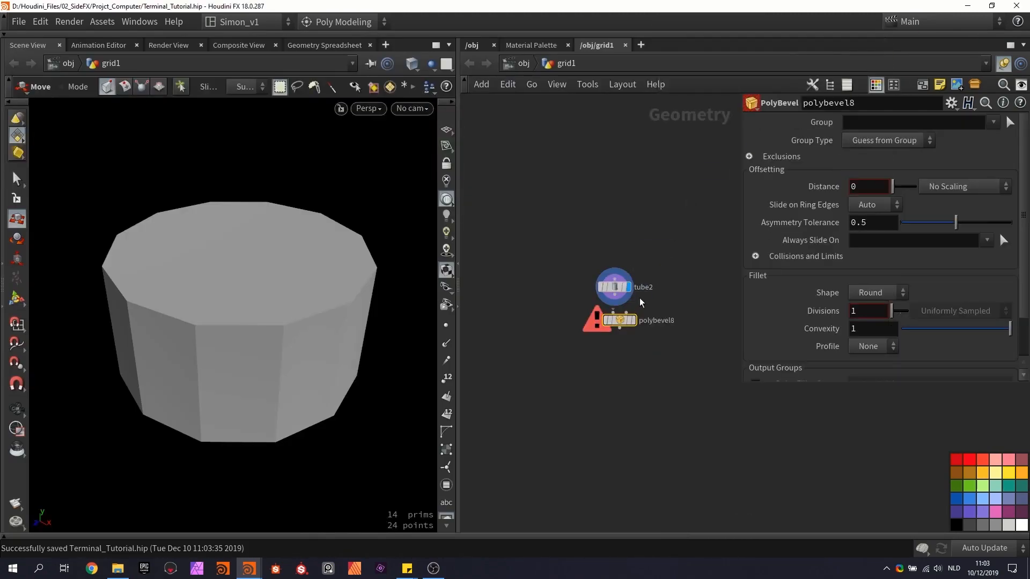
Step: Bevel the tube with PolyBevel, Distance 0.19, with Ignore Flat Edges enabled
left_click(617, 320)
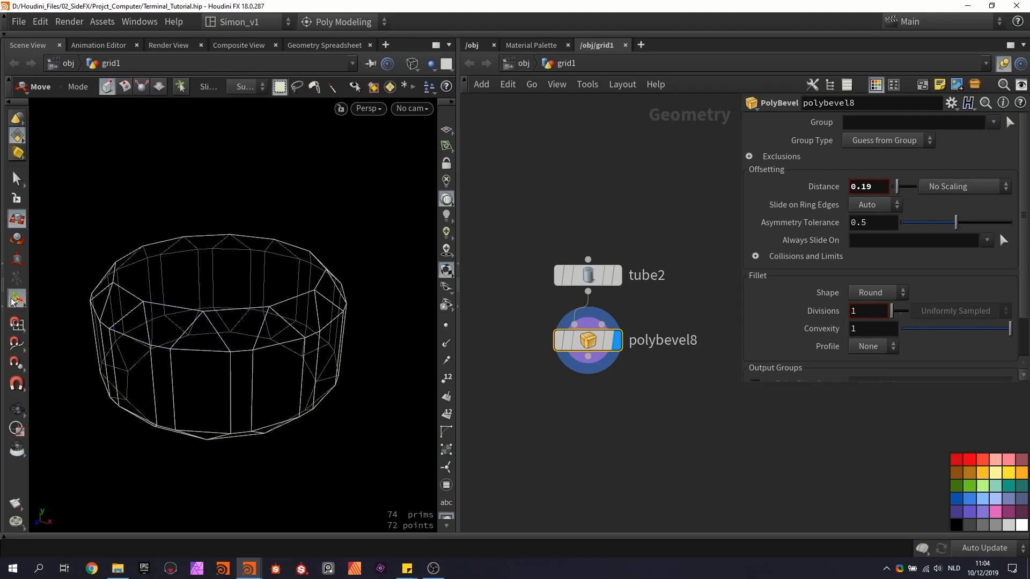
left_click(749, 156)
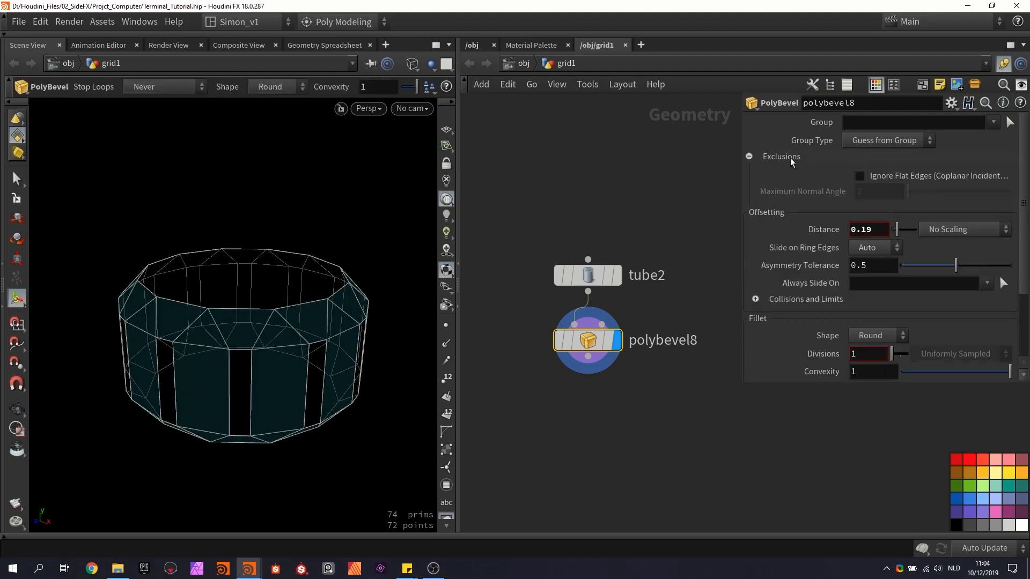
mouse_move(878, 181)
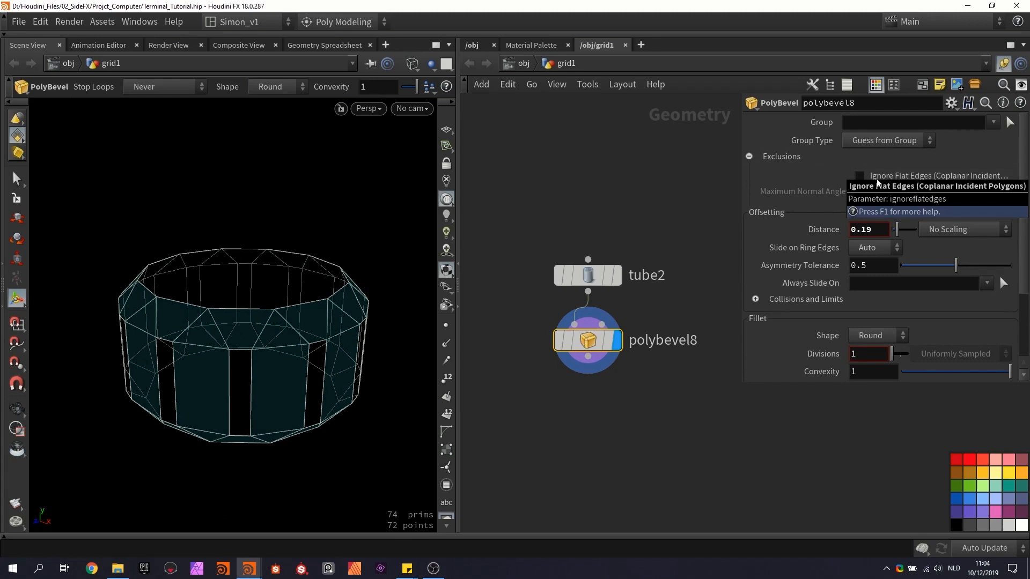
left_click(859, 175)
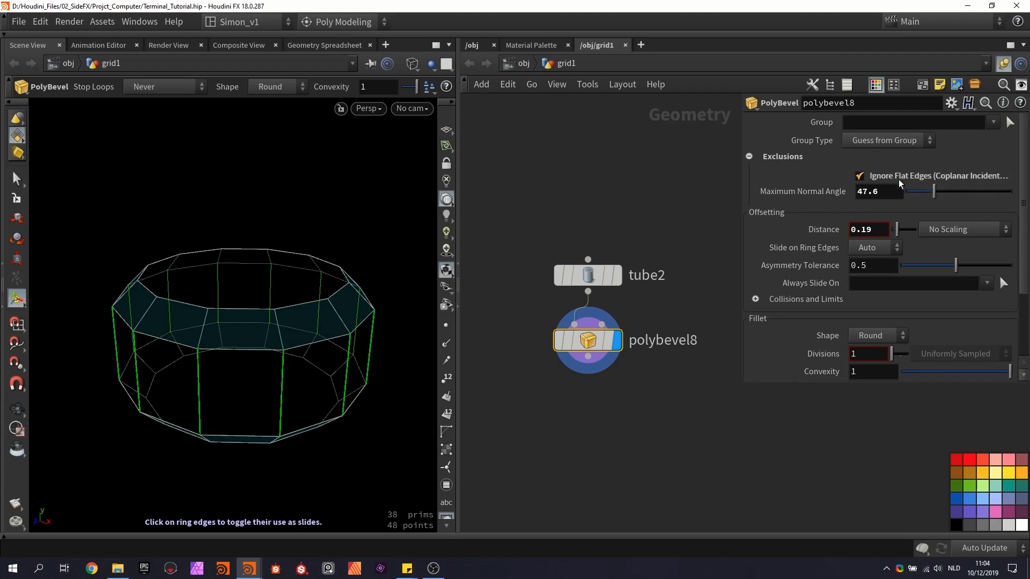
mouse_move(812, 199)
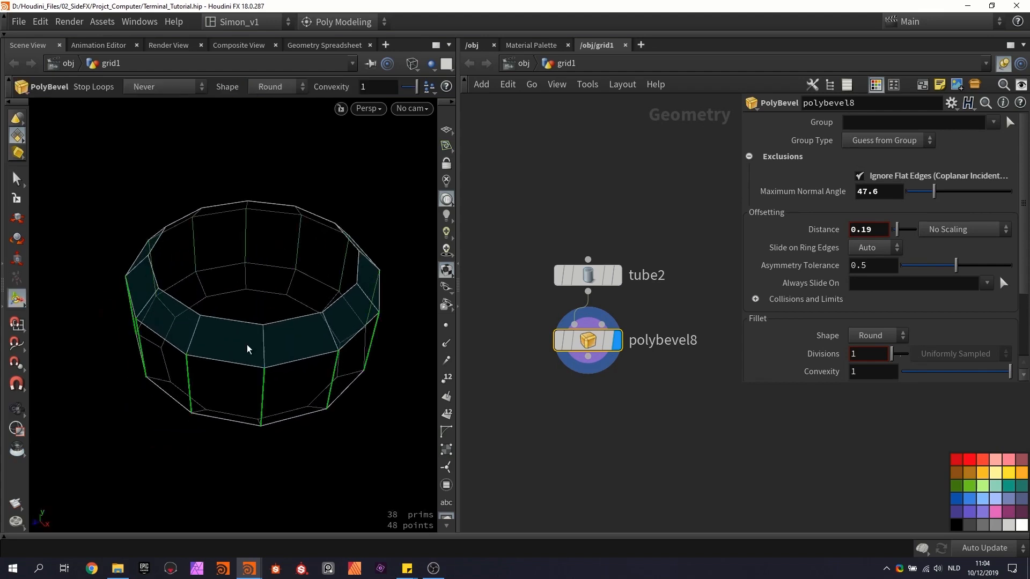
mouse_move(345, 322)
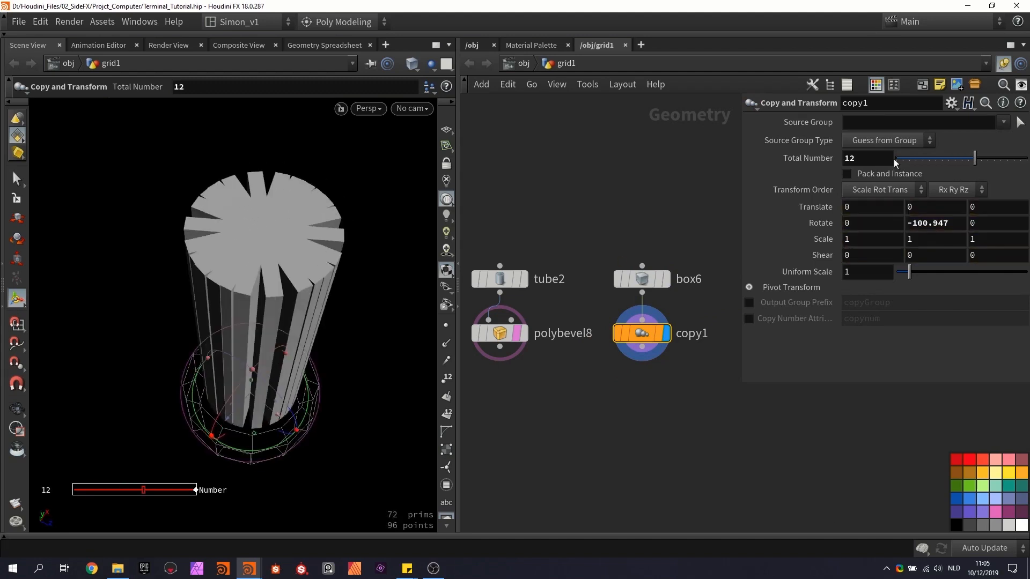
mouse_move(884, 158)
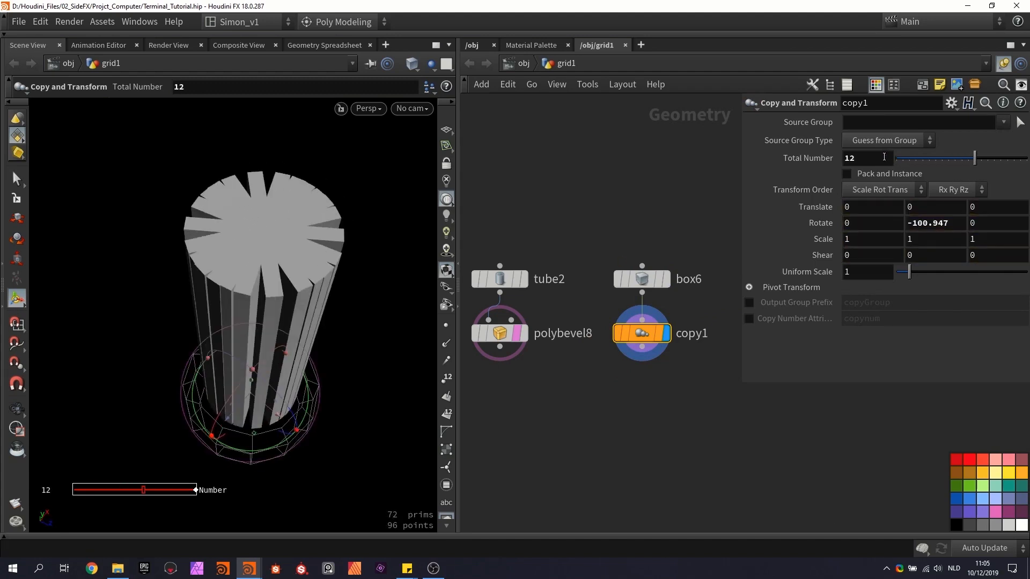
Step: Copy box6 8 times with Rotate Y 180/ch("ncy") and adjust the fin box size
triple_click(867, 158)
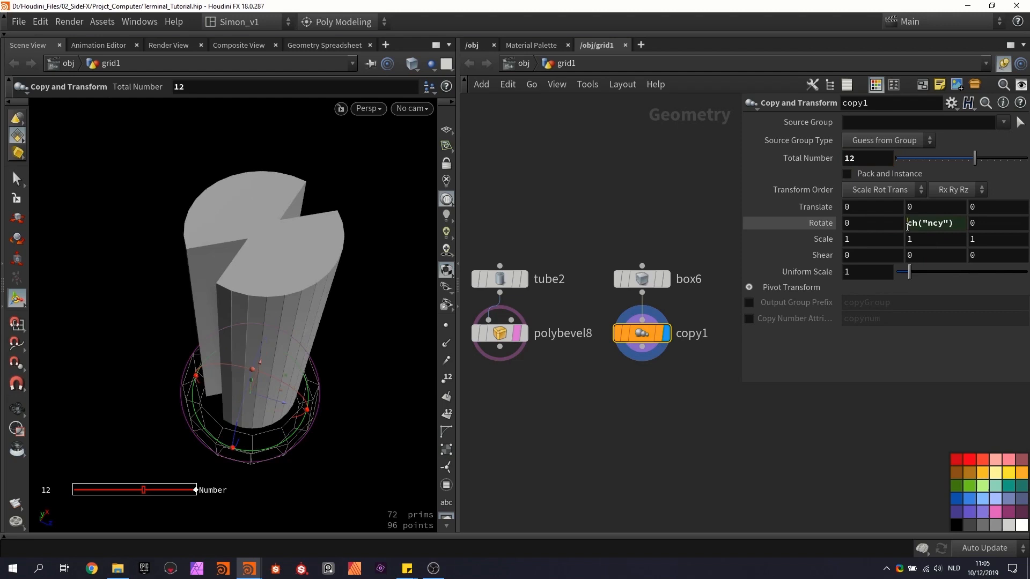
left_click(930, 223)
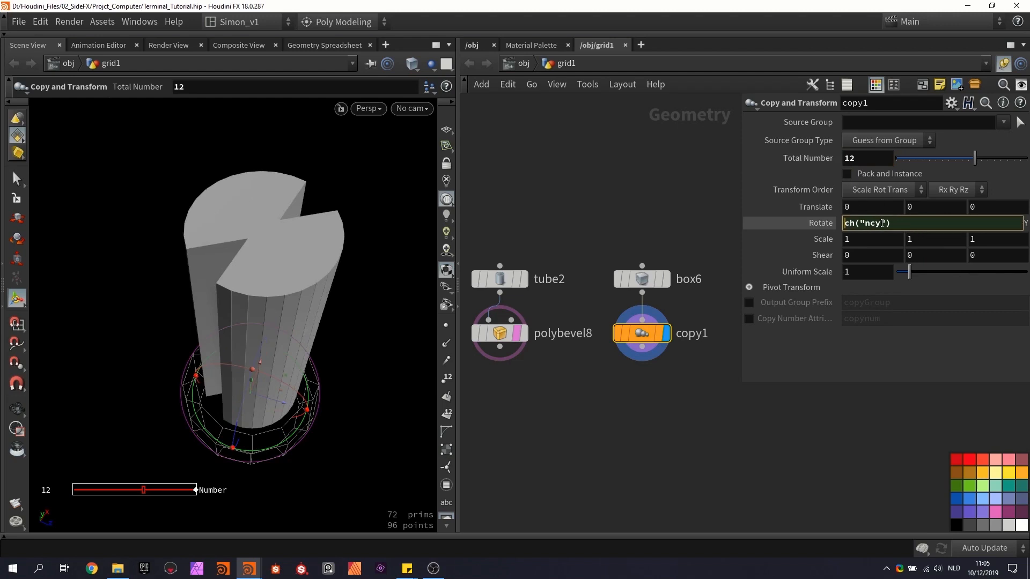
type("180/")
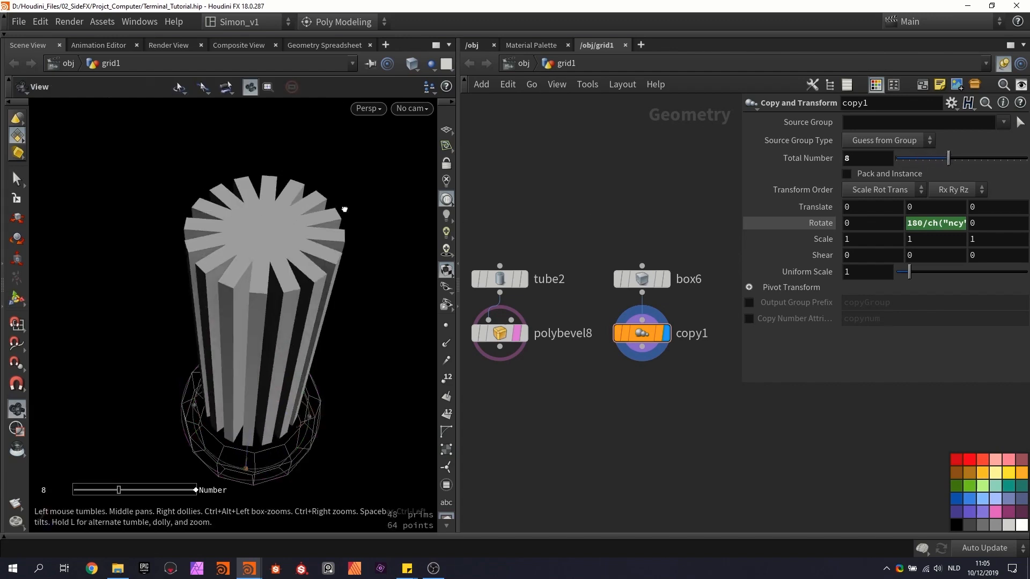
left_click(641, 278)
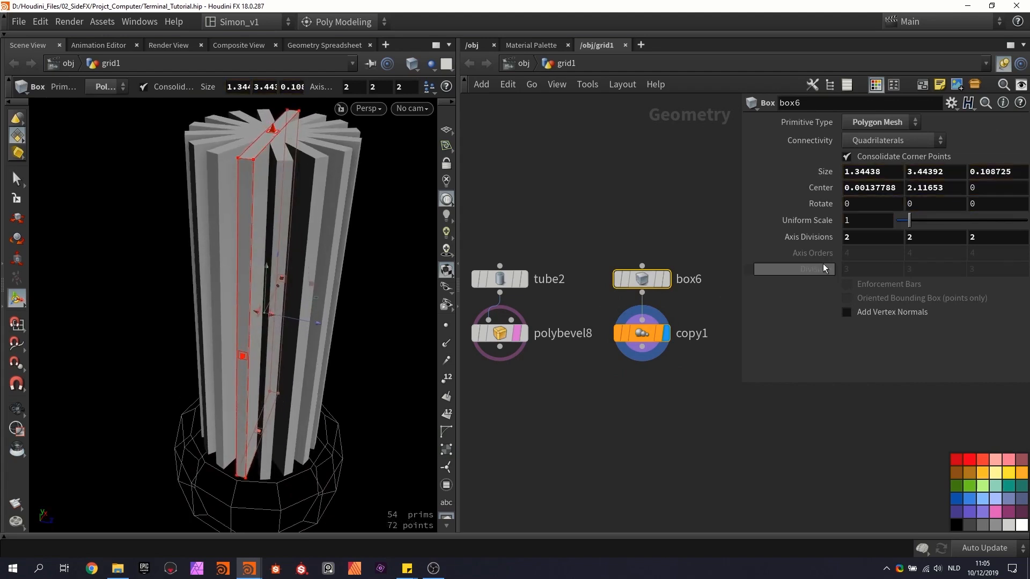
left_click(641, 333)
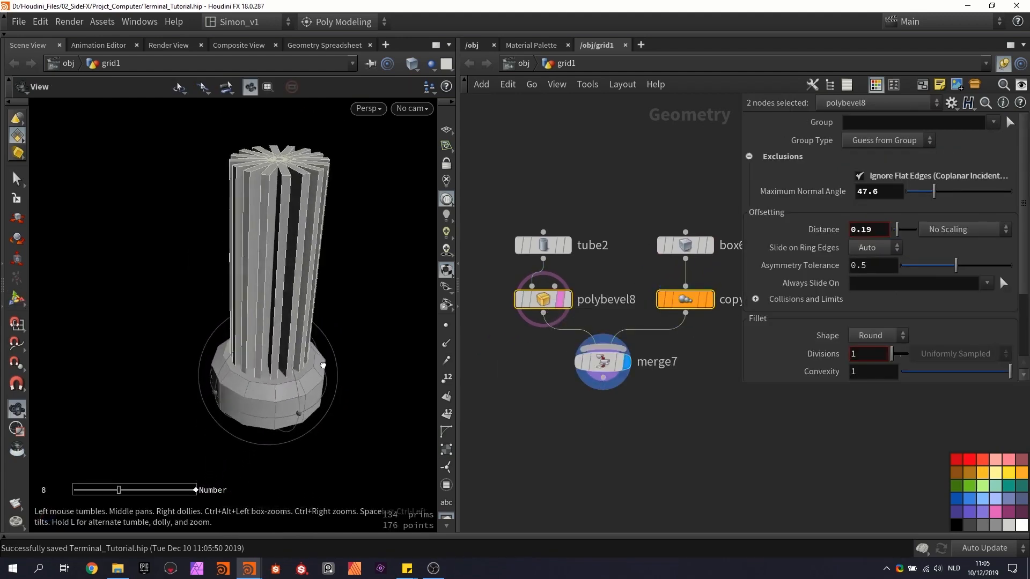
Step: Merge a raised, Y-flattened polybevel8 copy with the fins and align to Y Min
left_click(600, 361)
type("tra")
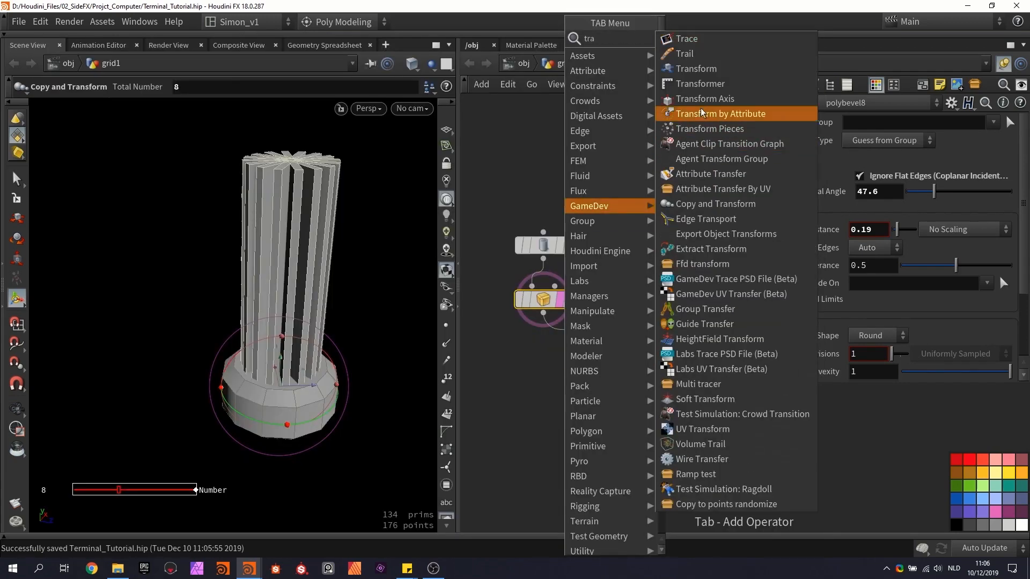
left_click(696, 69)
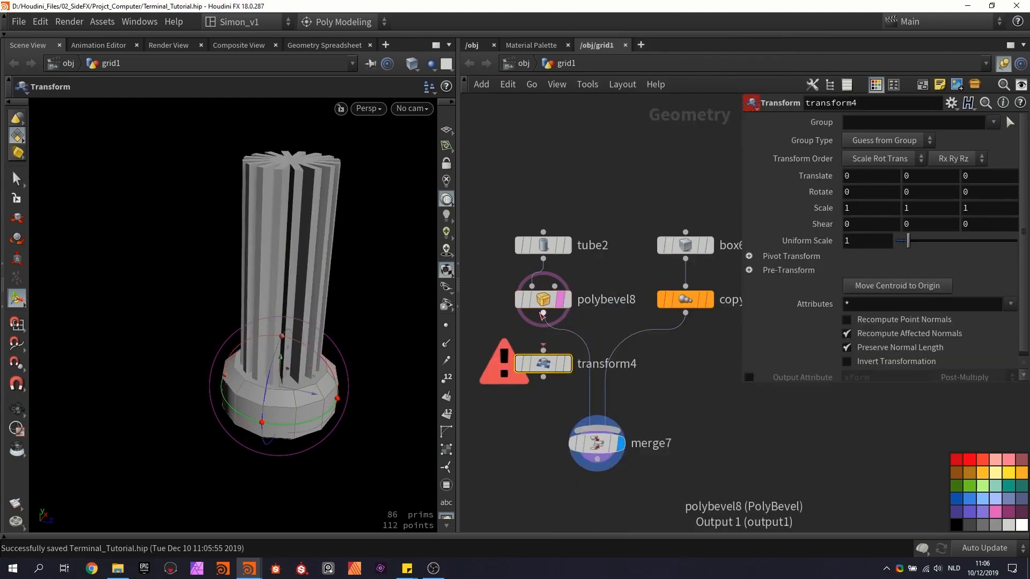
left_click(541, 363)
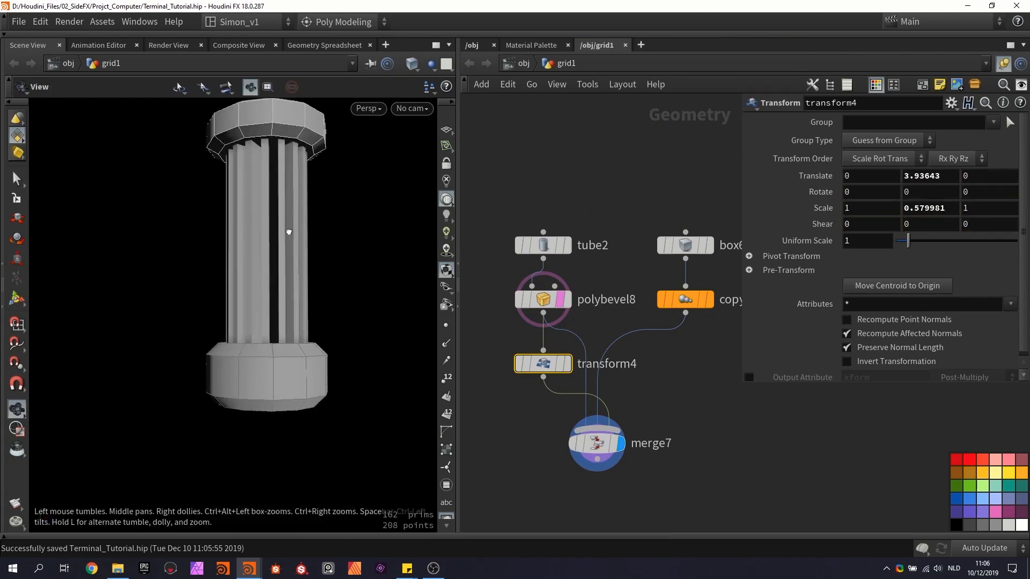
left_click(17, 257)
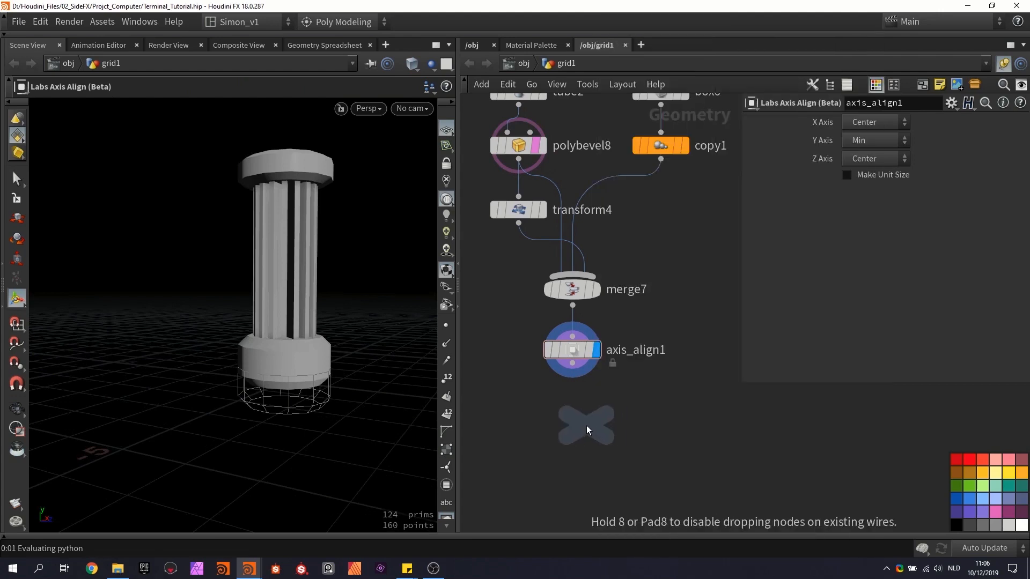
Step: End the network with a null named OUT_Detail_01 and copy the part's network
left_click(585, 424)
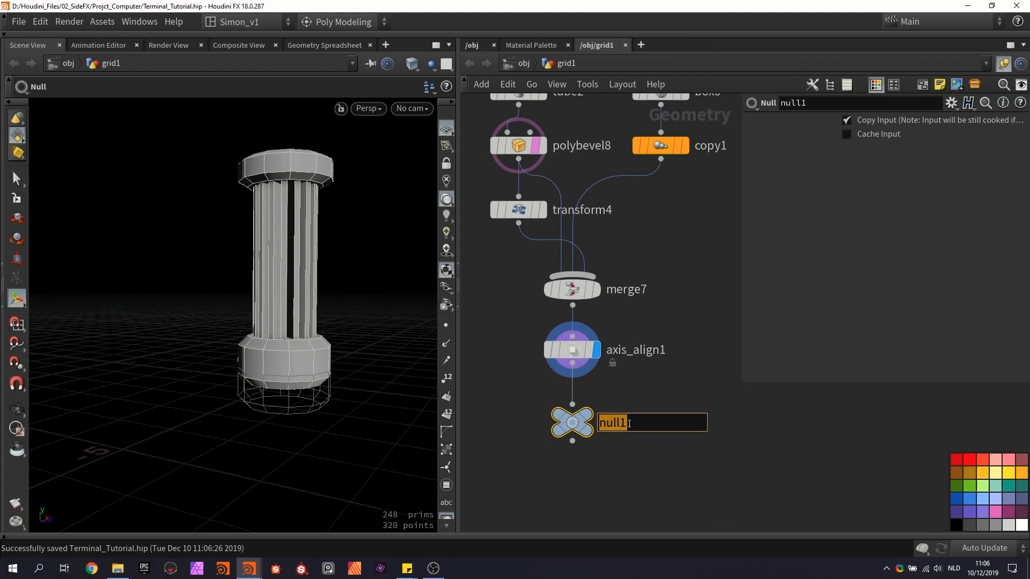
type("OUT_")
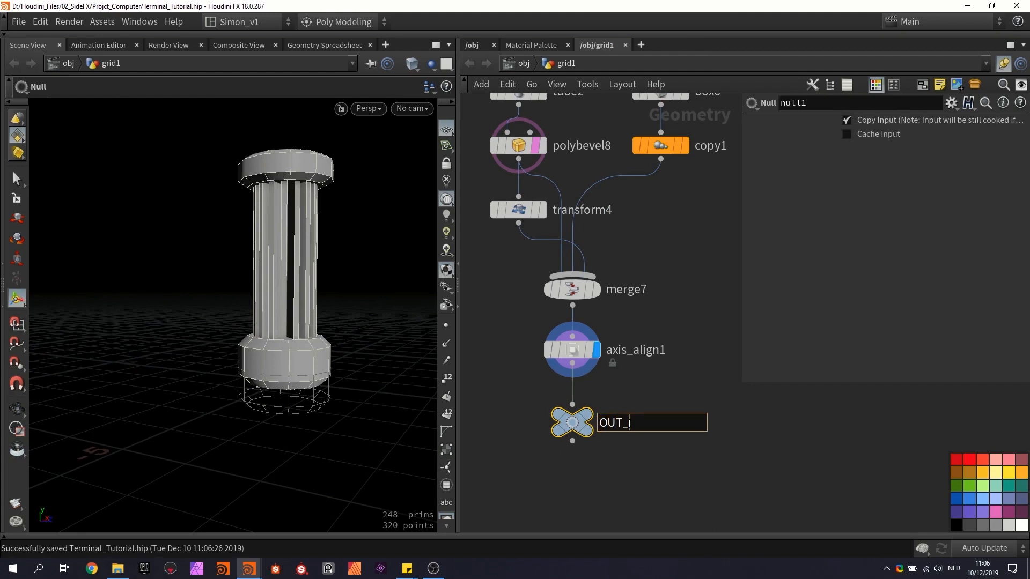
type("Detail_01")
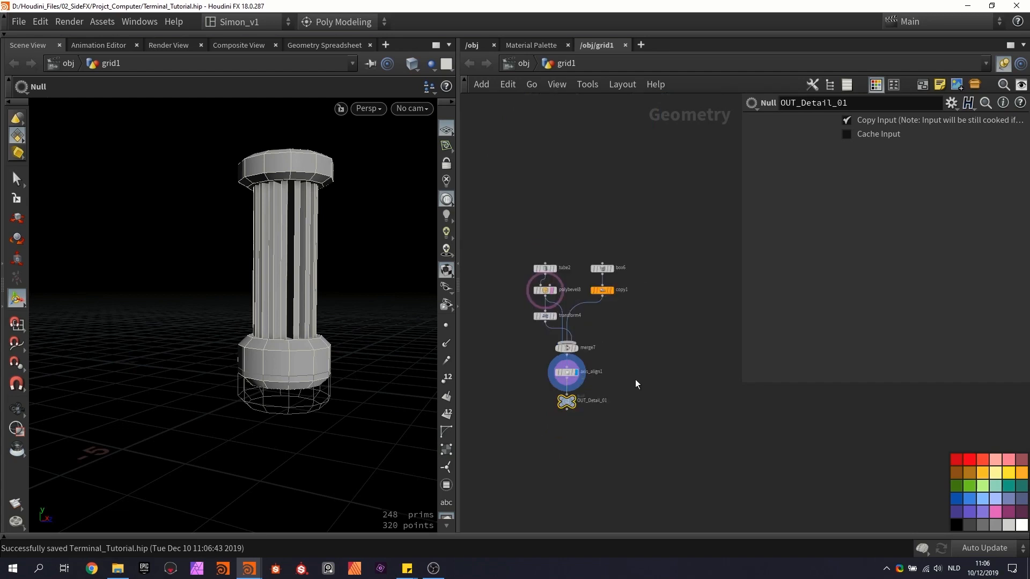
left_click(554, 316)
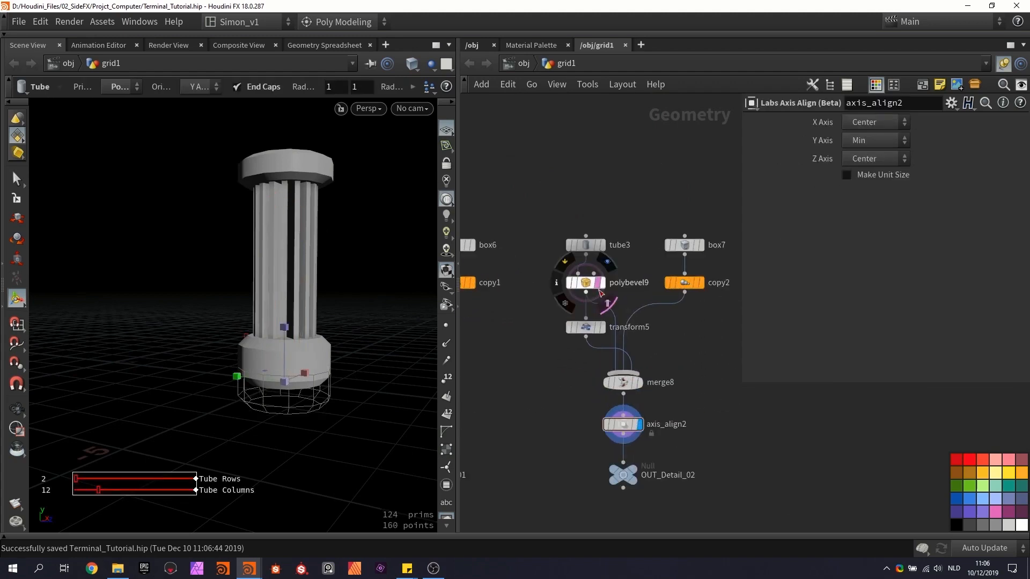
Step: Shorten box7's fins, lower transform5's top cap, and output as OUT_Detail_02
left_click(621, 381)
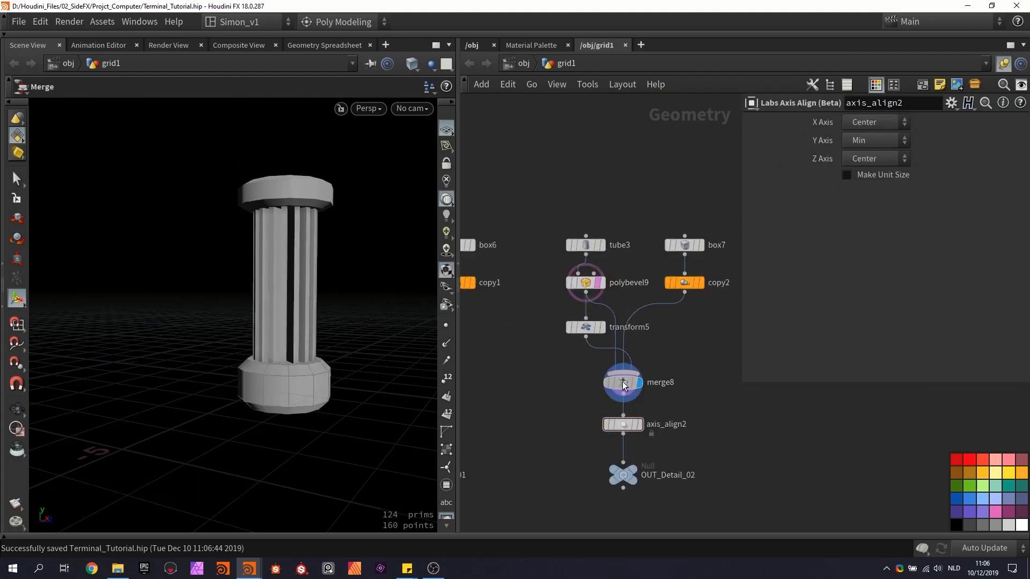
left_click(683, 245)
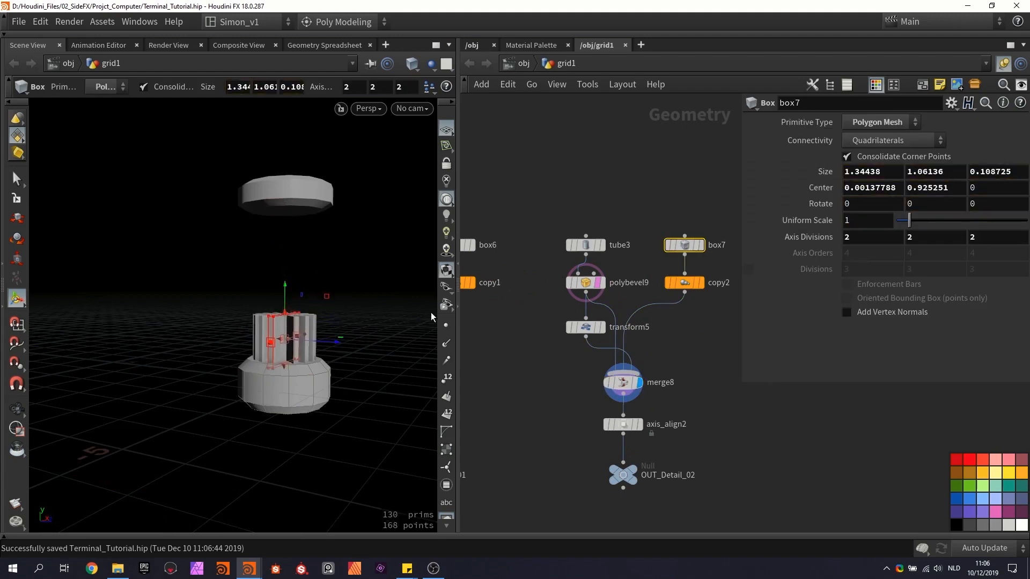
left_click(586, 328)
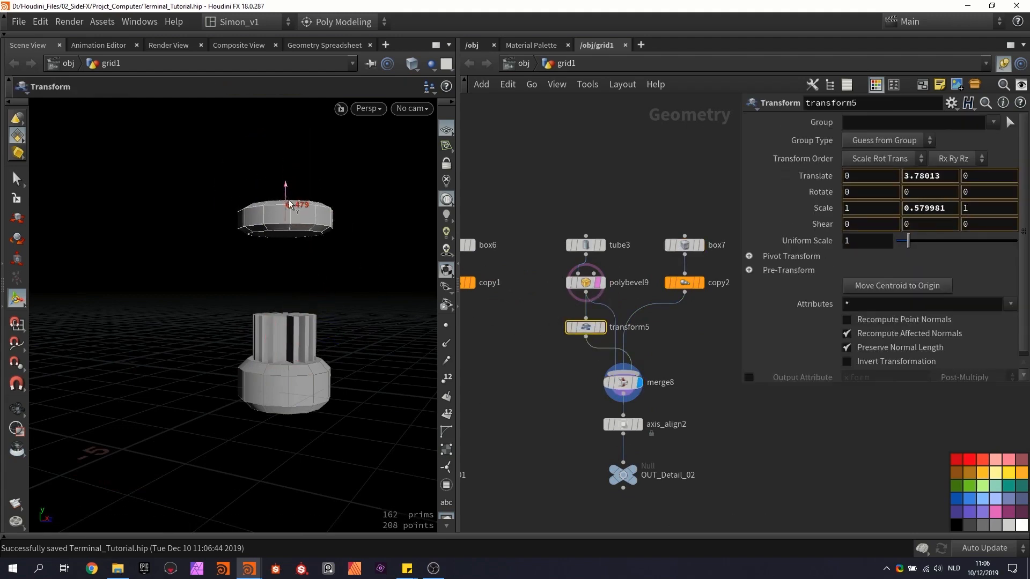
left_click(623, 474)
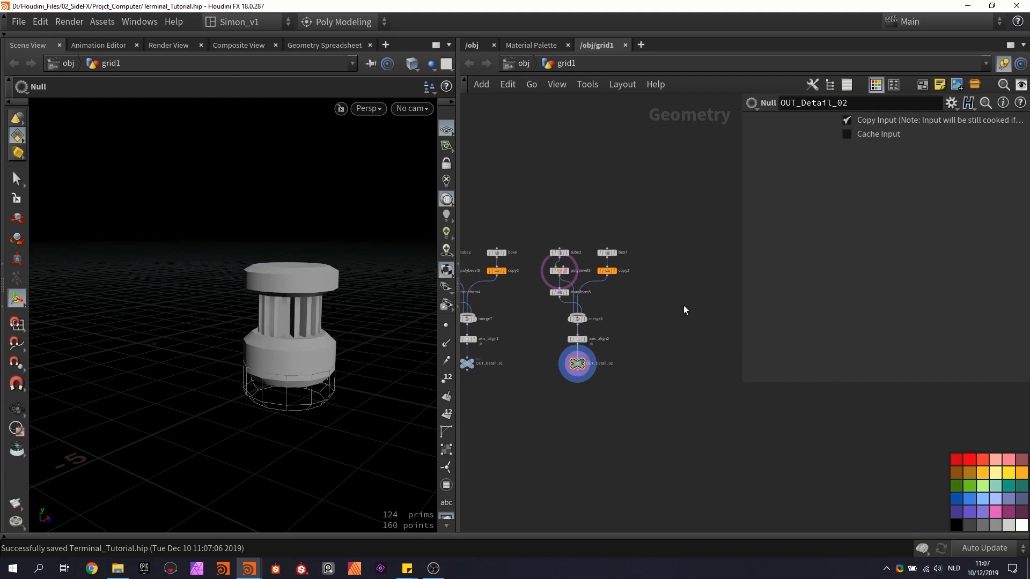
mouse_move(647, 325)
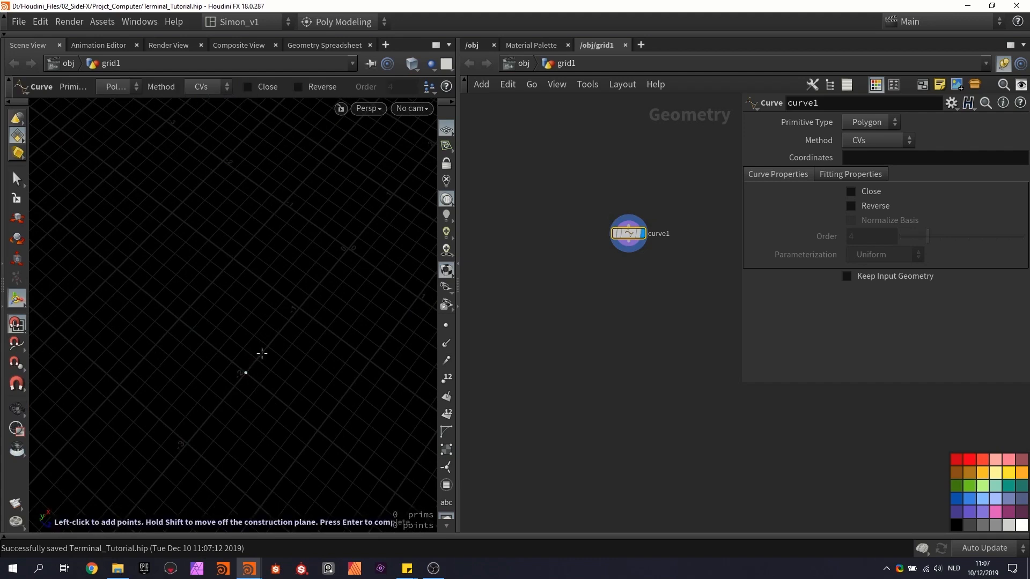
Step: Add points to curve1 and round its corners with PolyBevel Distance 0.19
left_click(226, 163)
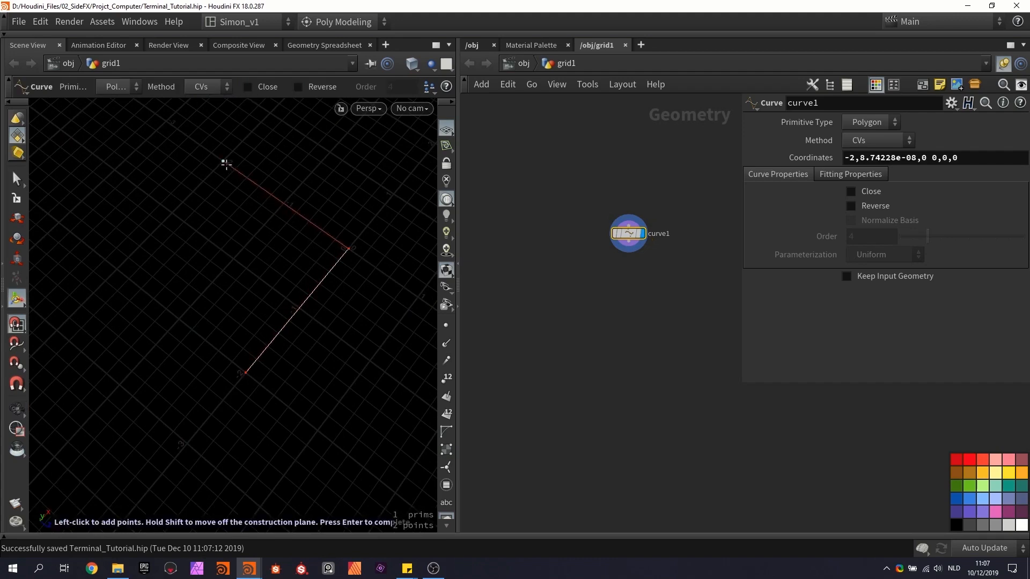
left_click(117, 269)
type("beve")
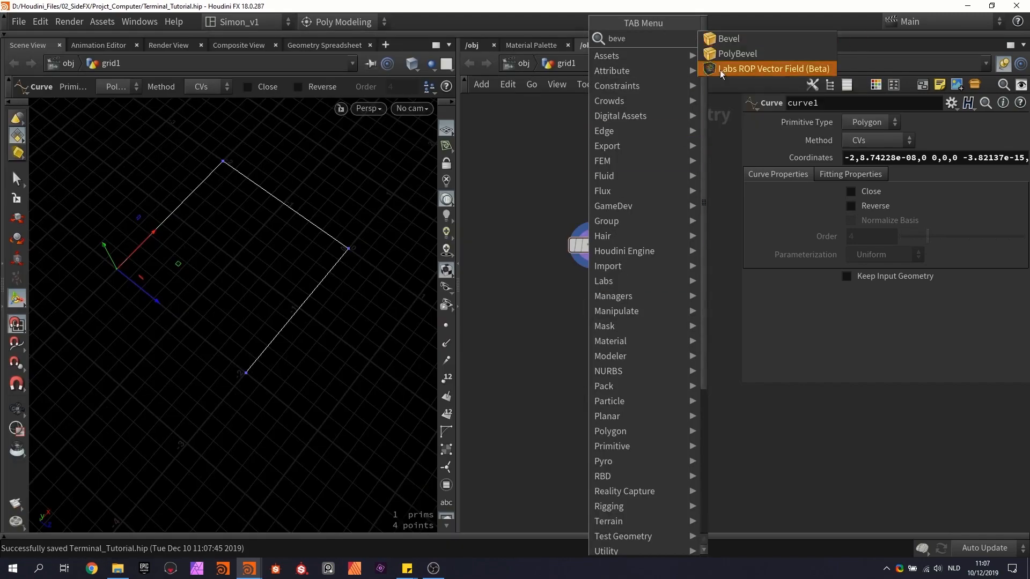
left_click(738, 53)
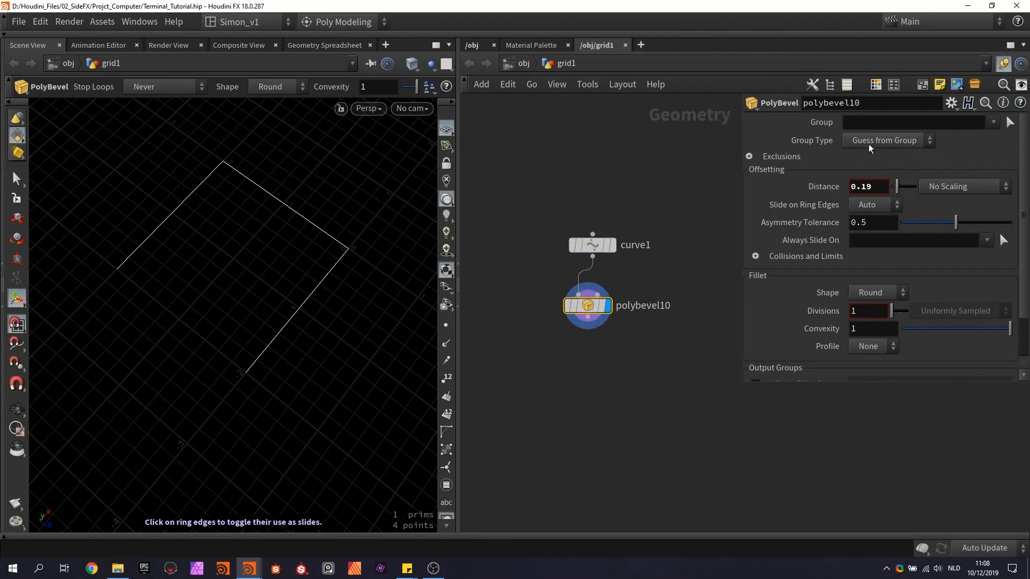
left_click(887, 140)
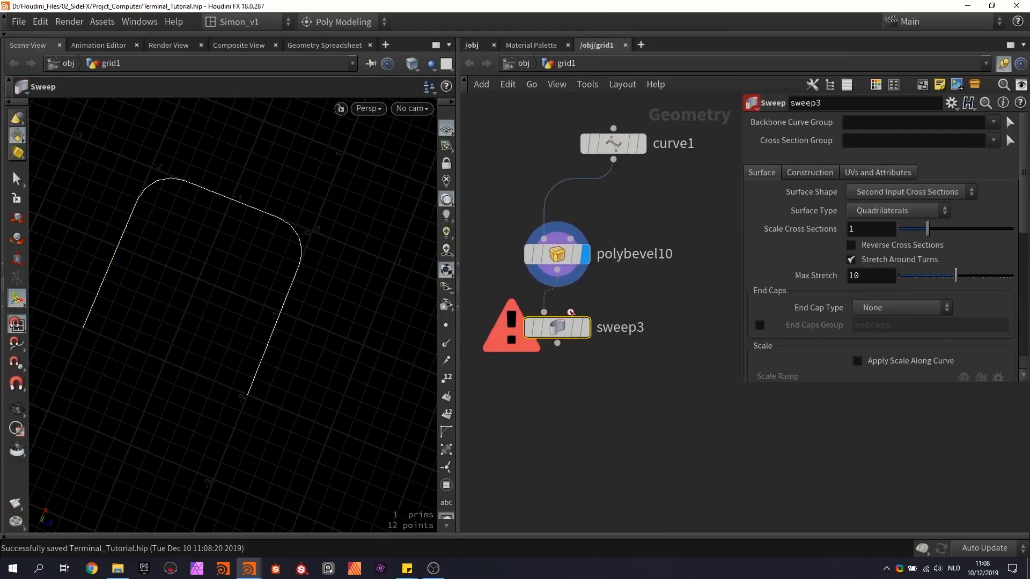
Step: Sweep the curve as a Round Tube of radius 0.217 with Compute UVs on
left_click(910, 191)
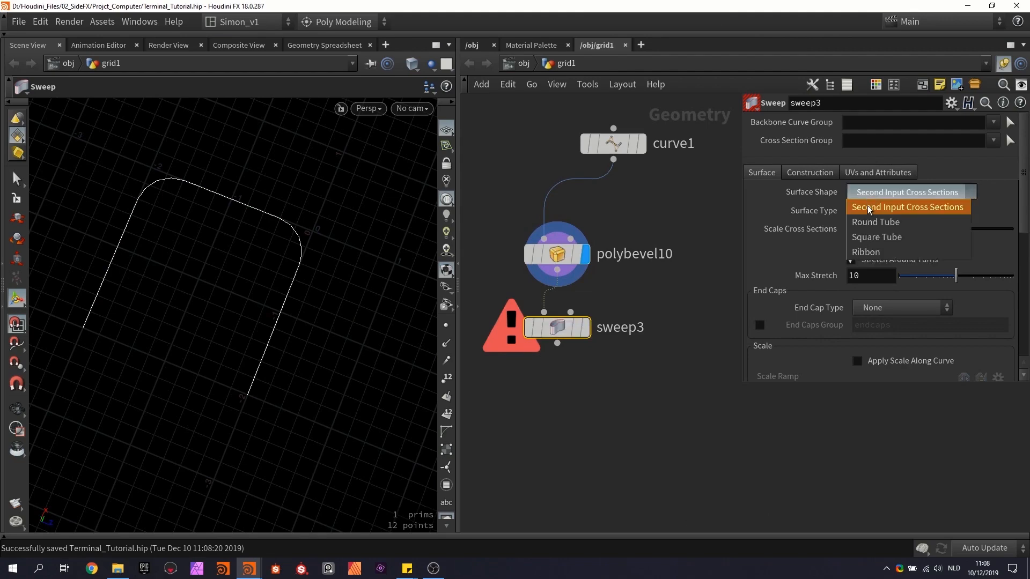
left_click(875, 222)
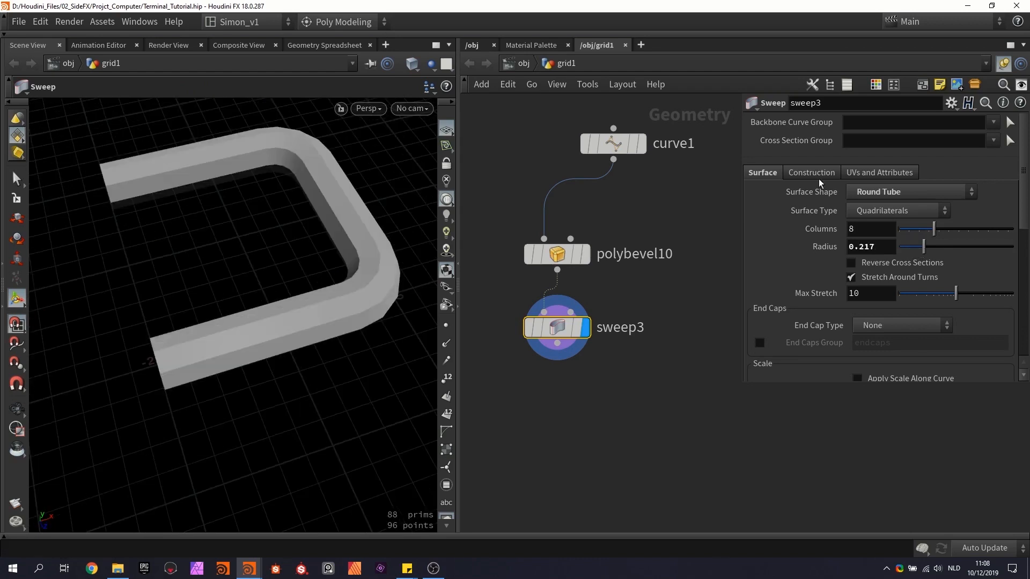
left_click(879, 172)
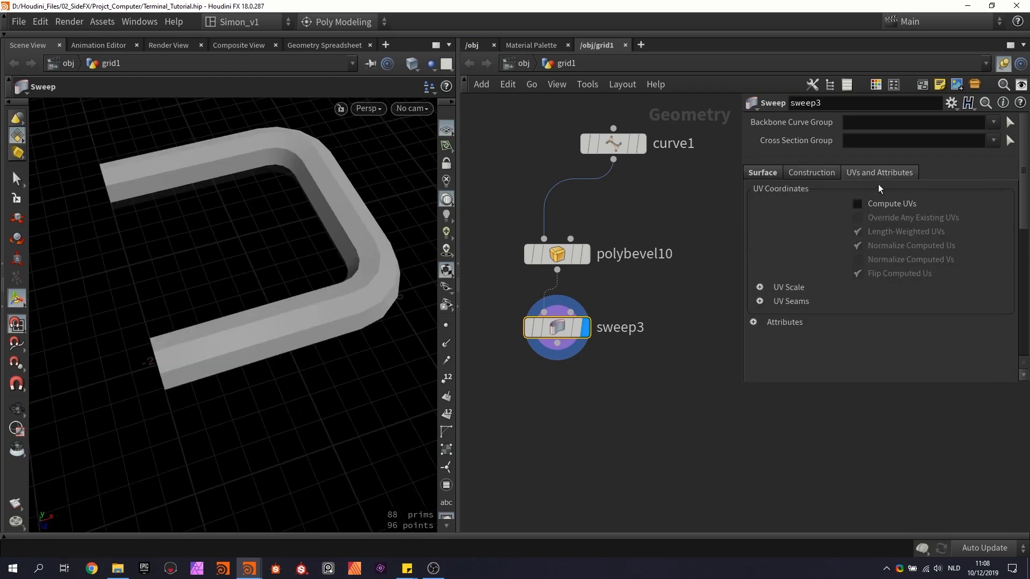
mouse_move(873, 224)
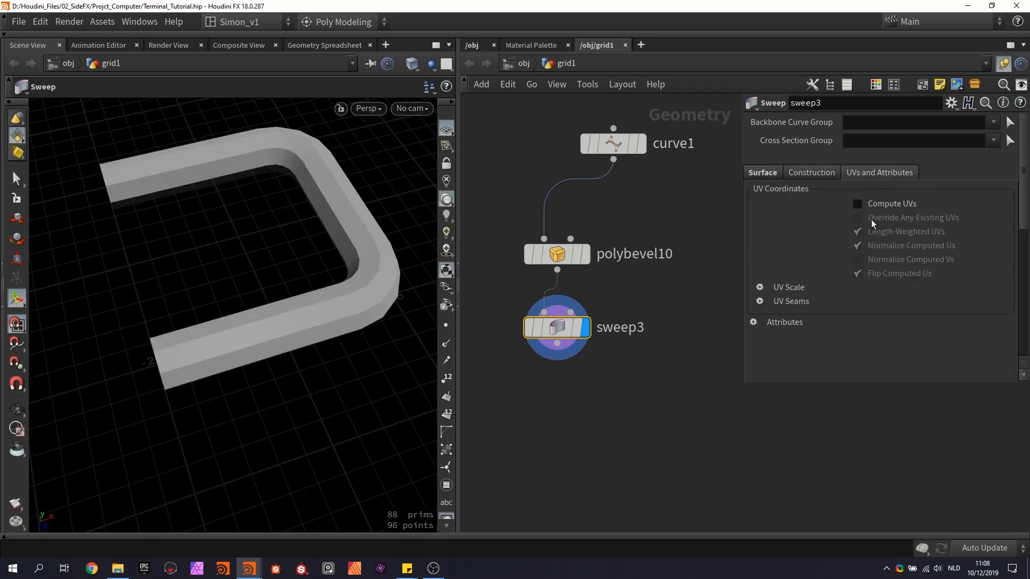
left_click(857, 204)
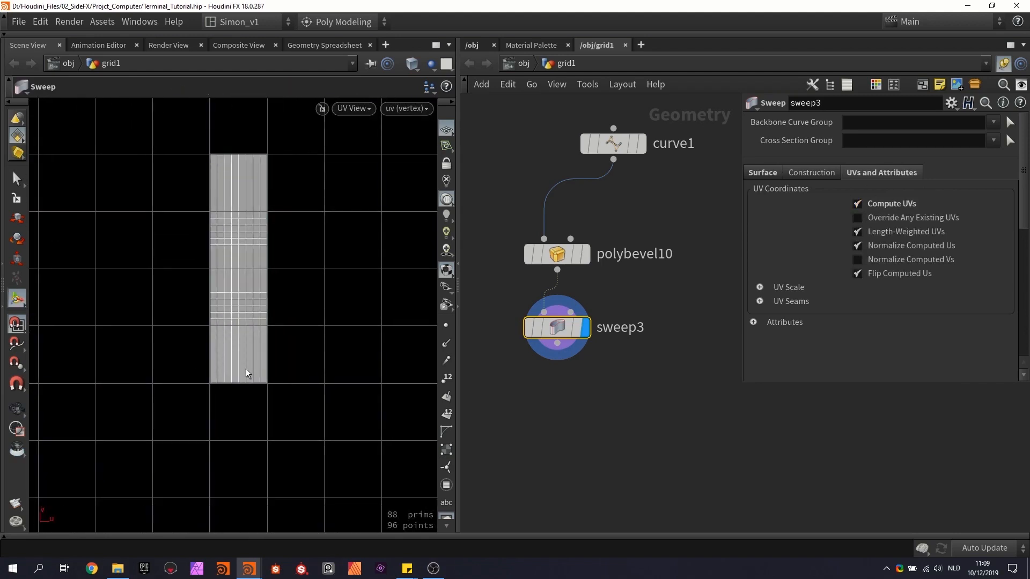
left_click(857, 204)
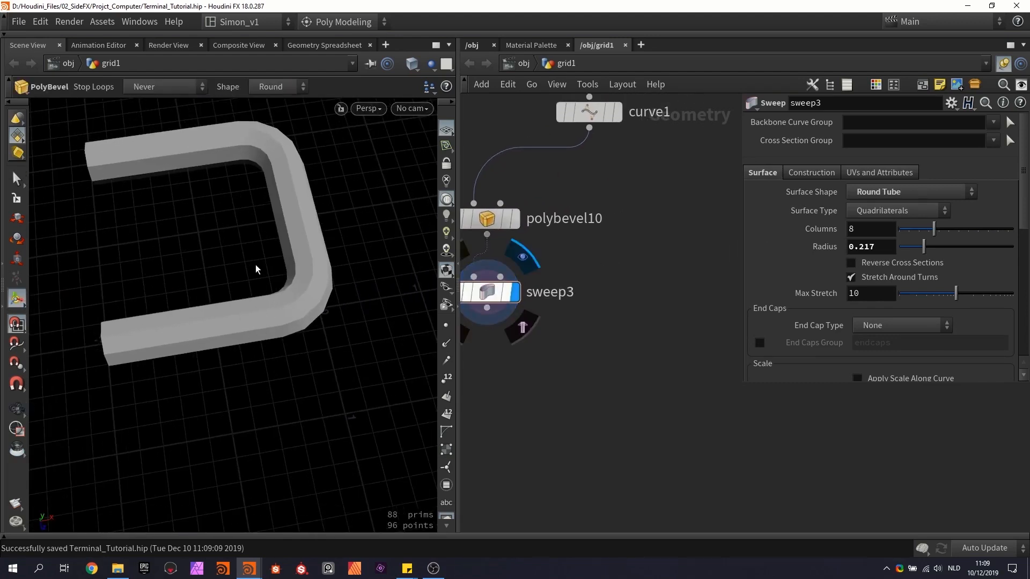
mouse_move(273, 313)
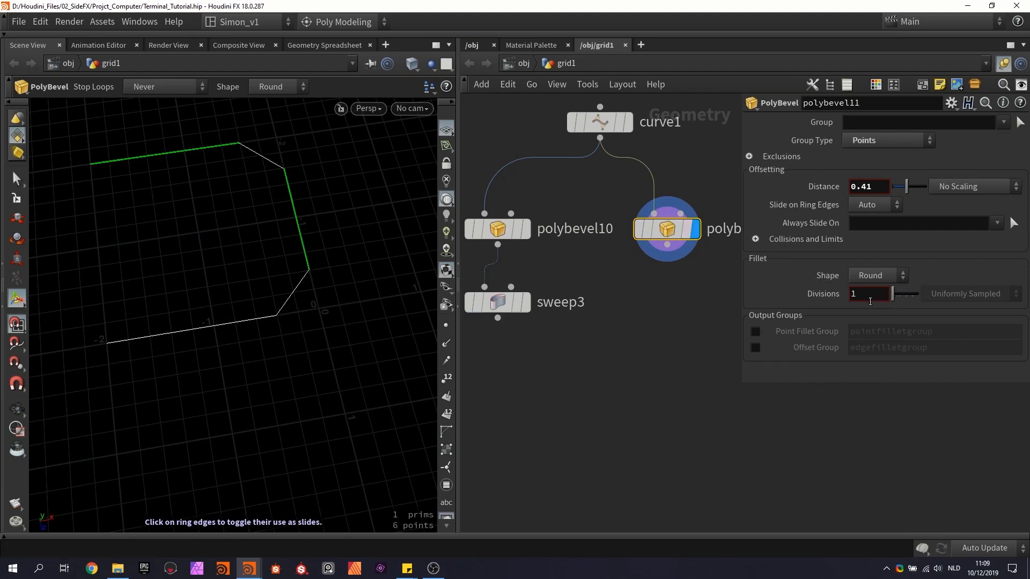
Step: Add Convert Line below the 0.41 polybevel11 branch and display convertline3
key("ctrl+s")
type("con")
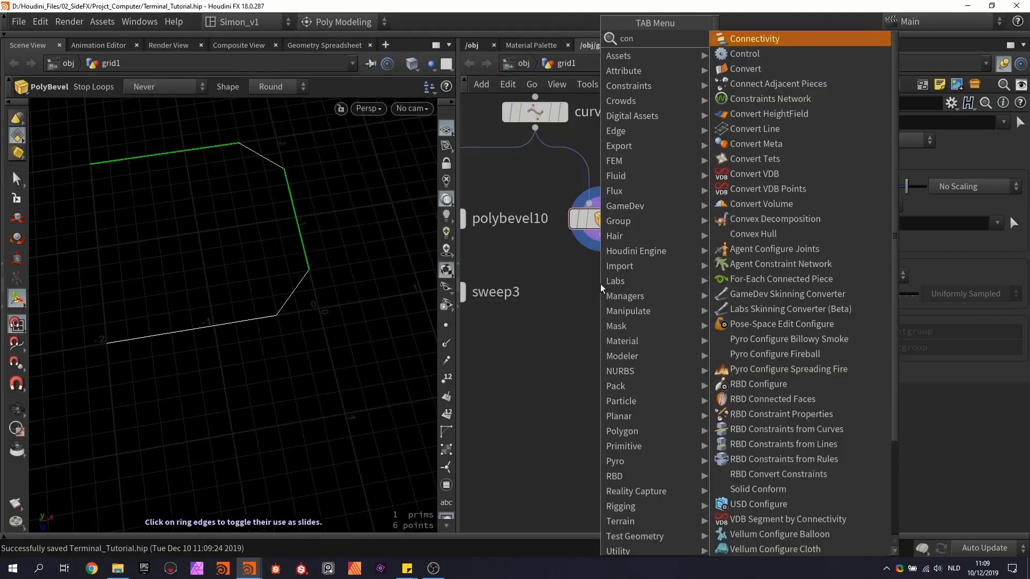
left_click(754, 39)
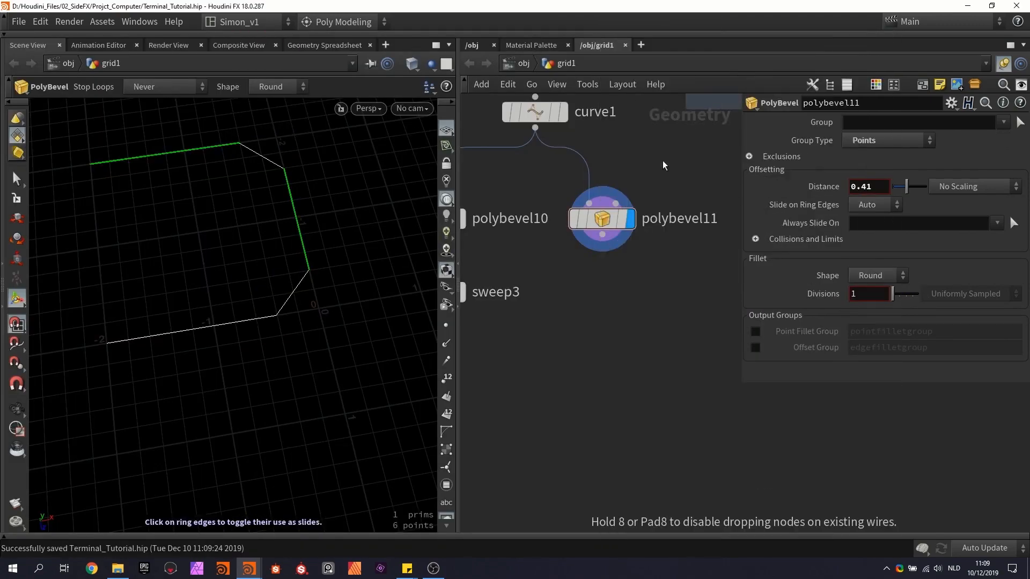
left_click(601, 284)
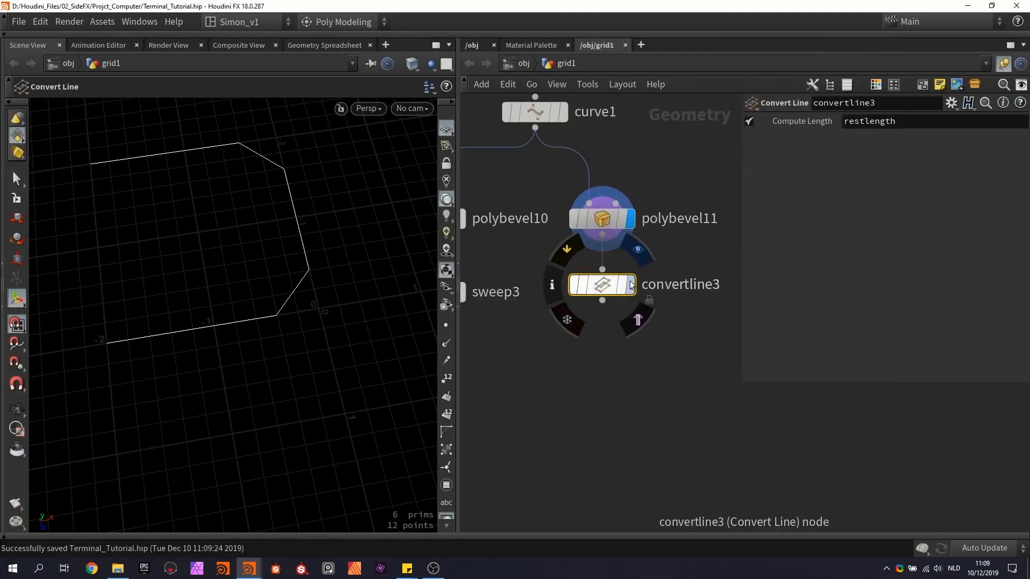
left_click(601, 218)
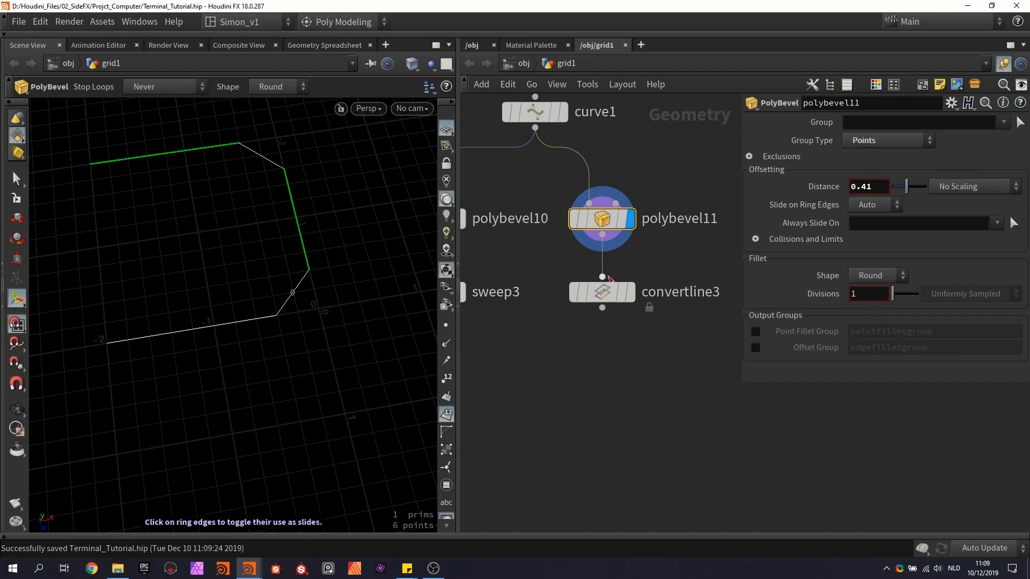
left_click(601, 292)
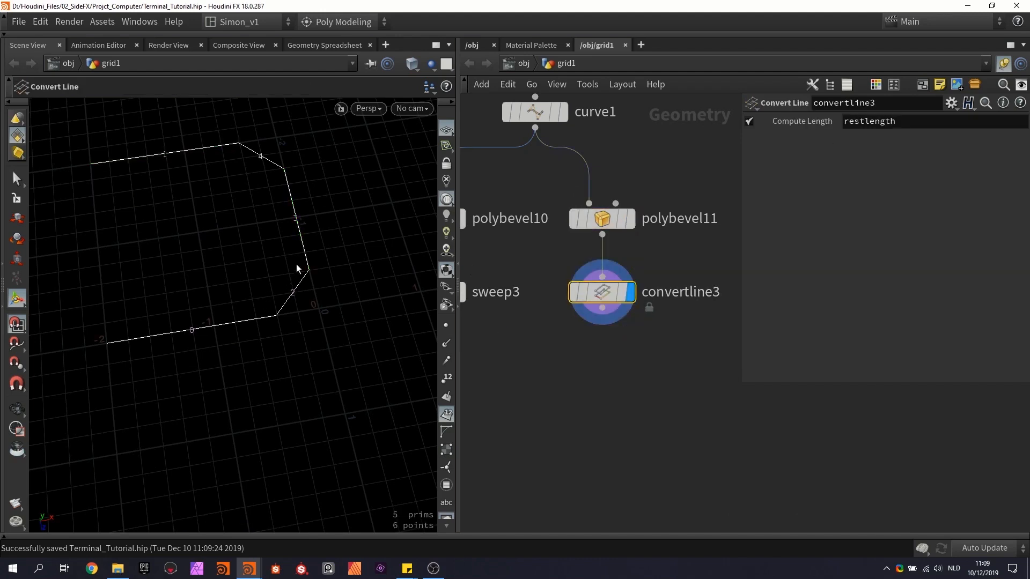
mouse_move(138, 179)
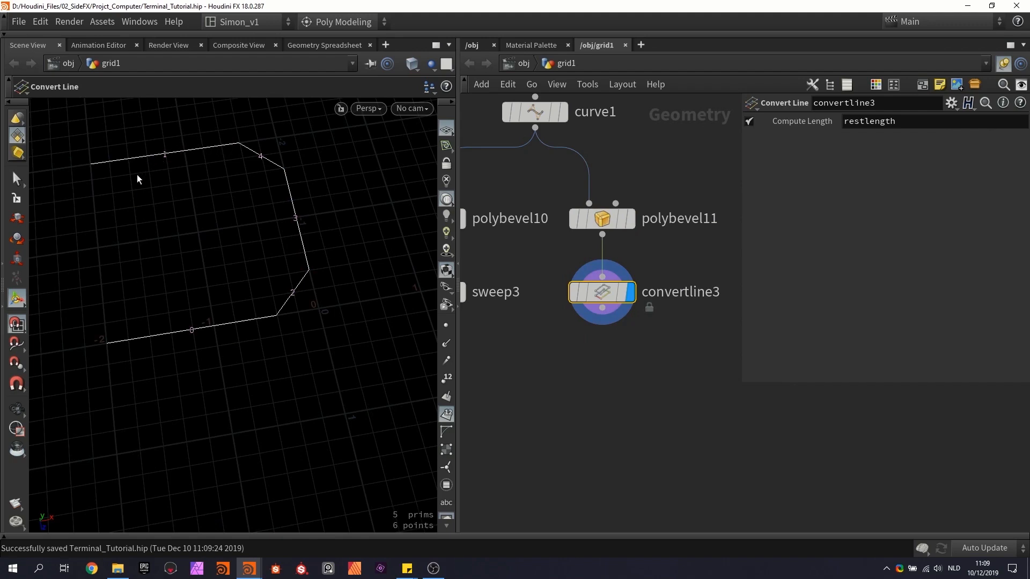
mouse_move(659, 257)
type("group")
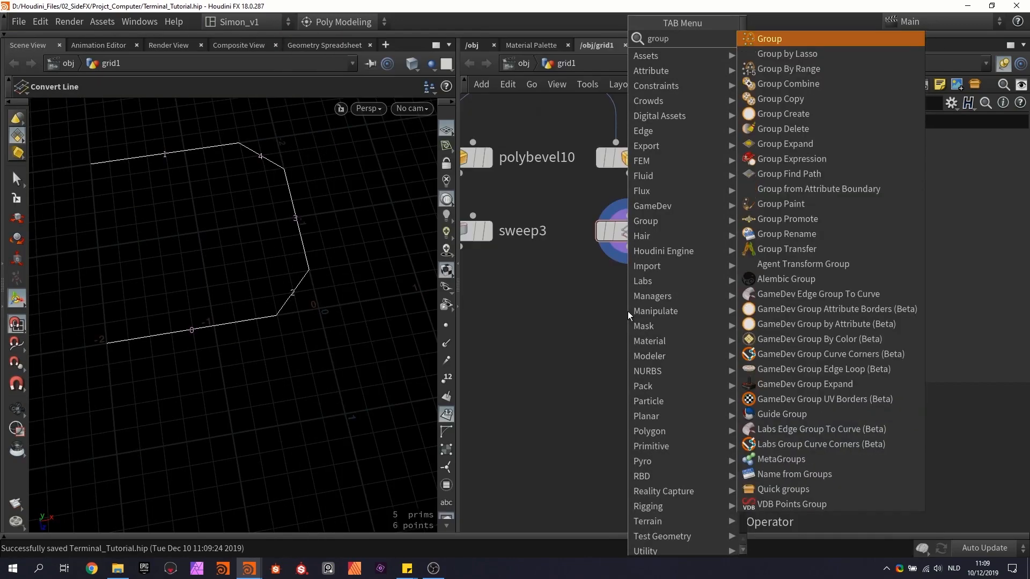
mouse_move(781, 68)
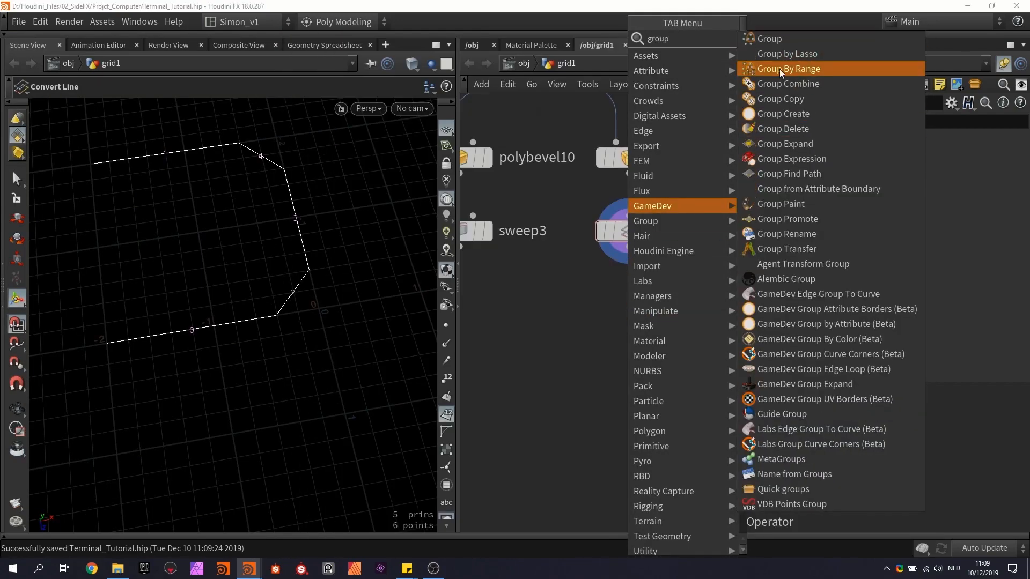
Step: Group every other segment of convertline3 by range (1 of 2, start 2), then start a Blast
left_click(787, 68)
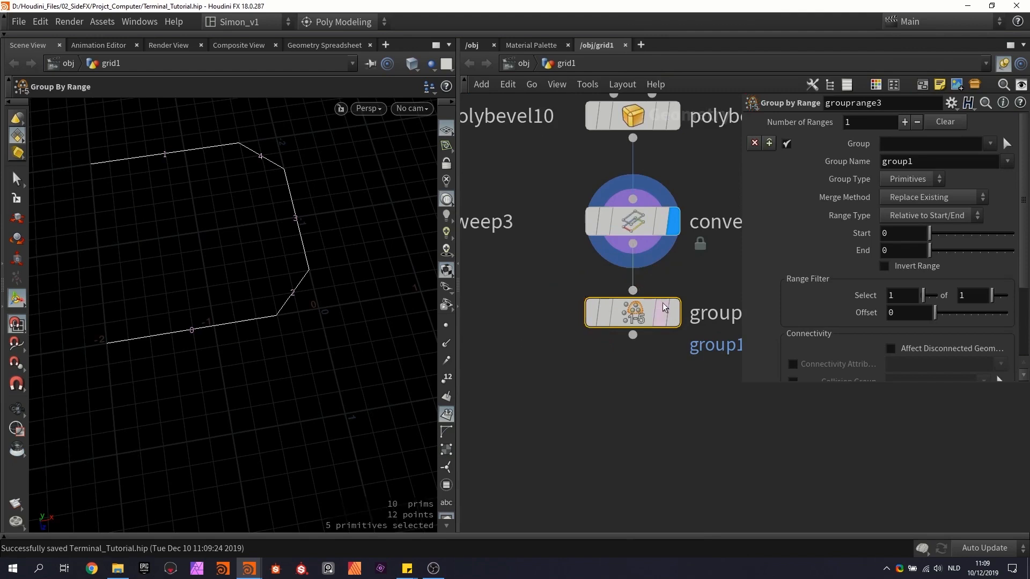
left_click(653, 312)
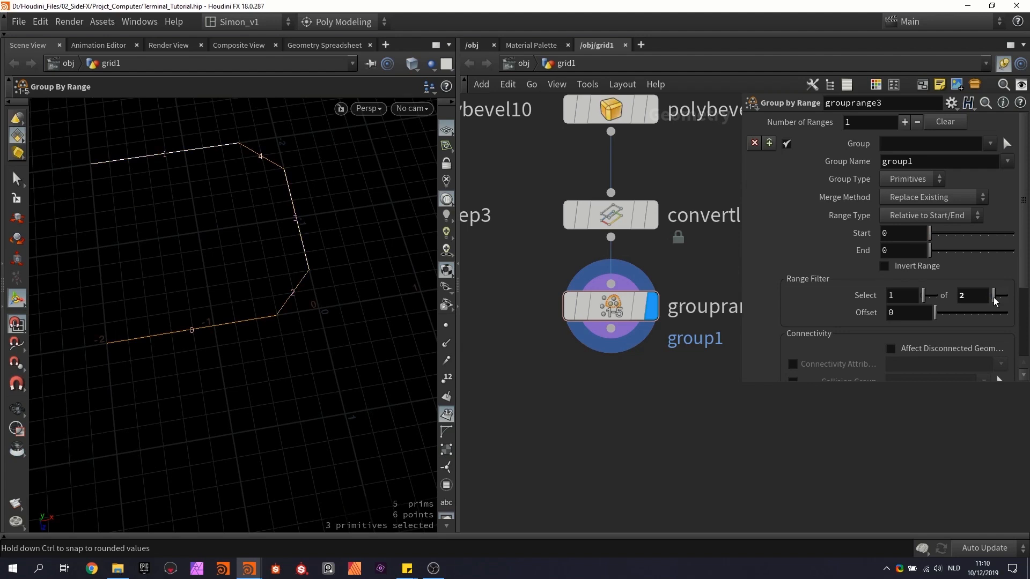
mouse_move(303, 301)
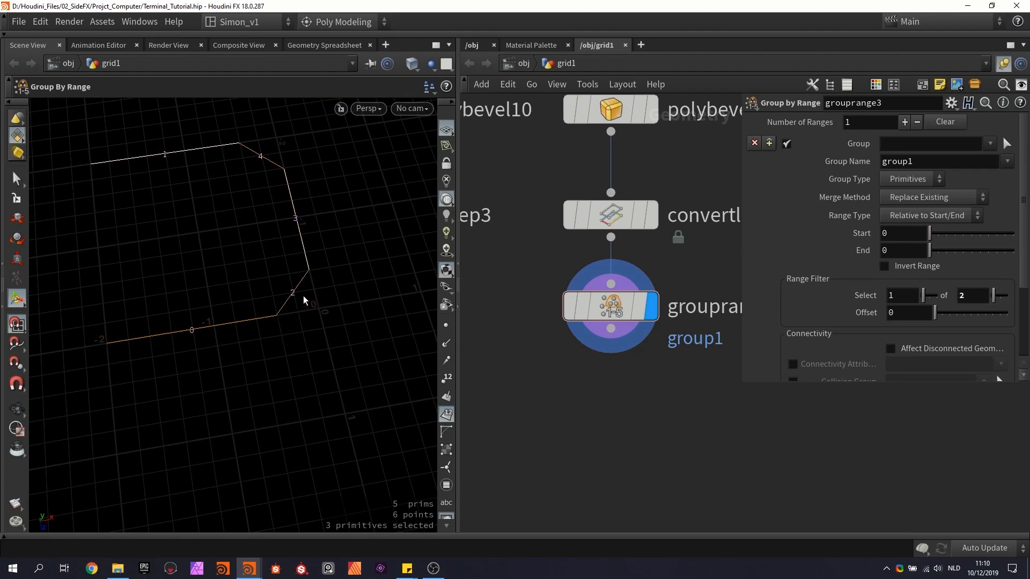
mouse_move(263, 163)
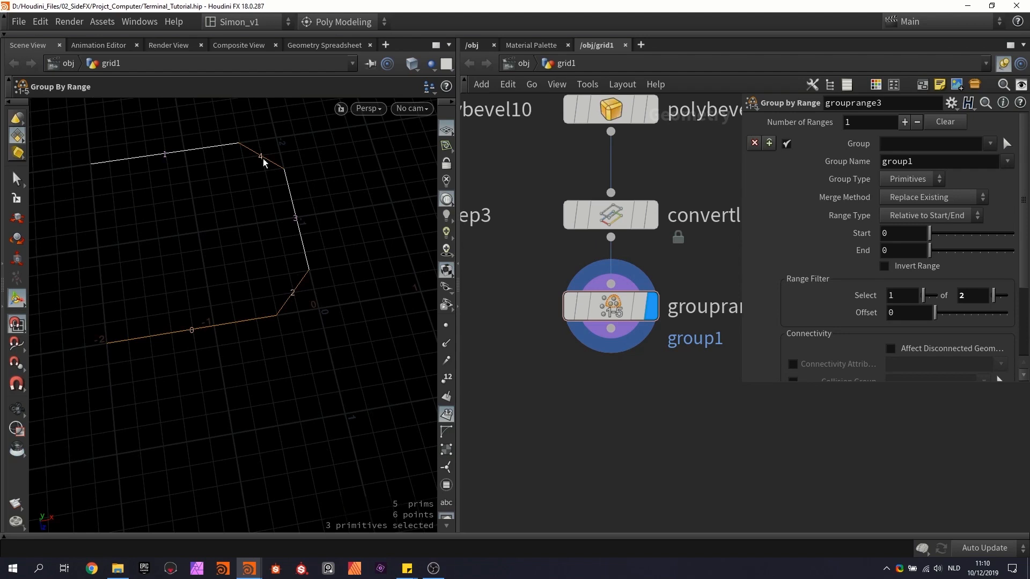
mouse_move(286, 284)
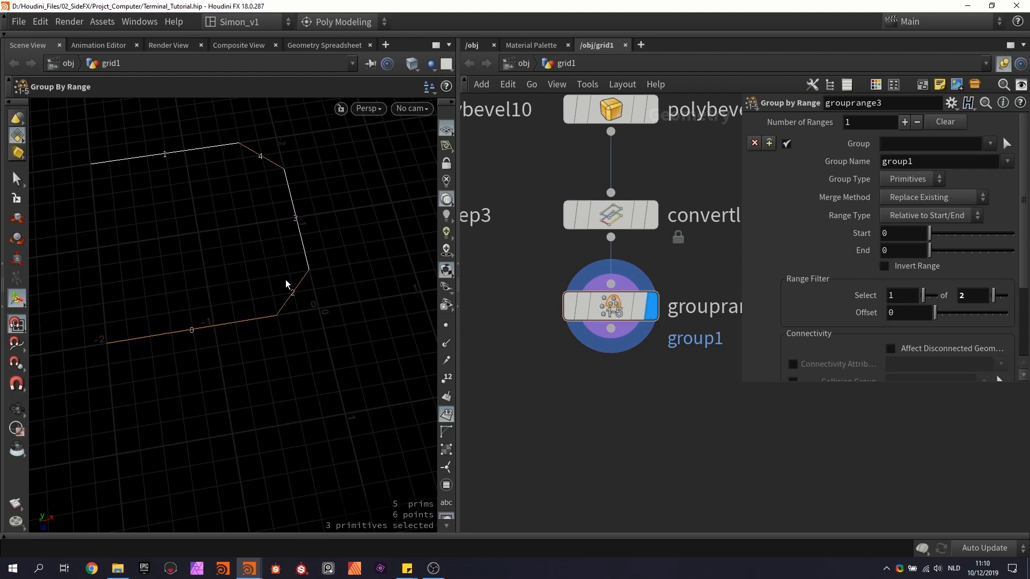
mouse_move(280, 196)
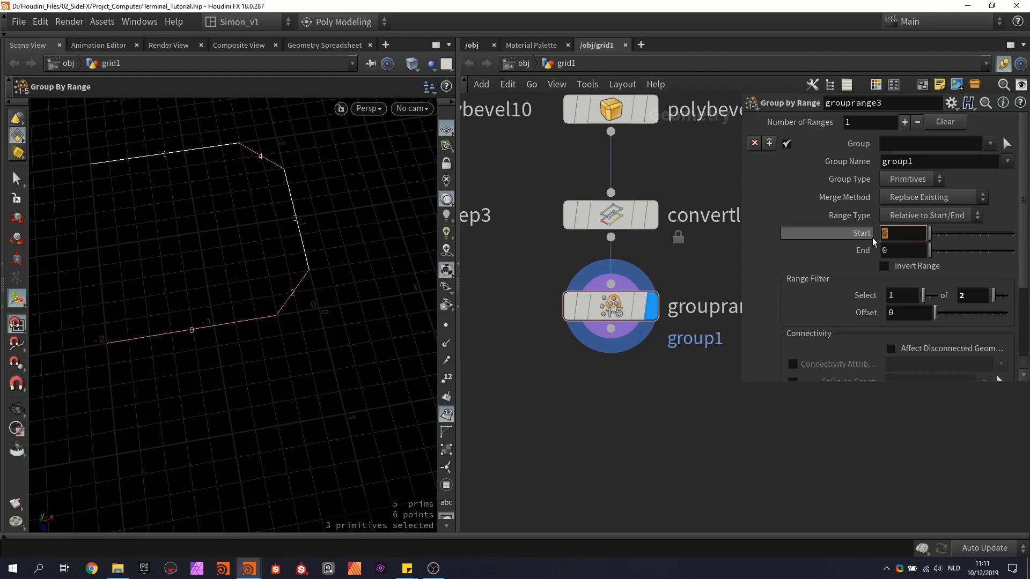
type("2")
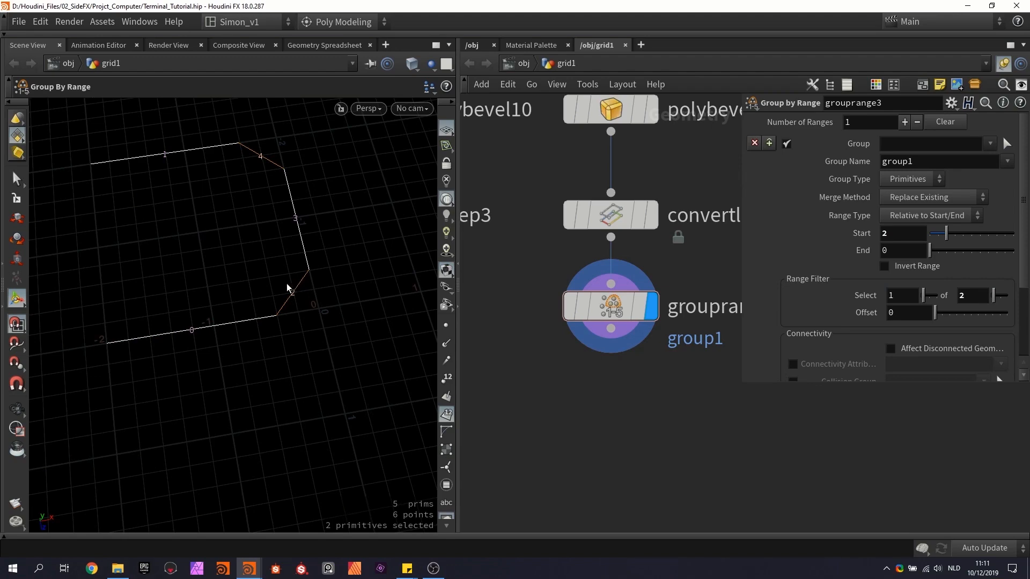
mouse_move(269, 187)
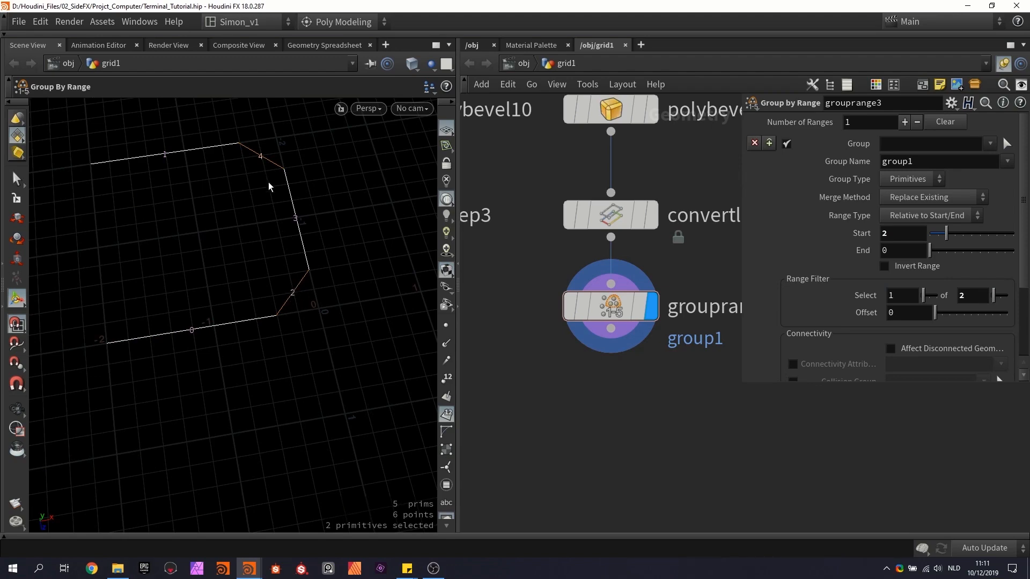
key("Tab")
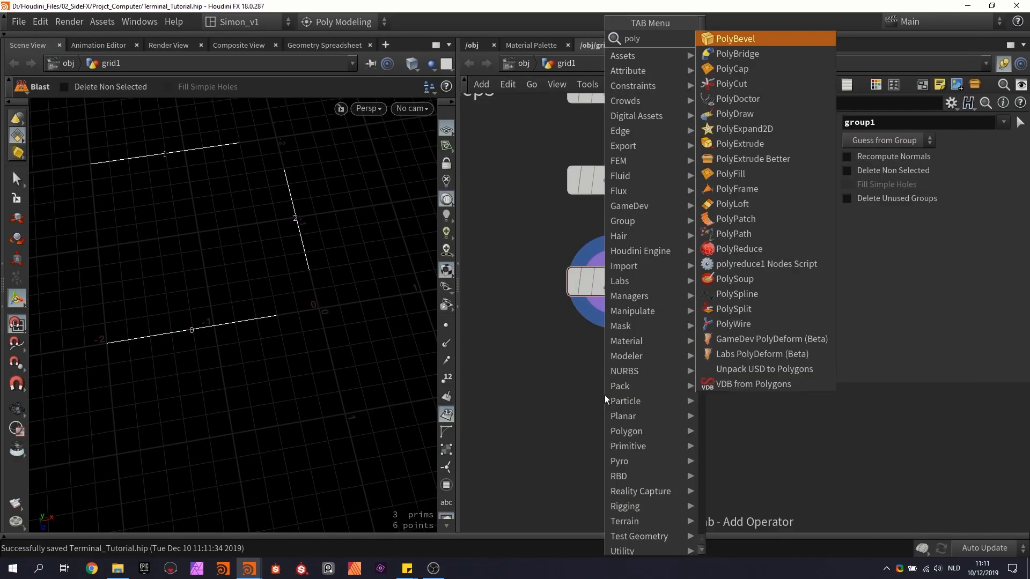
Step: Add a PolyFrame below blast2 storing tangents in the N attribute
left_click(735, 189)
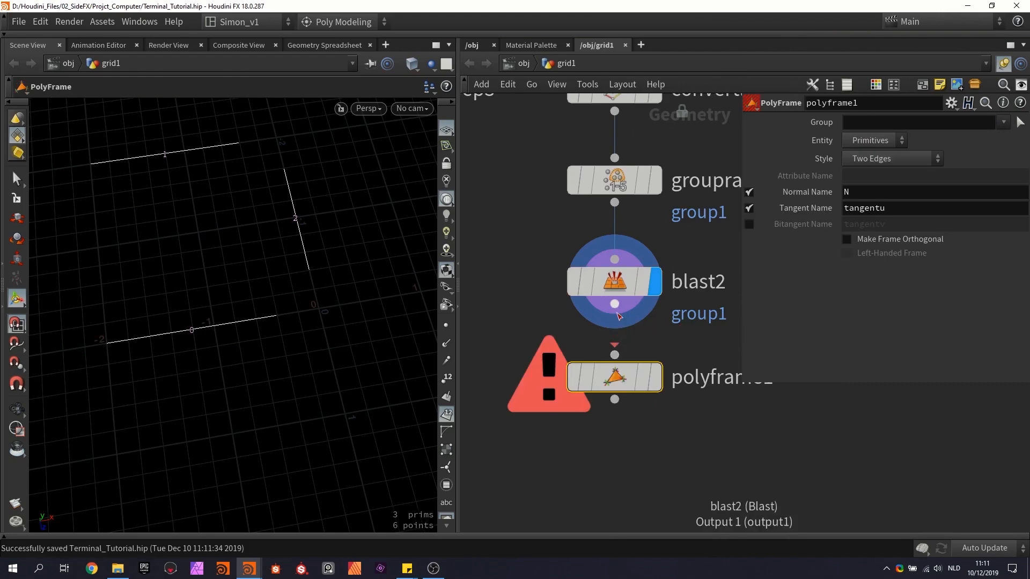
left_click(614, 377)
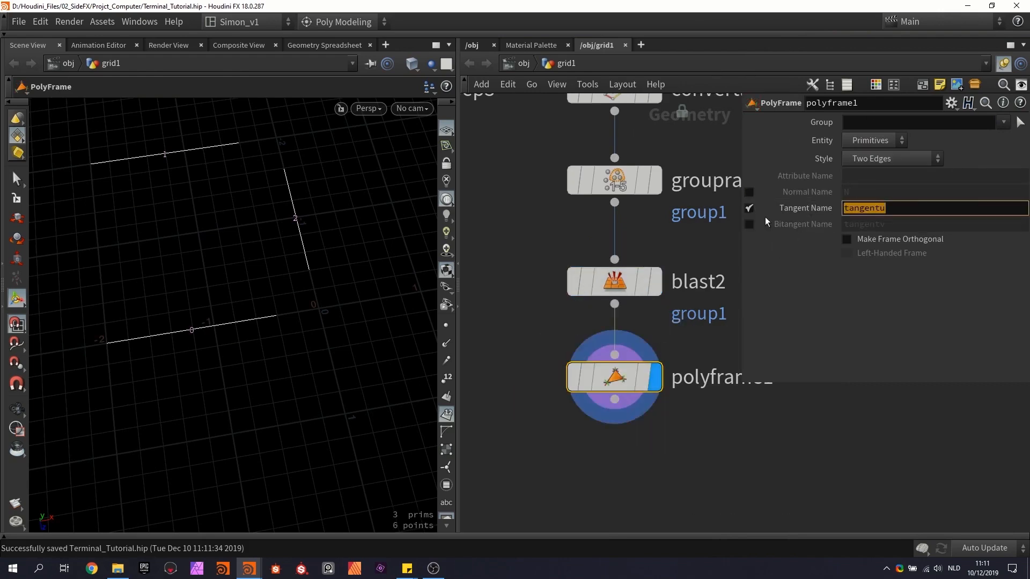
type("N")
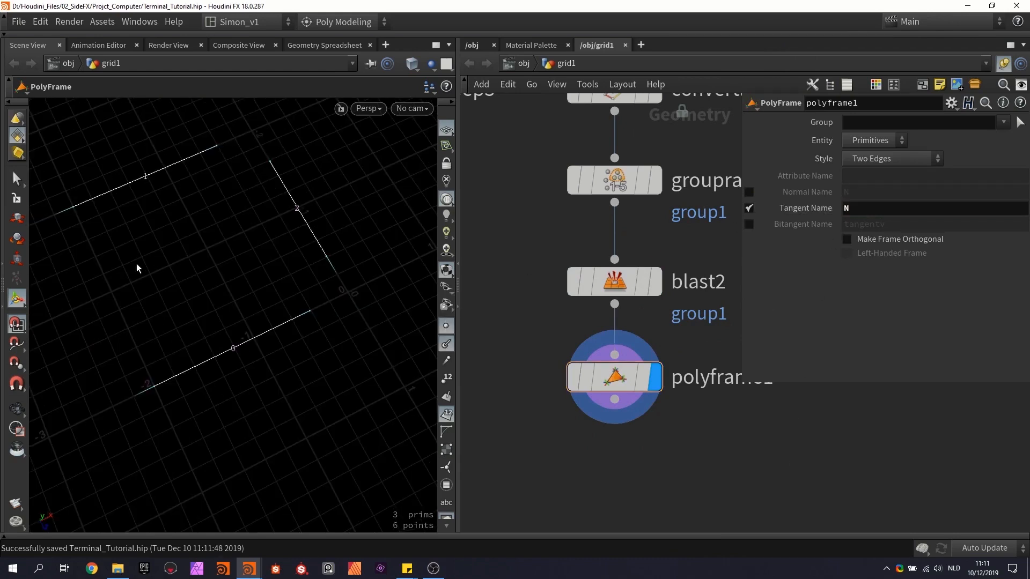
mouse_move(255, 146)
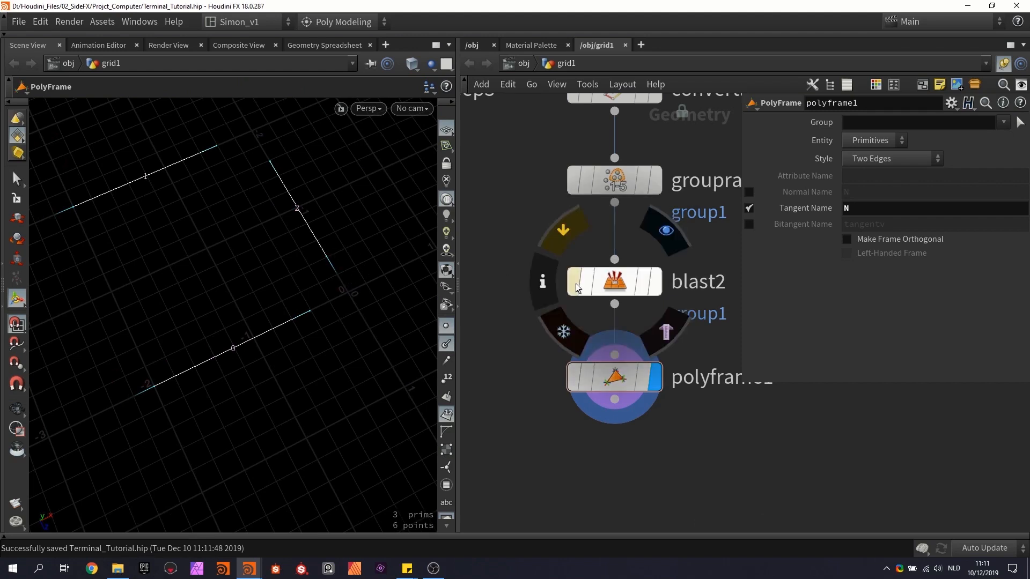
left_click(576, 281)
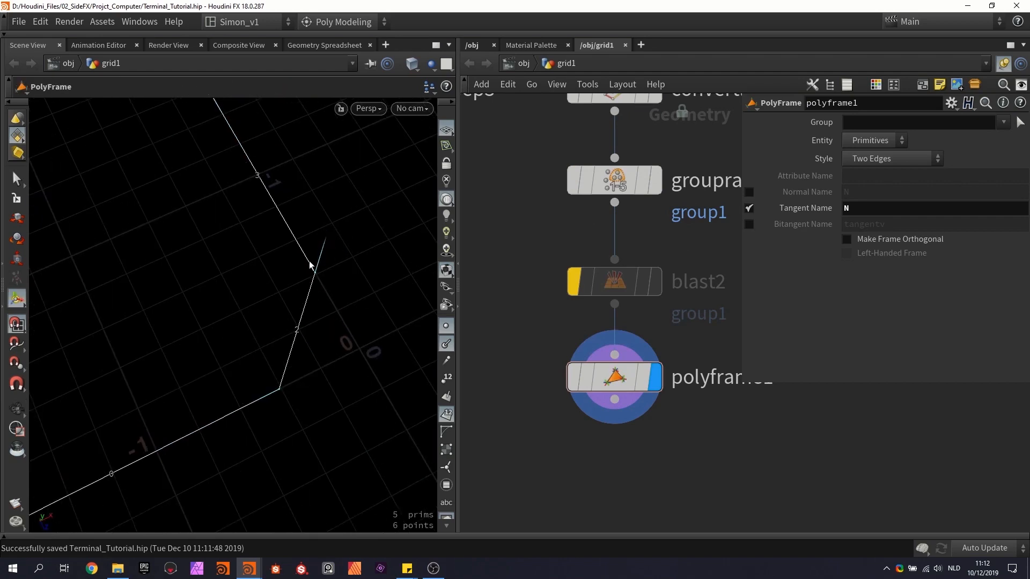
mouse_move(303, 321)
type("c")
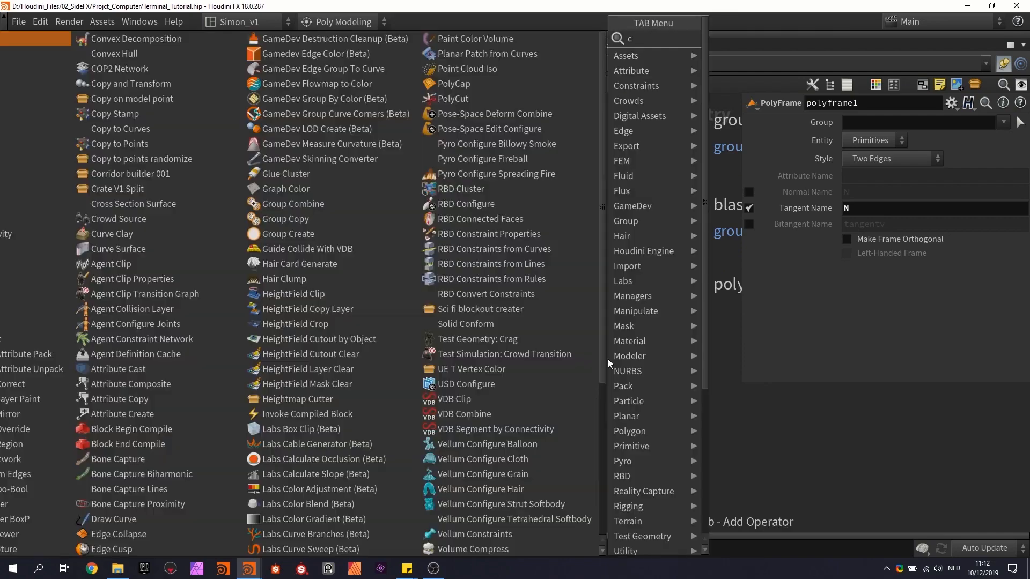
Step: Copy a Z-oriented polygon tube onto the curve points as flange rings
type("opy t")
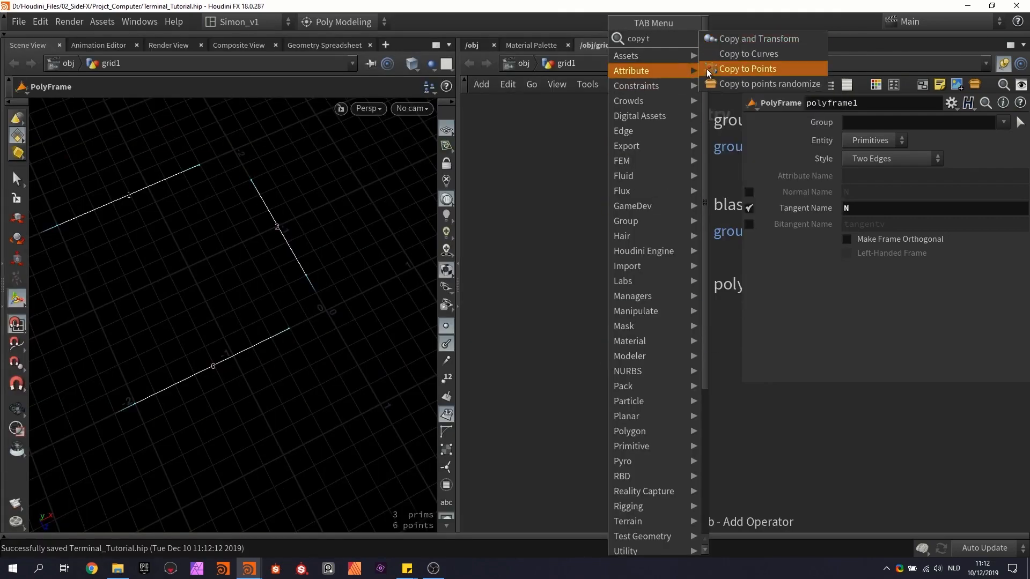
left_click(747, 68)
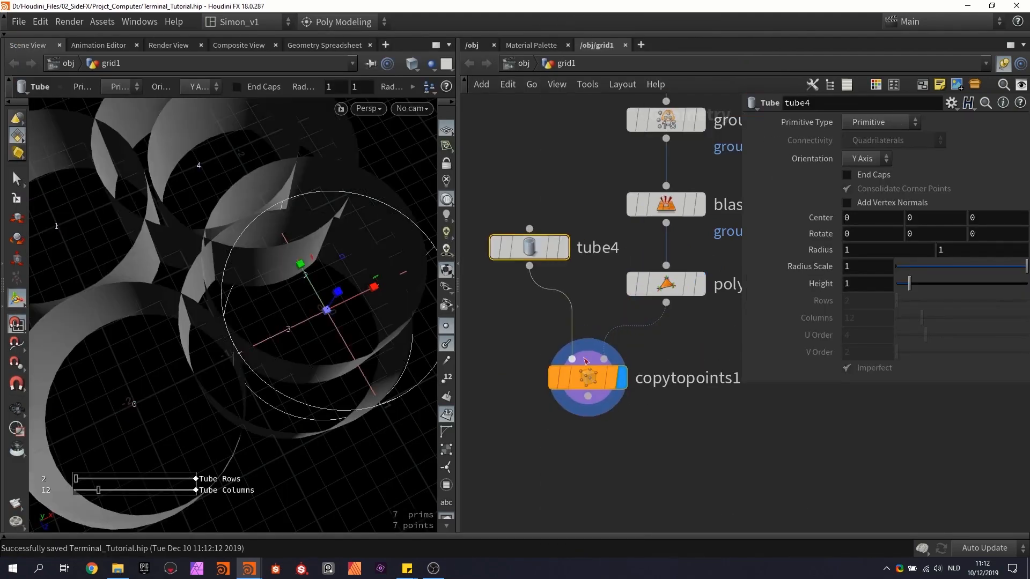
left_click(881, 122)
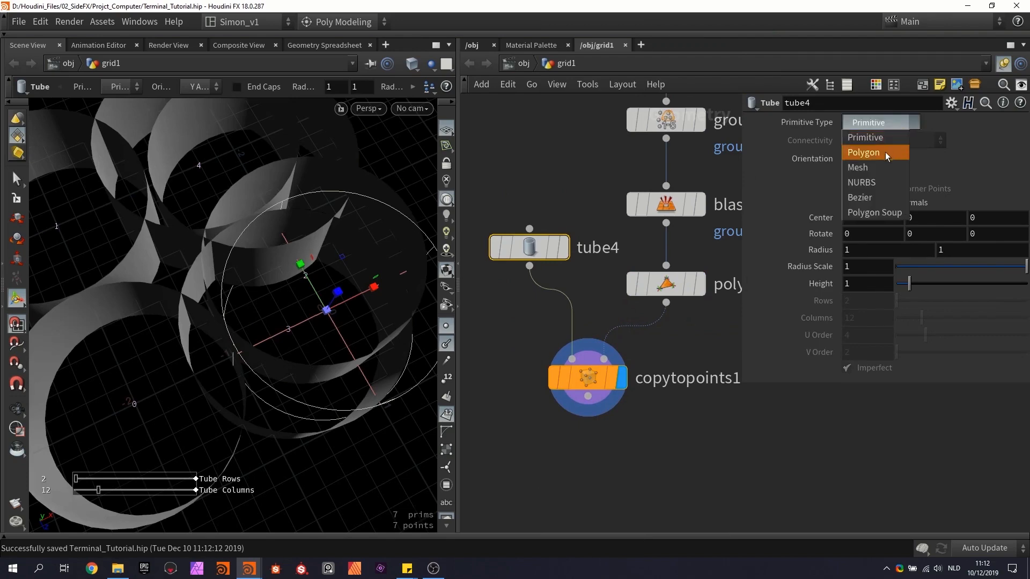
left_click(863, 152)
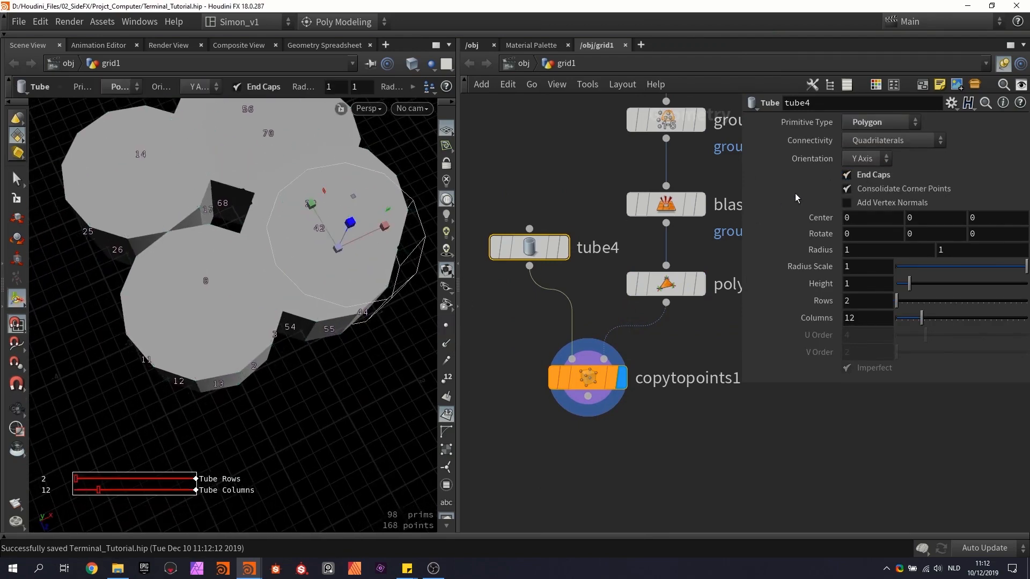
left_click(866, 158)
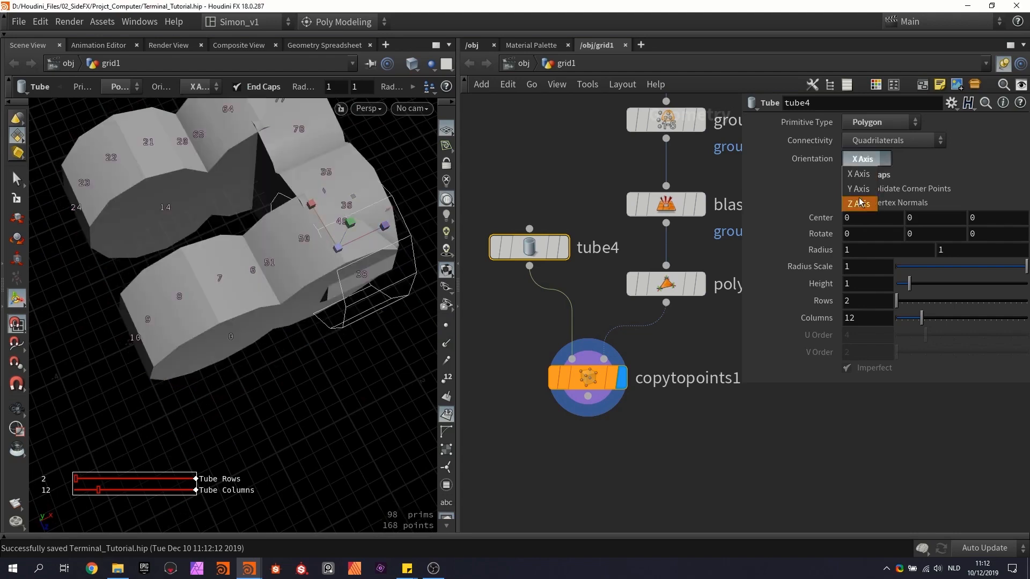
left_click(858, 204)
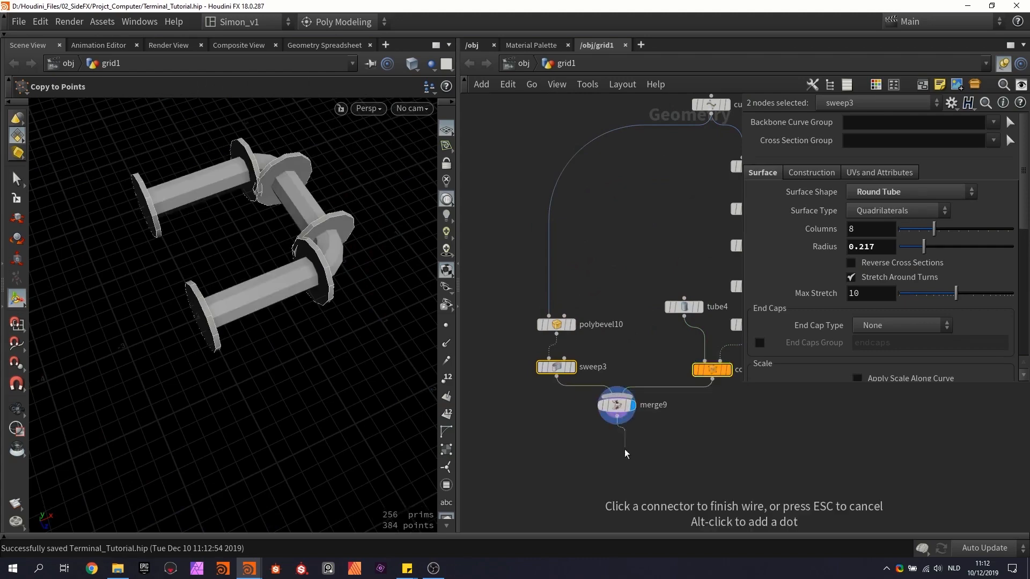
left_click(683, 307)
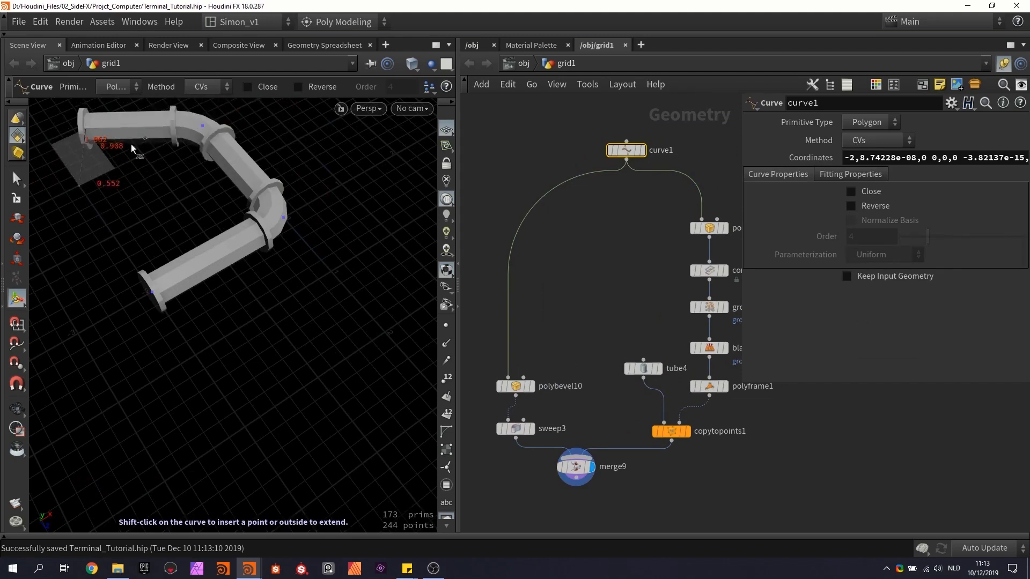
key("ctrl+z")
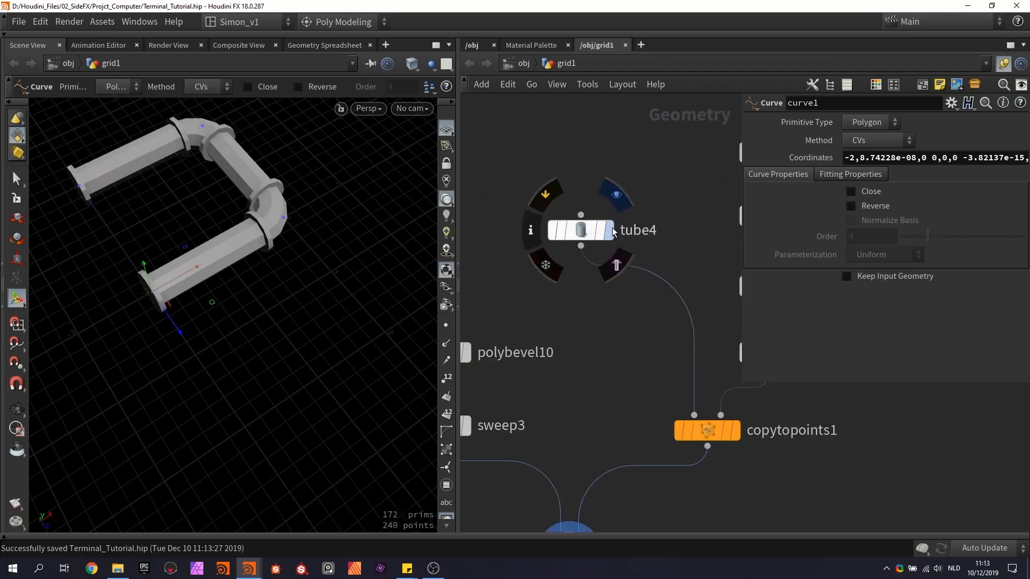
Step: Make a small bolt tube and copy it radially around the flange with 360-degree rotation
left_click(580, 230)
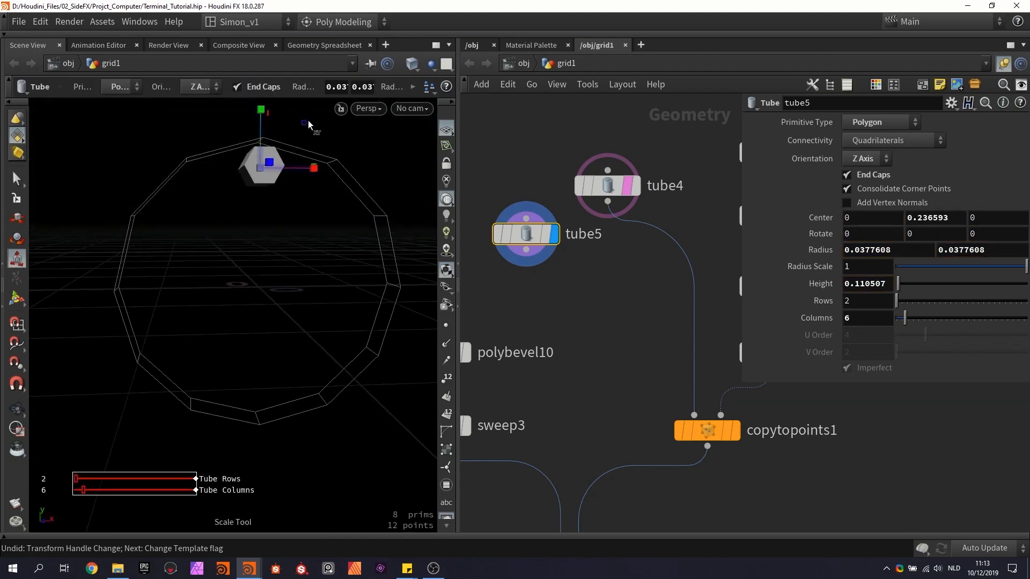
key("Tab")
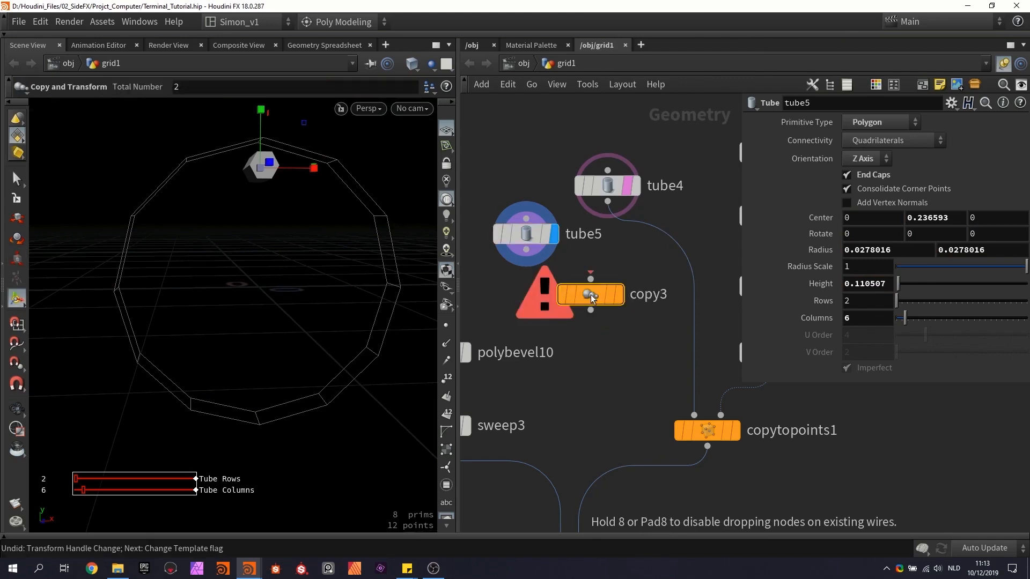
left_click(591, 293)
type("ch(\"ncy")
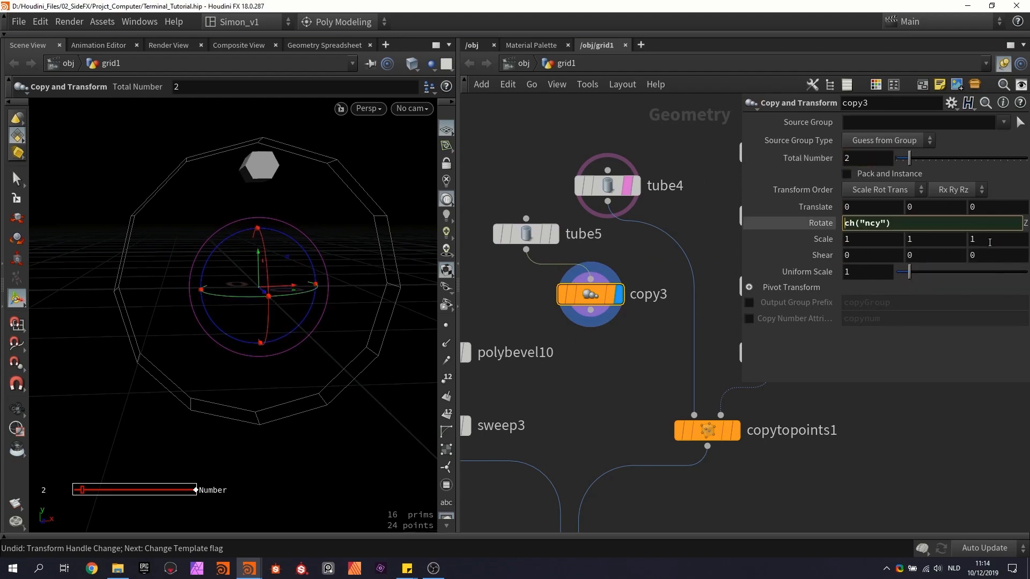
type("360/")
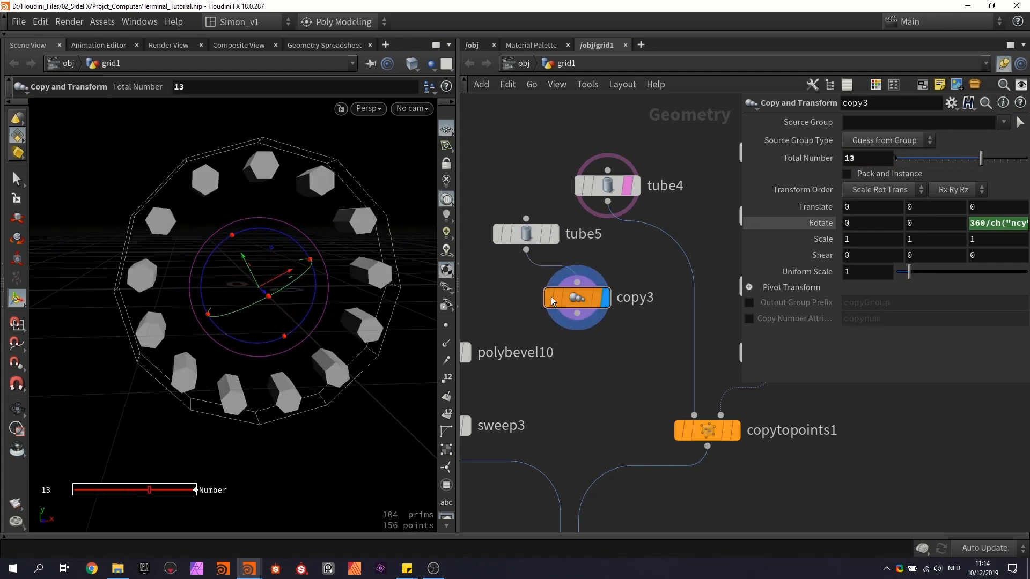
left_click(606, 185)
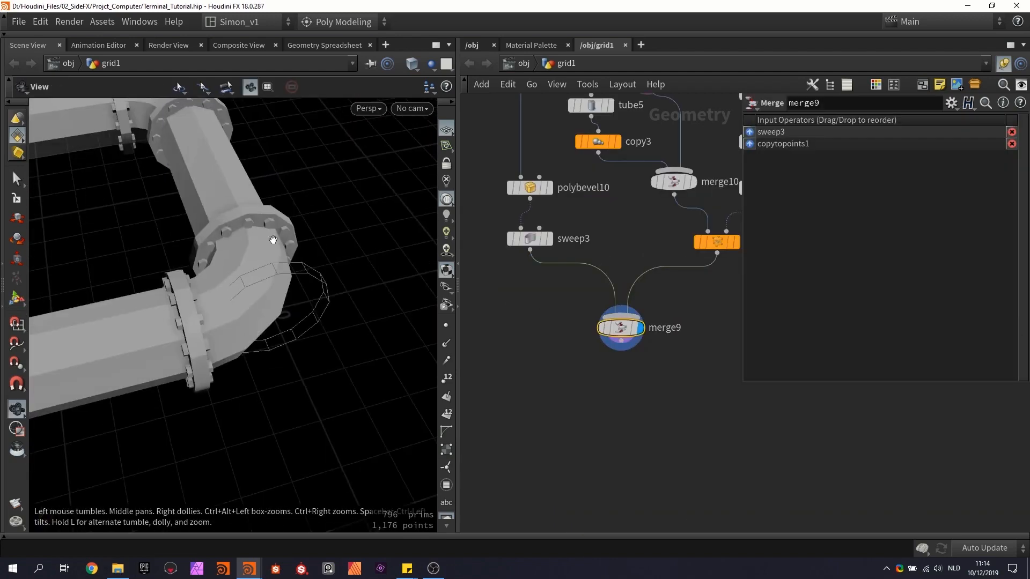
left_click(598, 141)
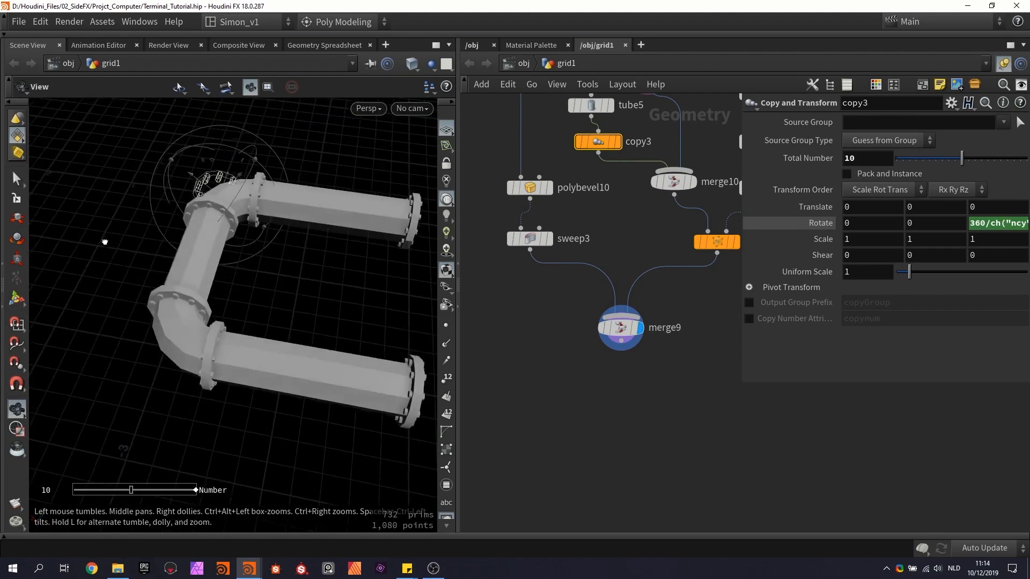
key("Tab")
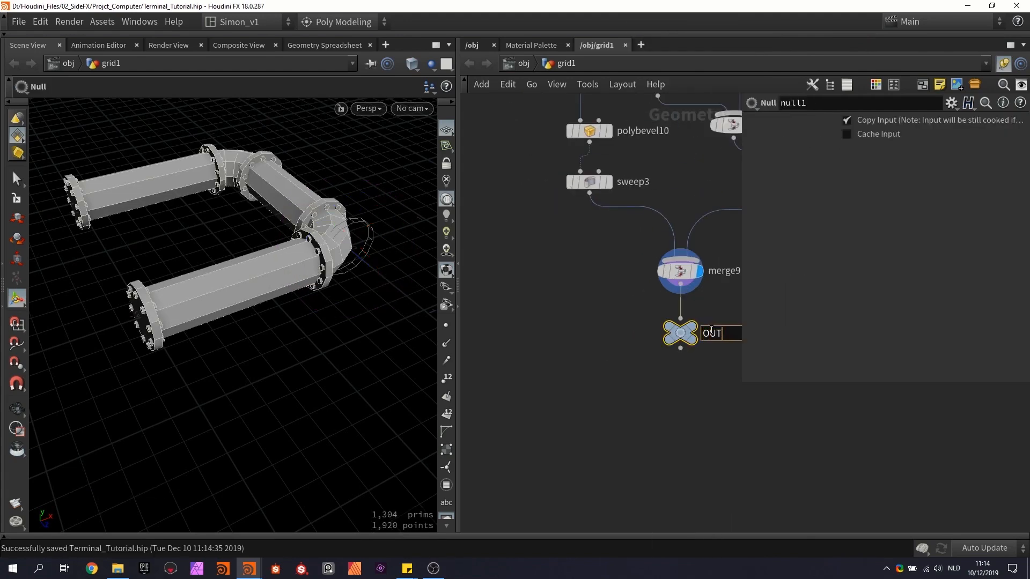
Step: Rename the pipe output null to OUT_Pipe_01
type("_Pipe_01")
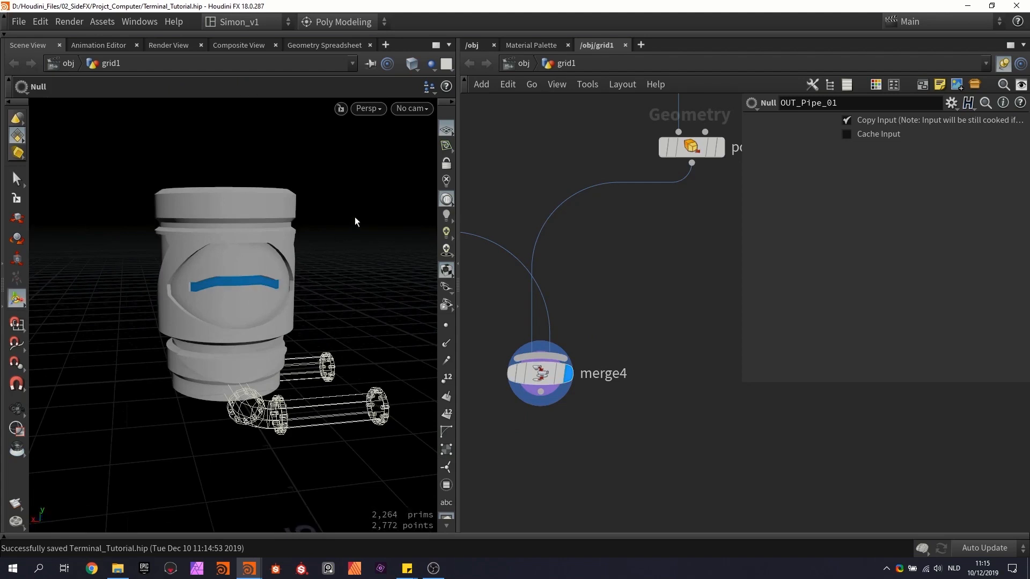
Step: Add an Object Merge in the tank network pulling in OUT_Pipe_01
left_click(538, 373)
type("ob")
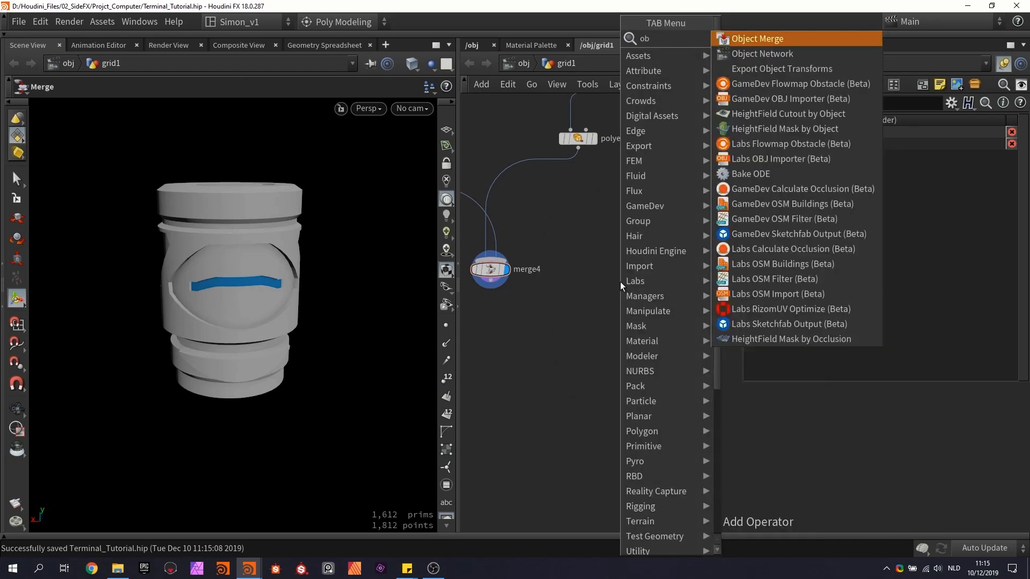
left_click(757, 38)
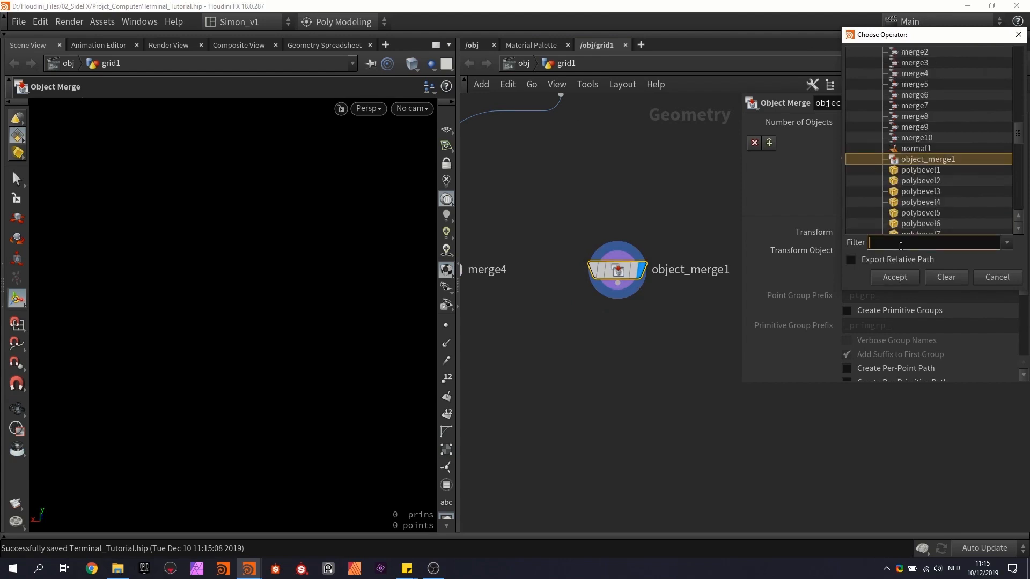
type("OUT")
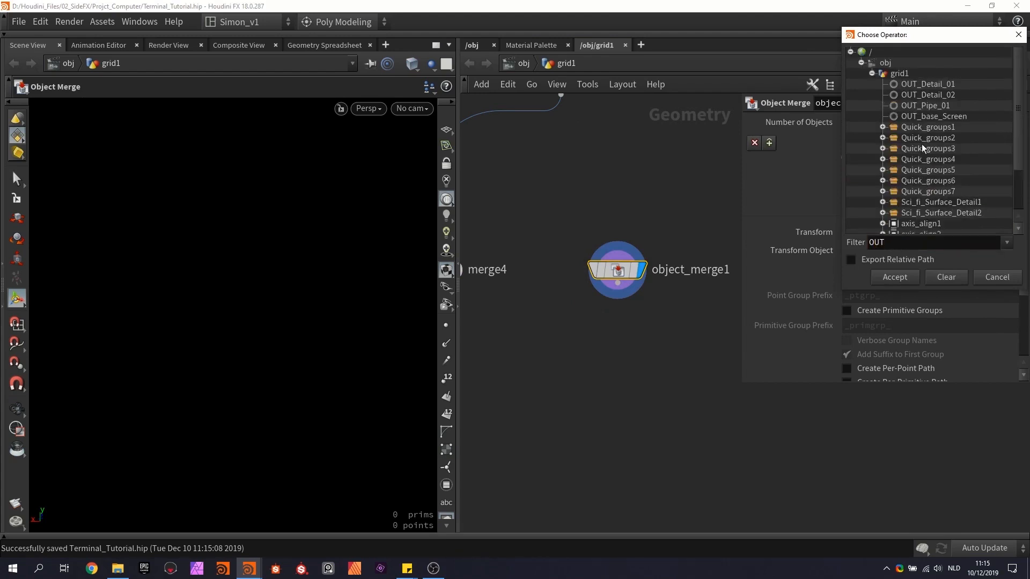
left_click(893, 276)
type("tra")
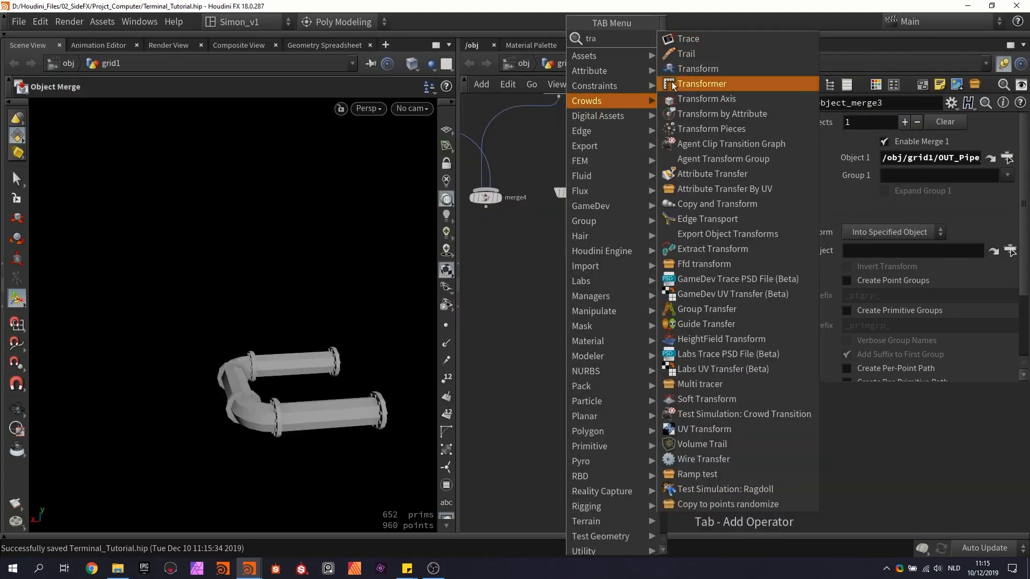
Step: Add a transform for the merged pipe and select the tank parts merge
left_click(697, 68)
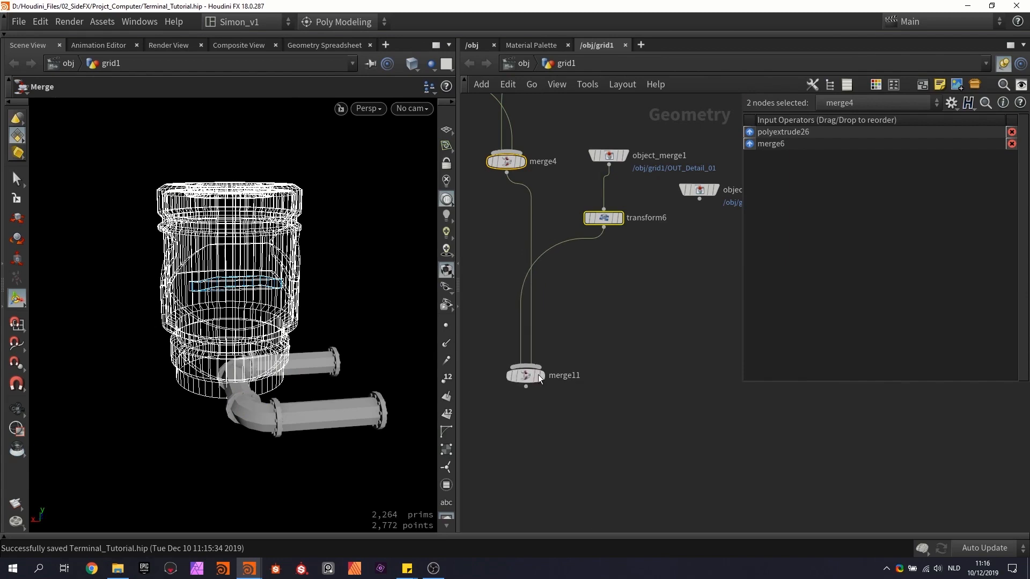
left_click(602, 217)
type("center")
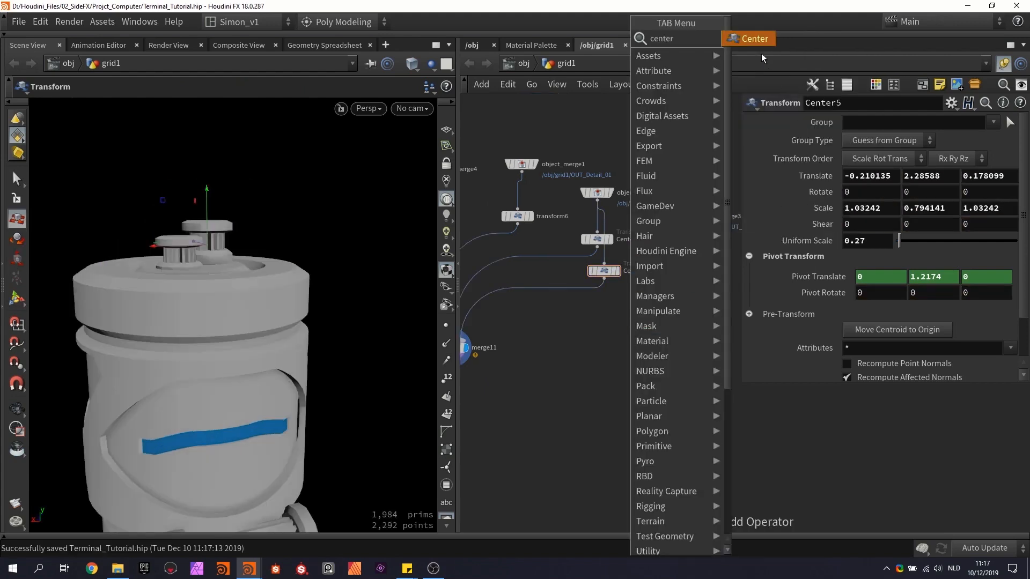
Step: Add a second centering transform for the pipe and set a 90 value
left_click(748, 39)
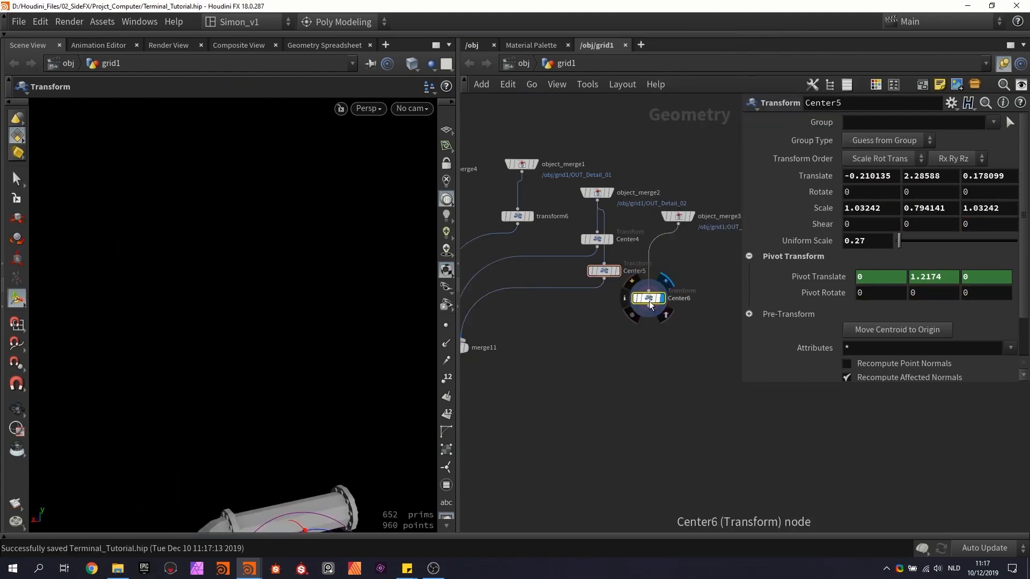
left_click(647, 299)
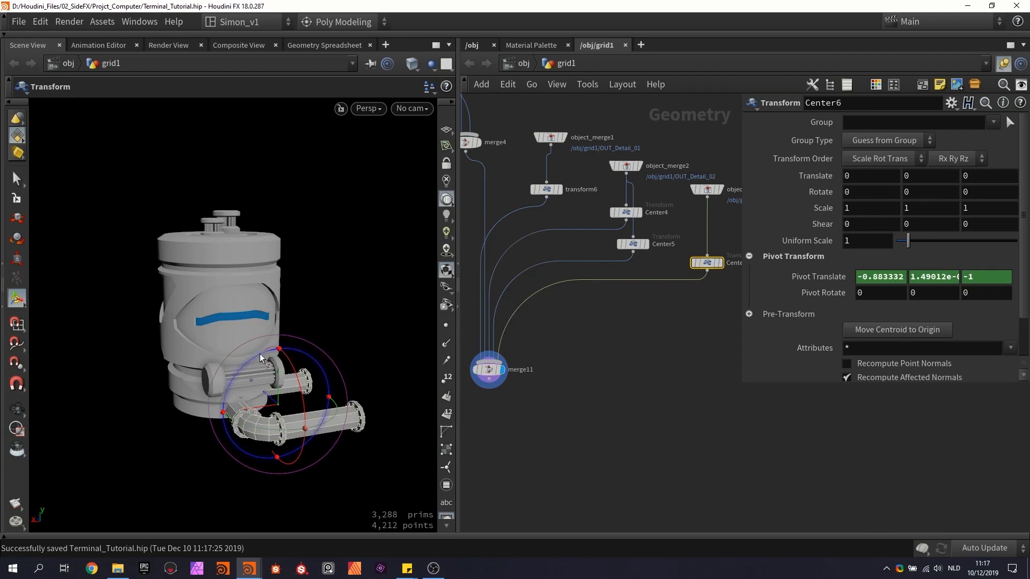
type("90")
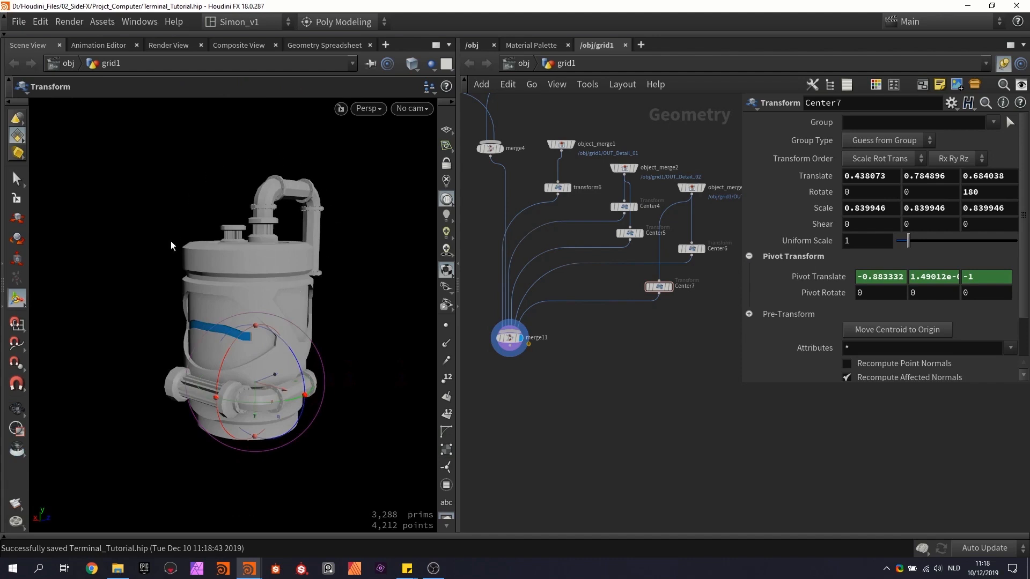
mouse_move(245, 145)
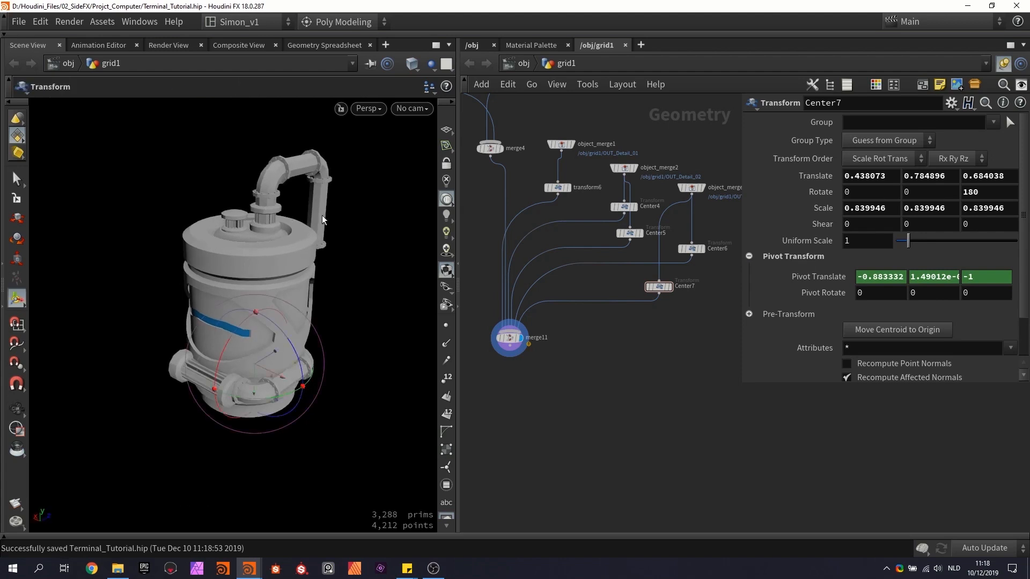
mouse_move(179, 406)
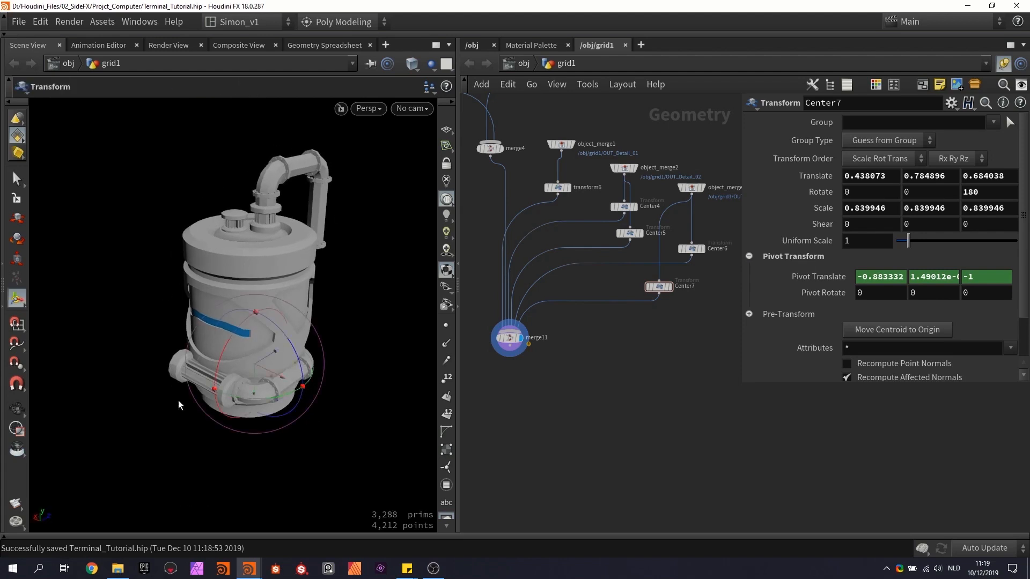
mouse_move(152, 333)
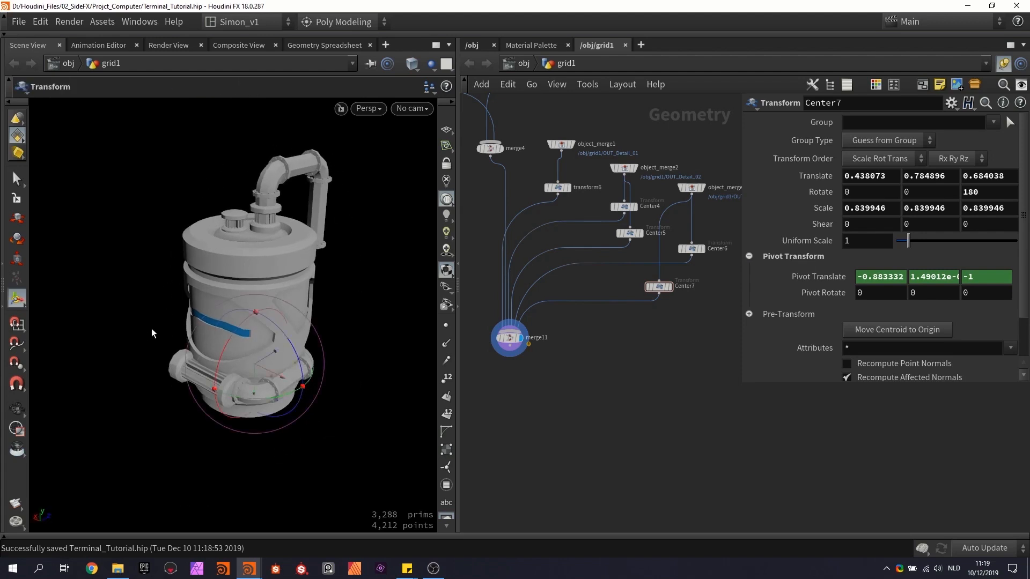